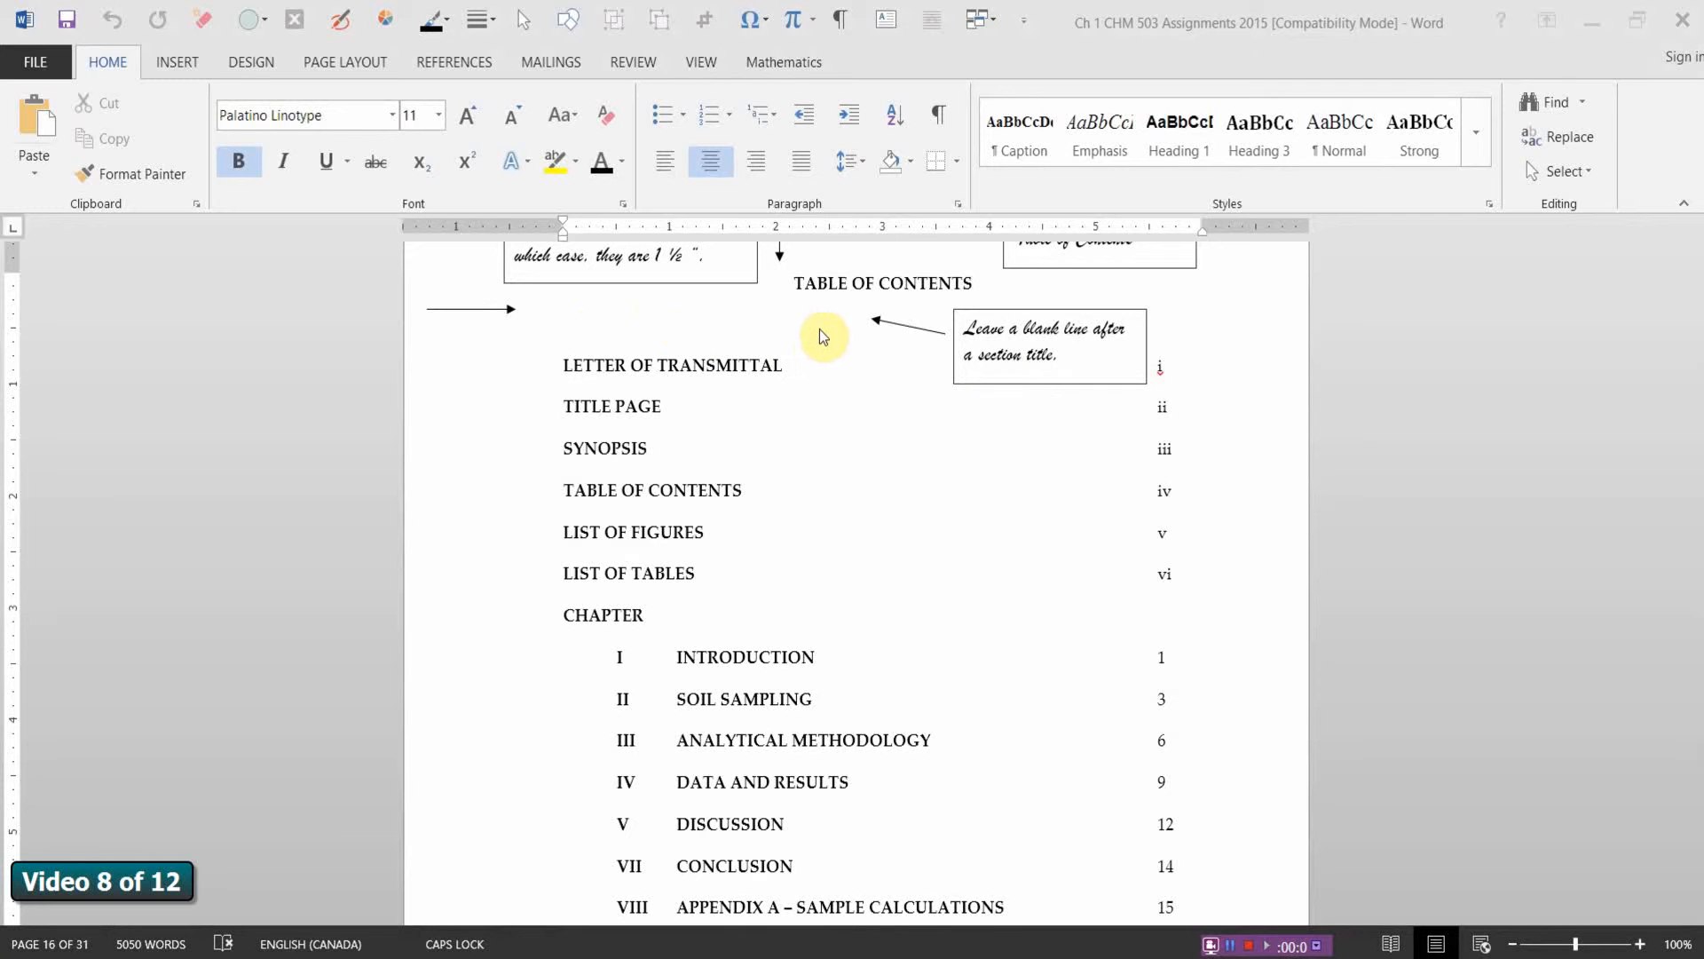
{"action": "mouse_move", "coordinate": [809, 315]}
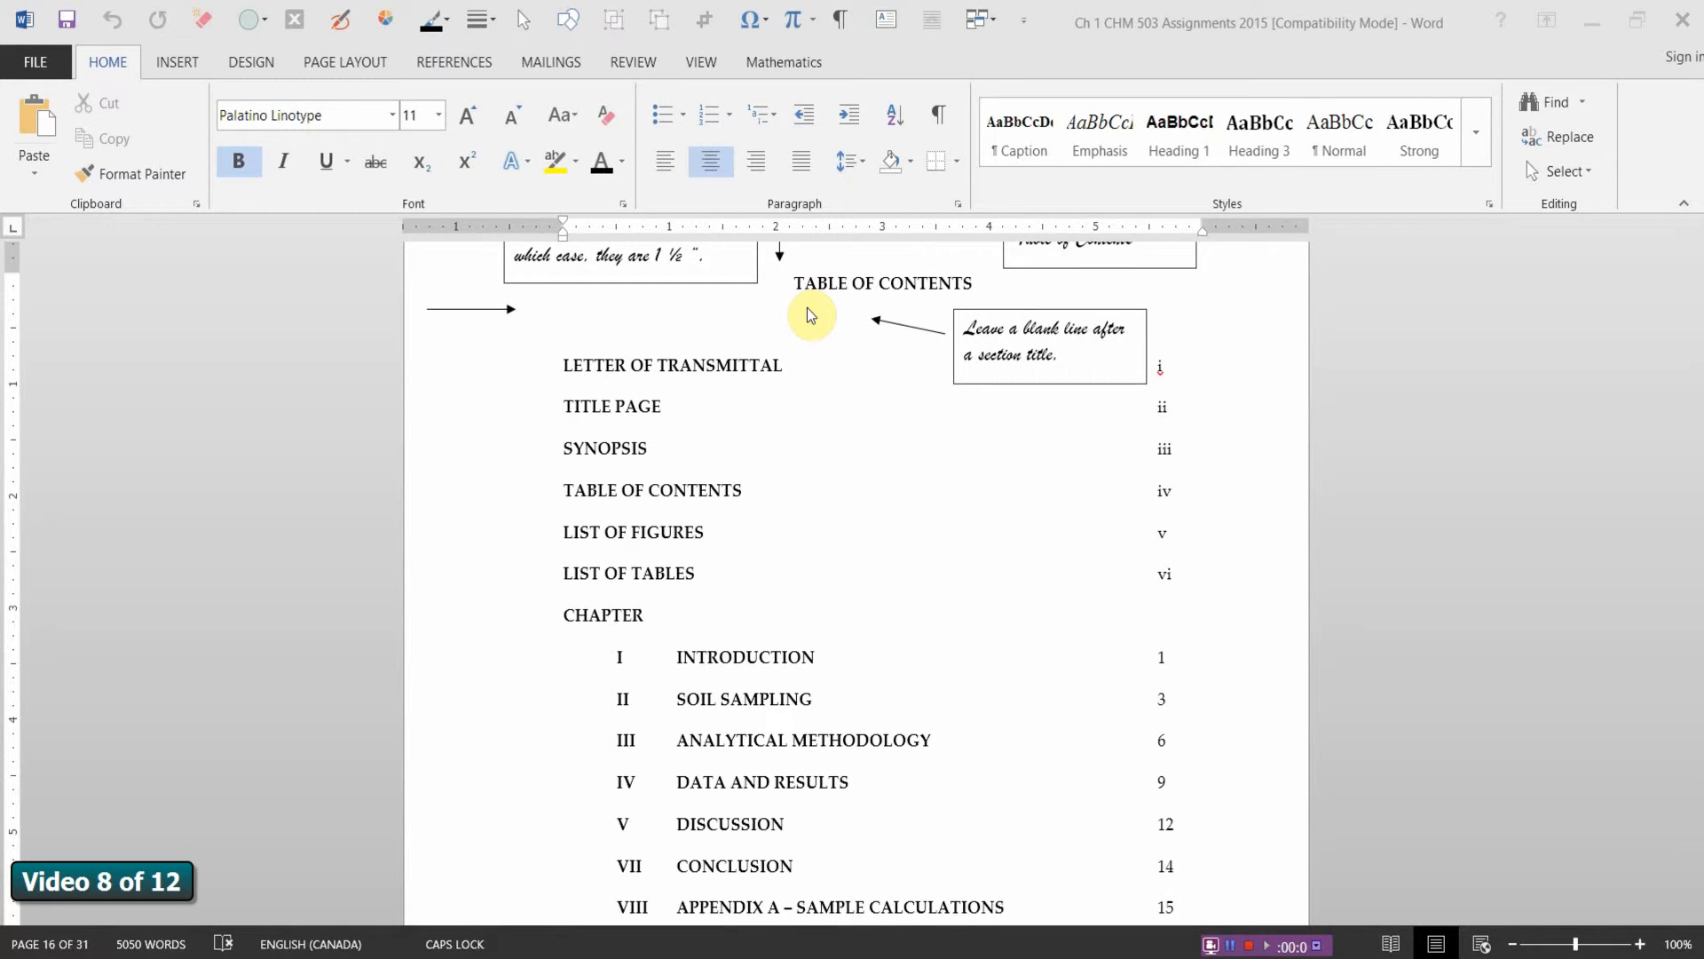
{"action": "mouse_move", "coordinate": [829, 318]}
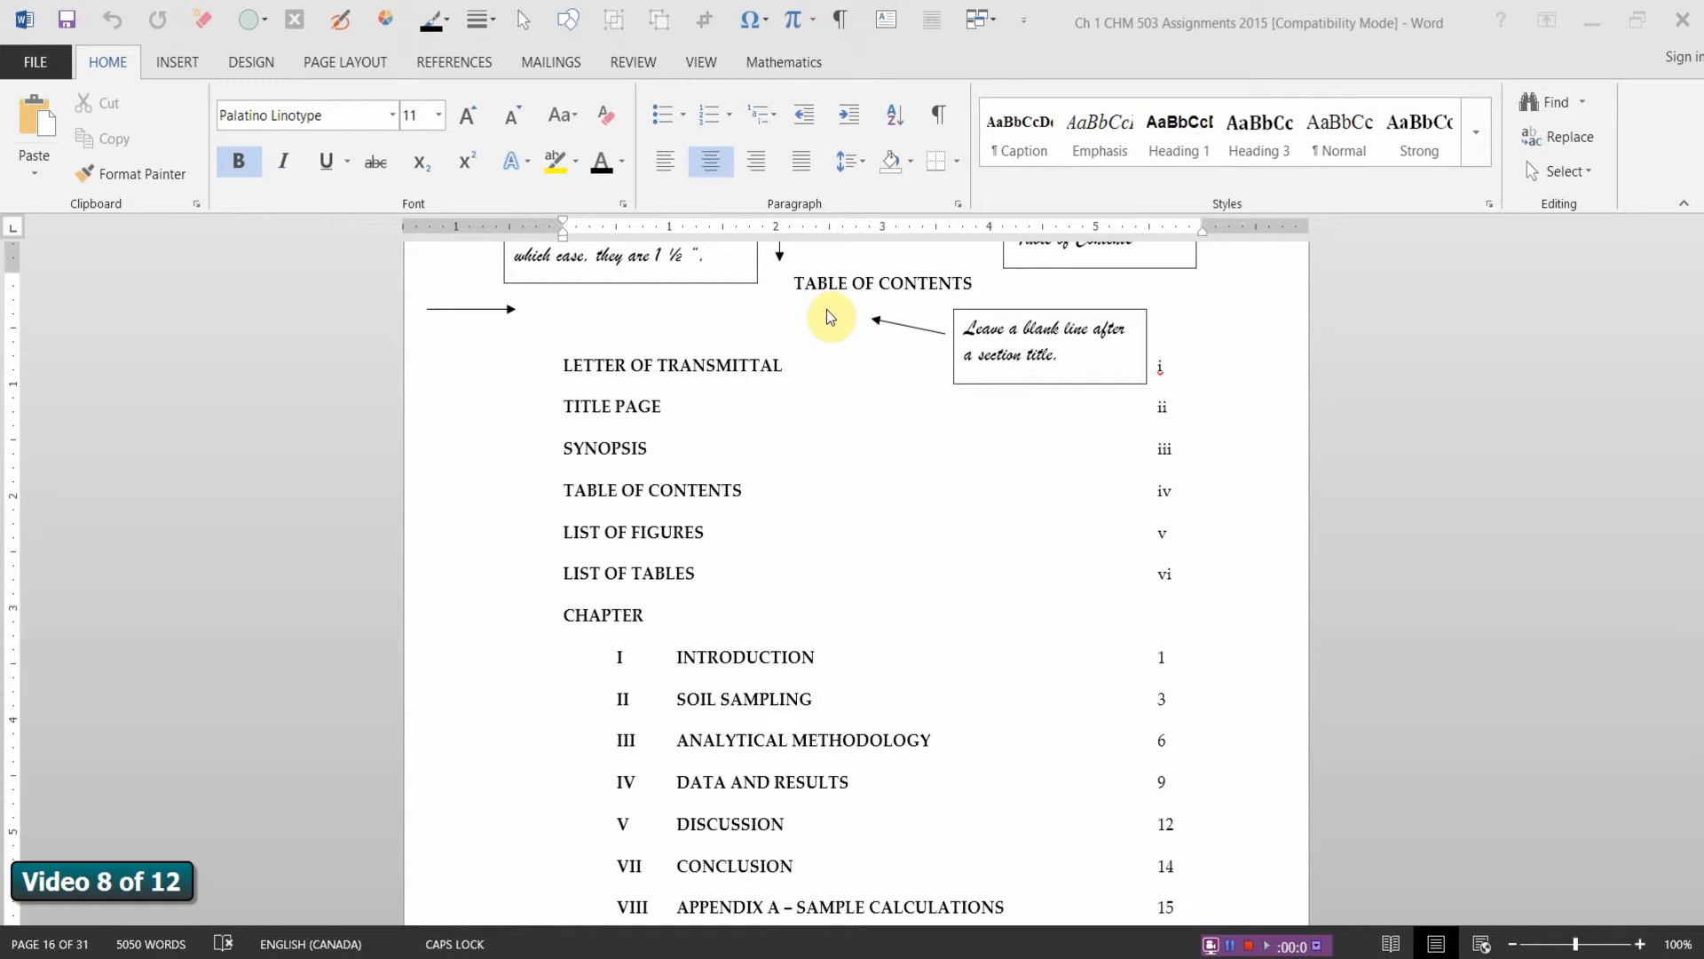
{"action": "mouse_move", "coordinate": [968, 321]}
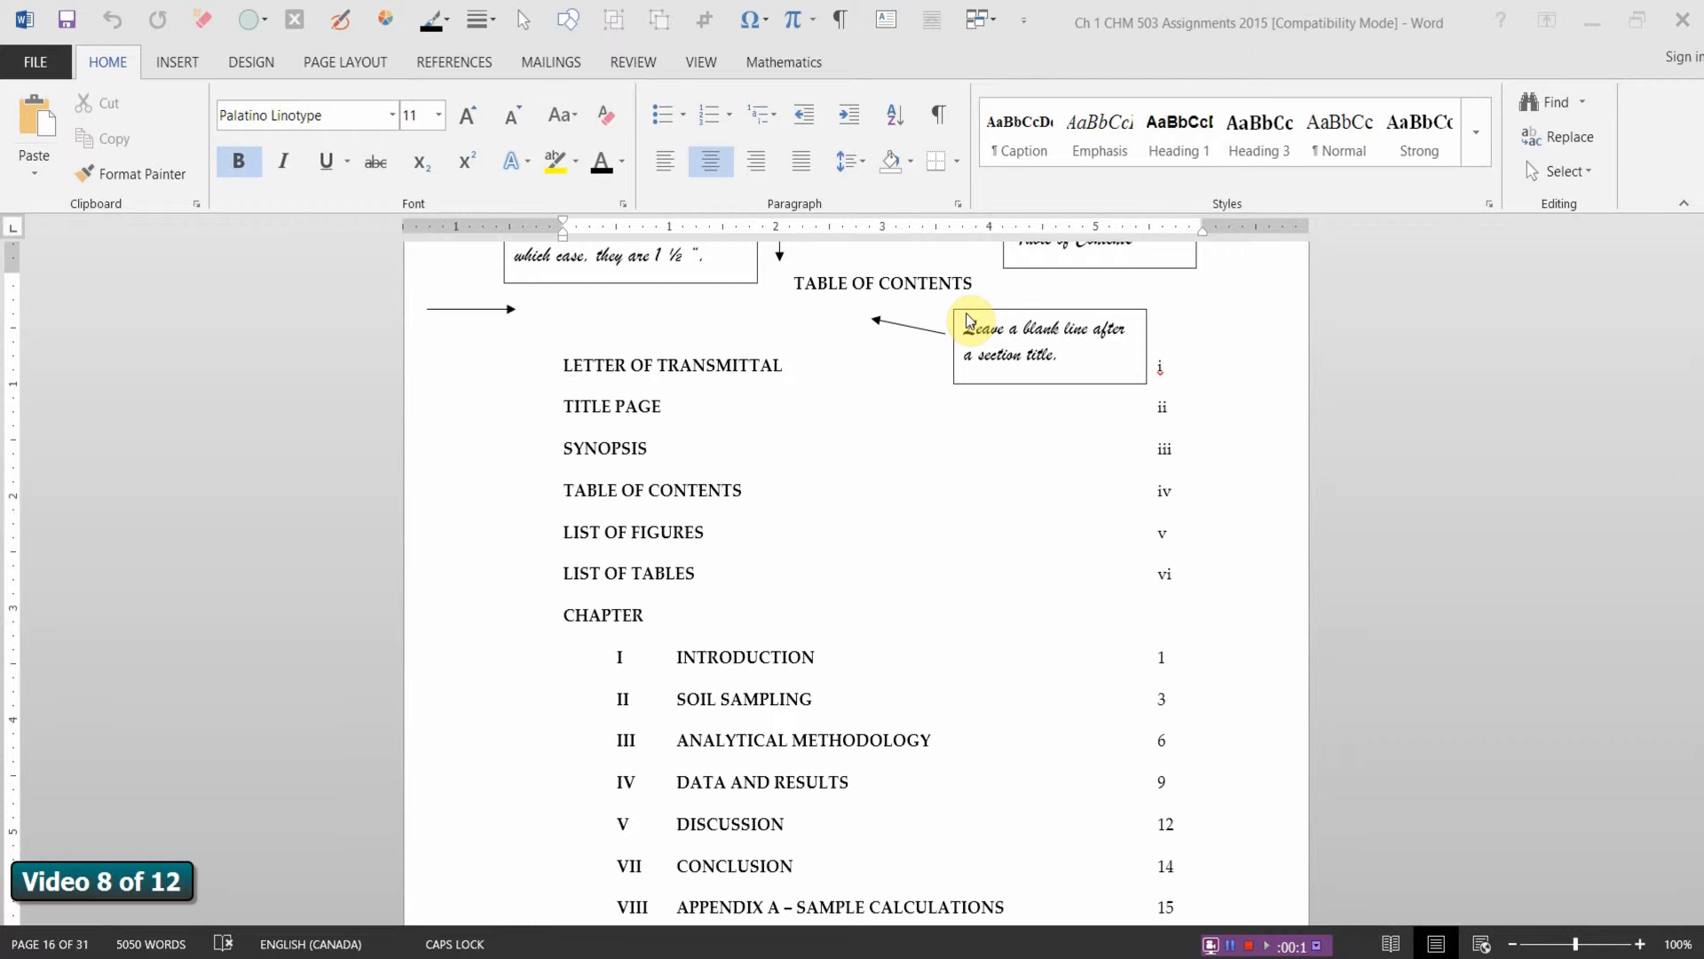
{"action": "mouse_move", "coordinate": [786, 384]}
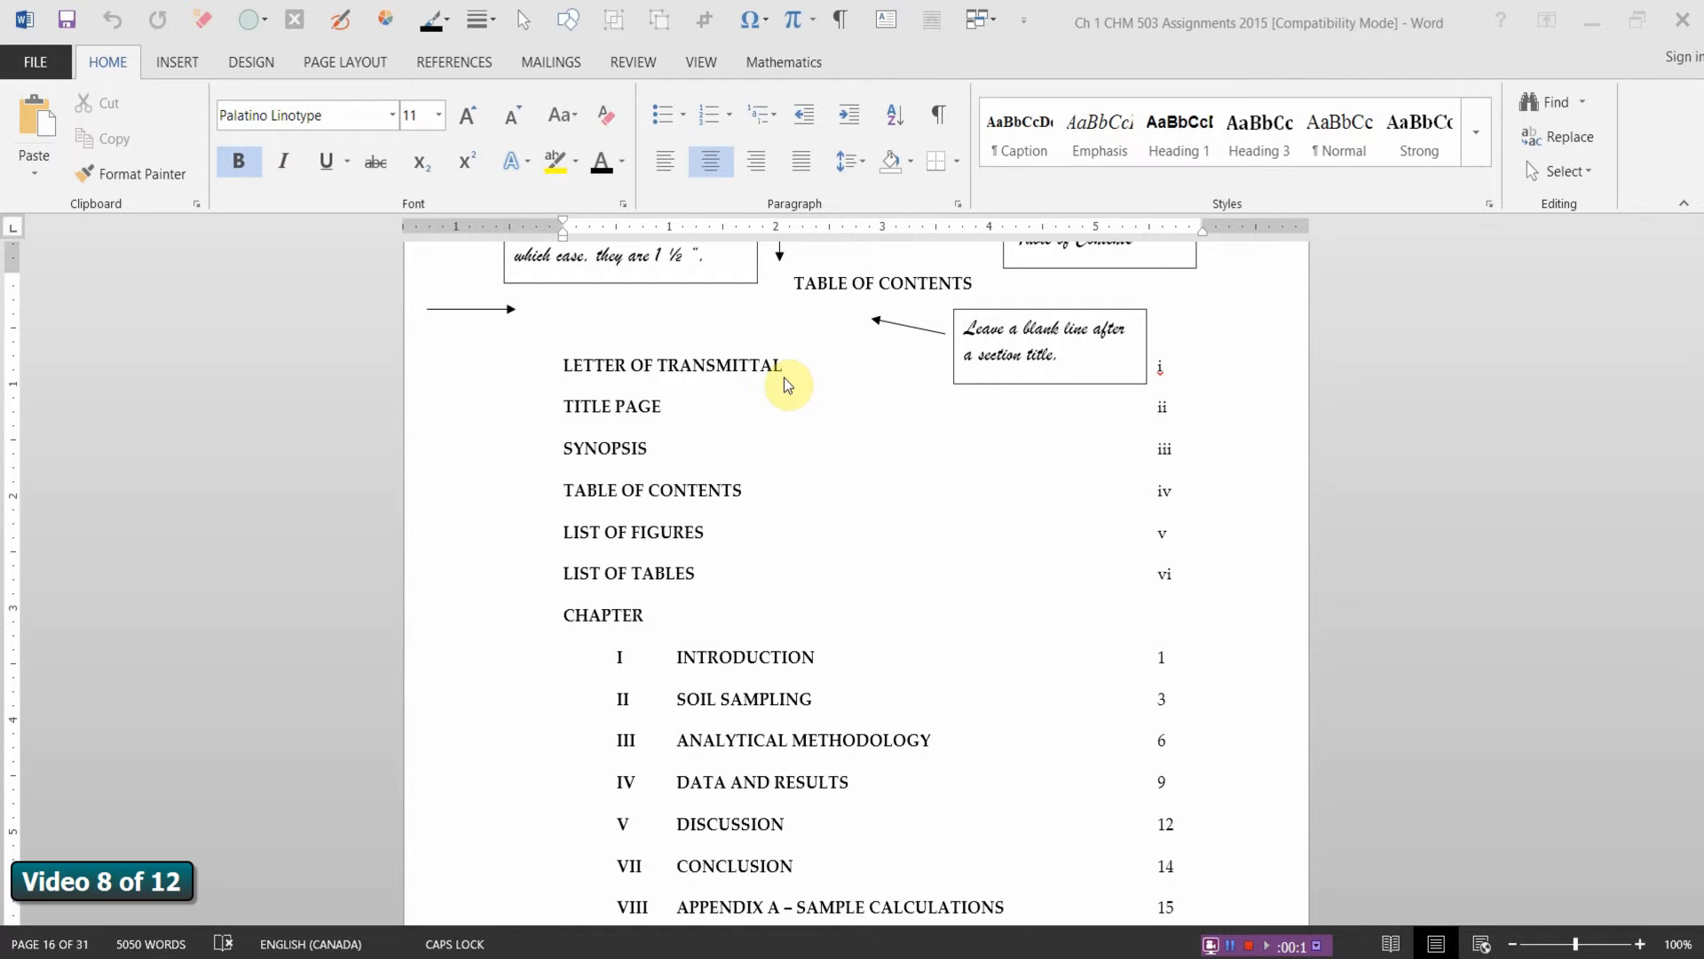
{"action": "mouse_move", "coordinate": [1163, 461]}
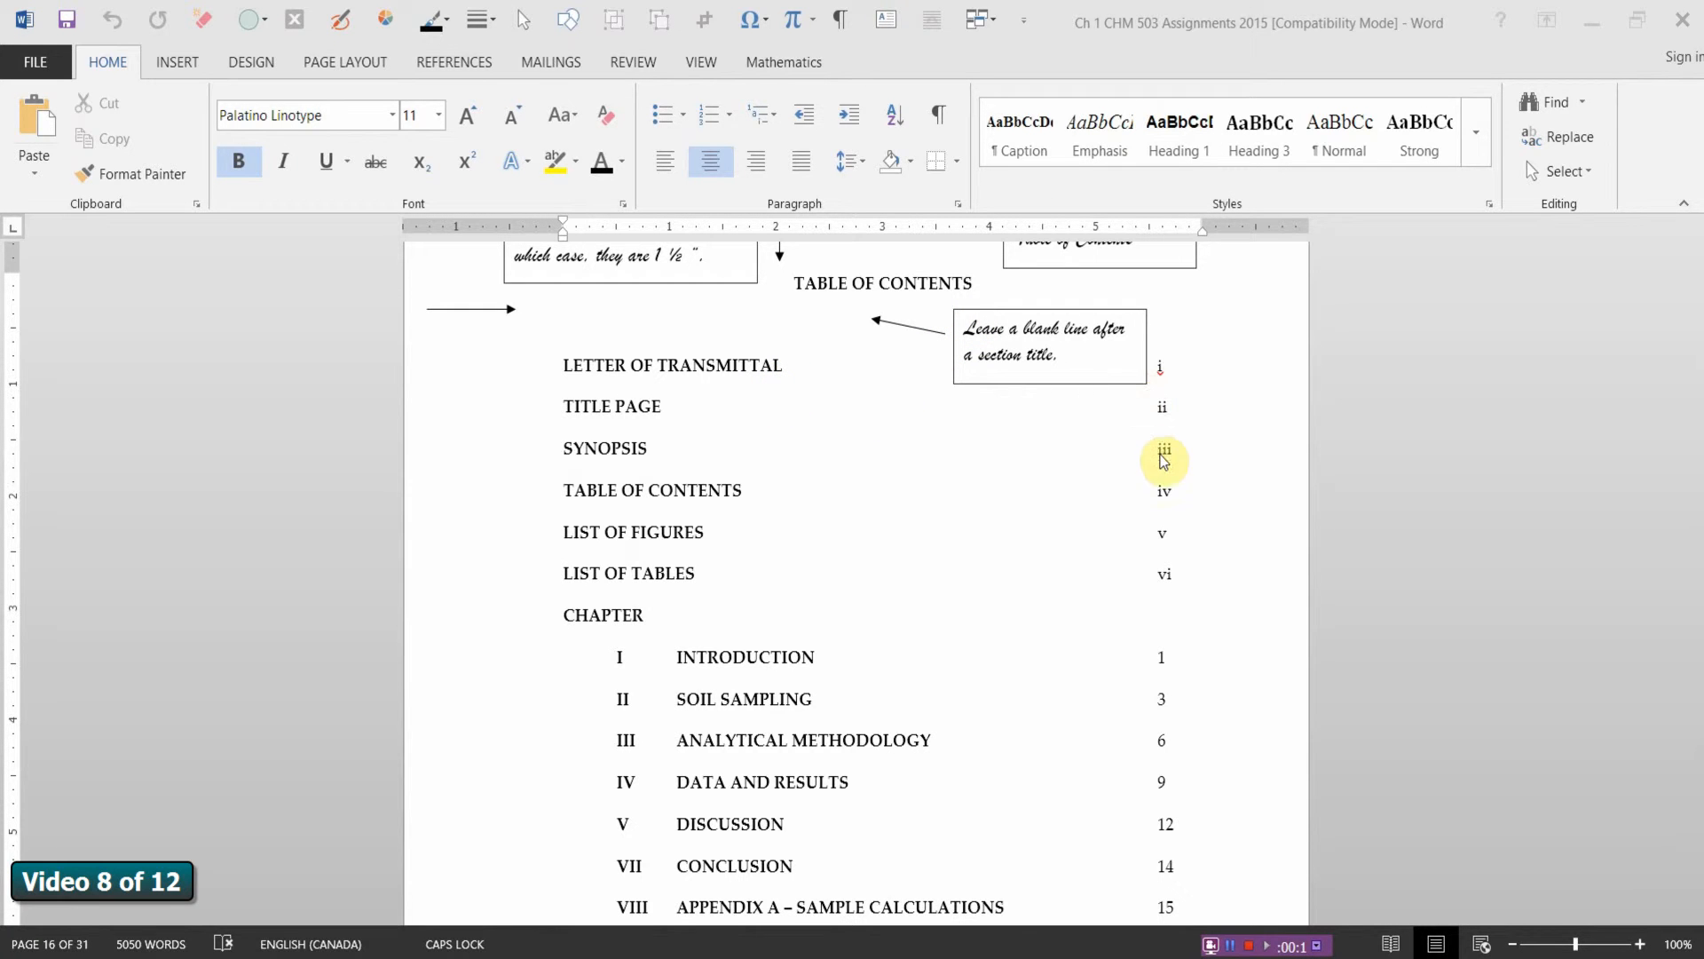
{"action": "mouse_move", "coordinate": [852, 672]}
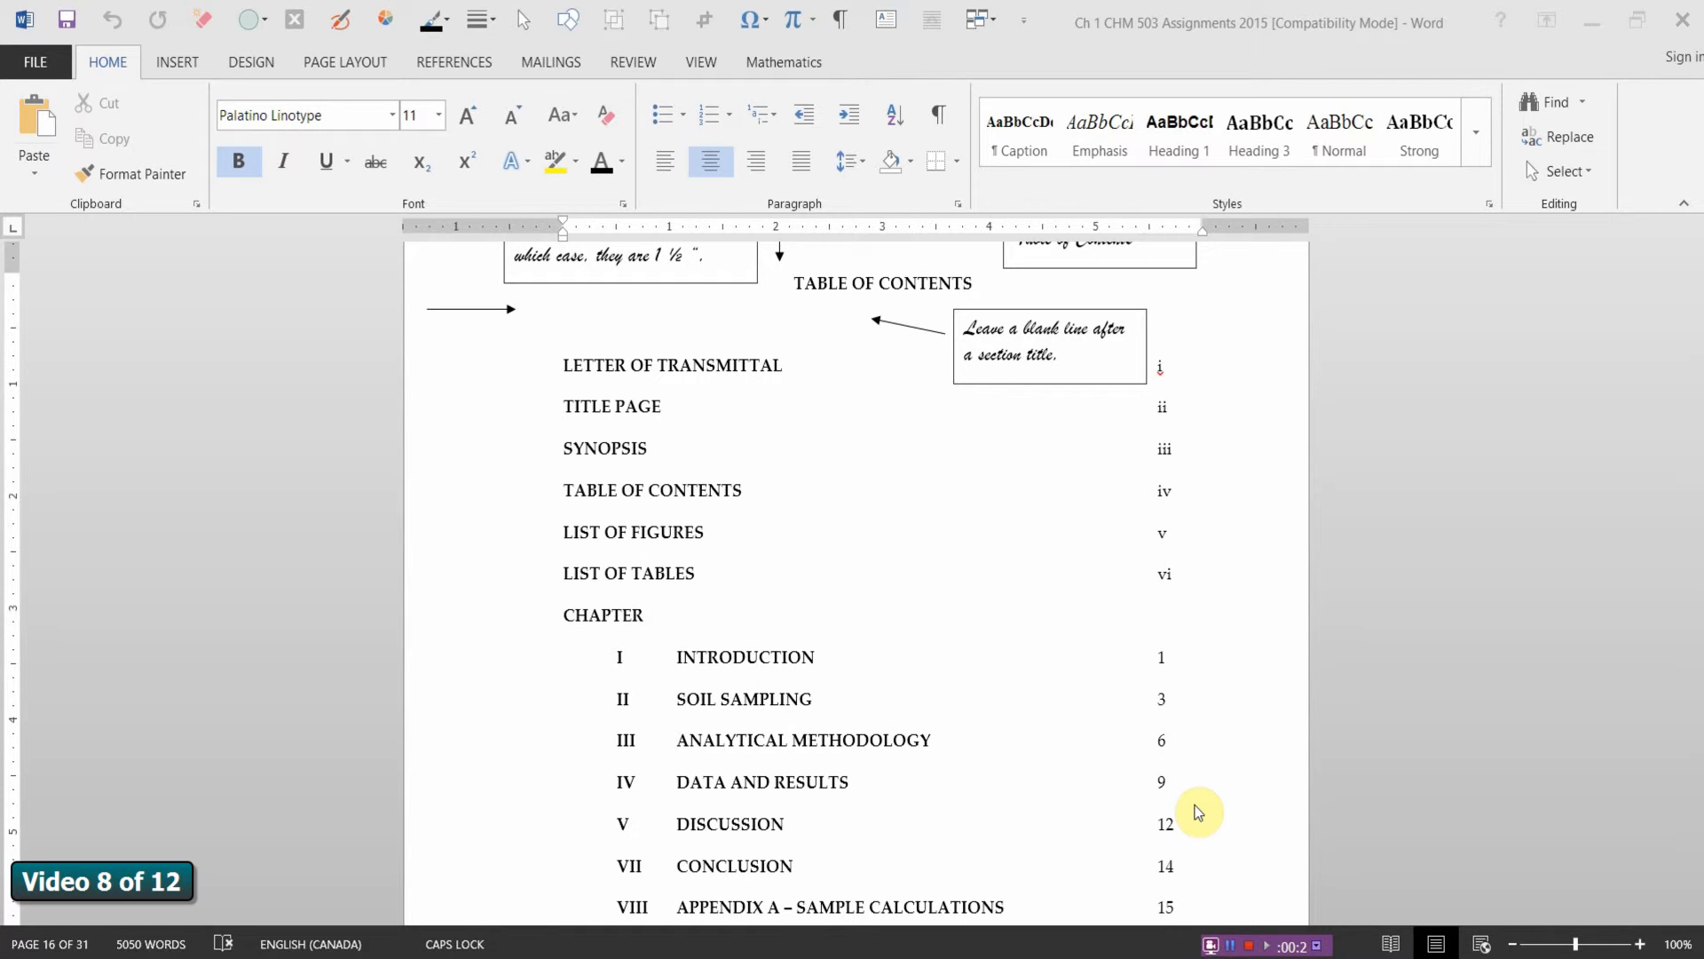
{"action": "mouse_move", "coordinate": [1201, 813]}
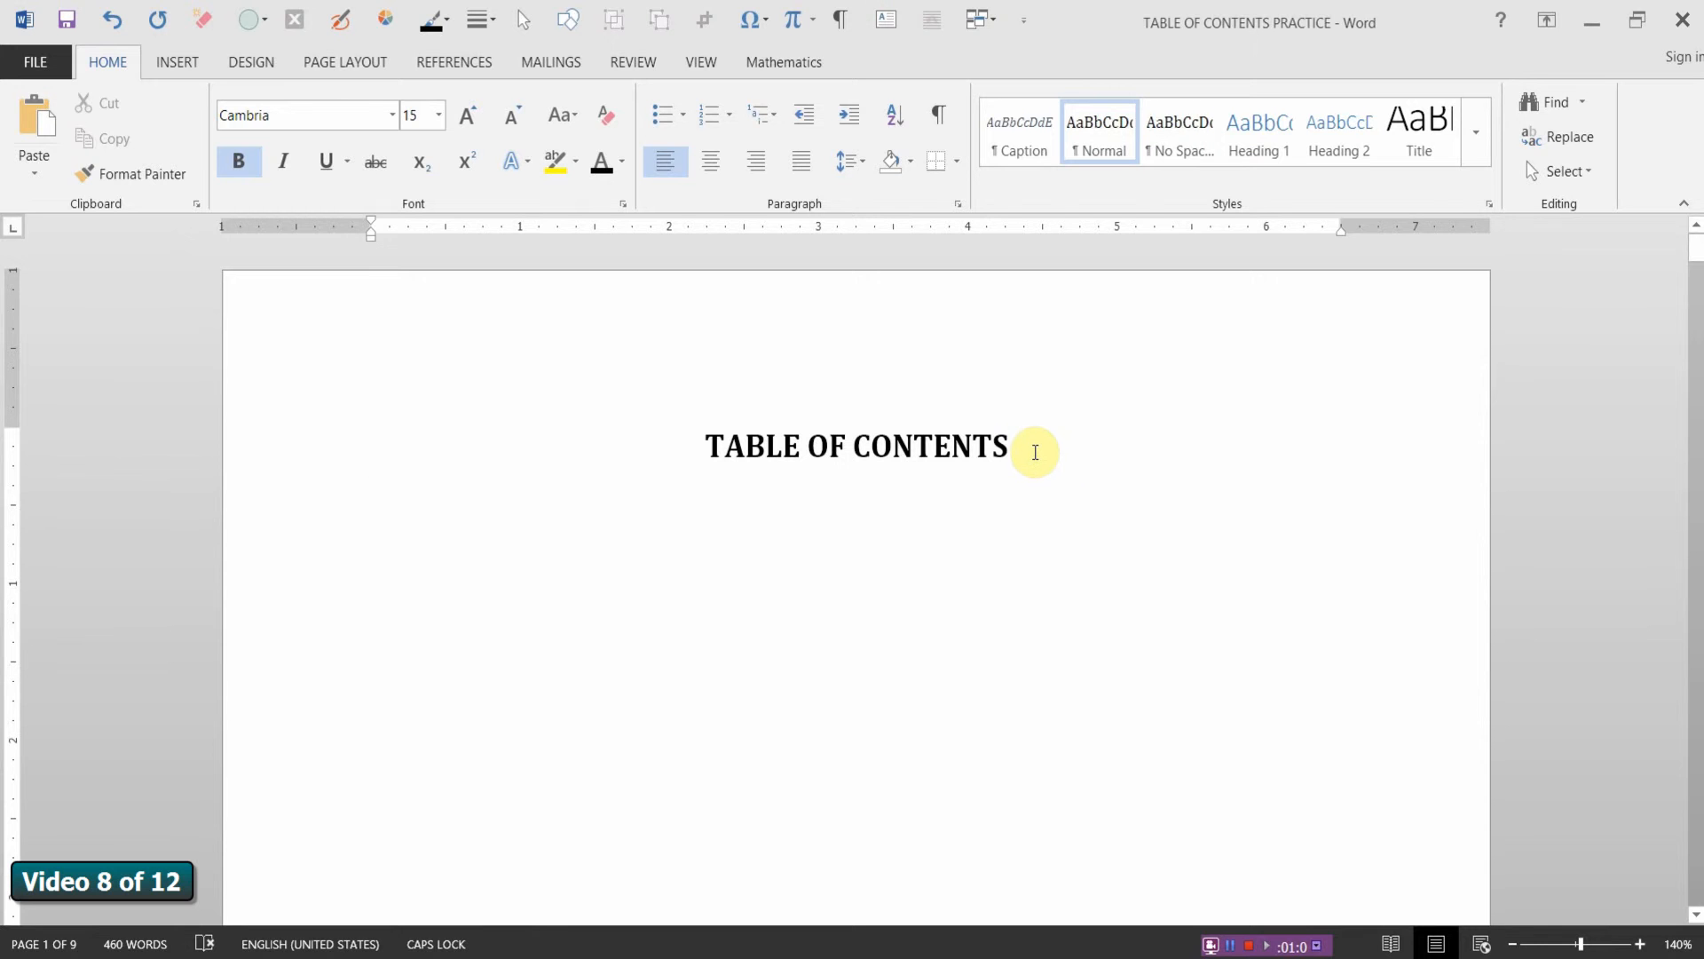
{"action": "mouse_move", "coordinate": [277, 456]}
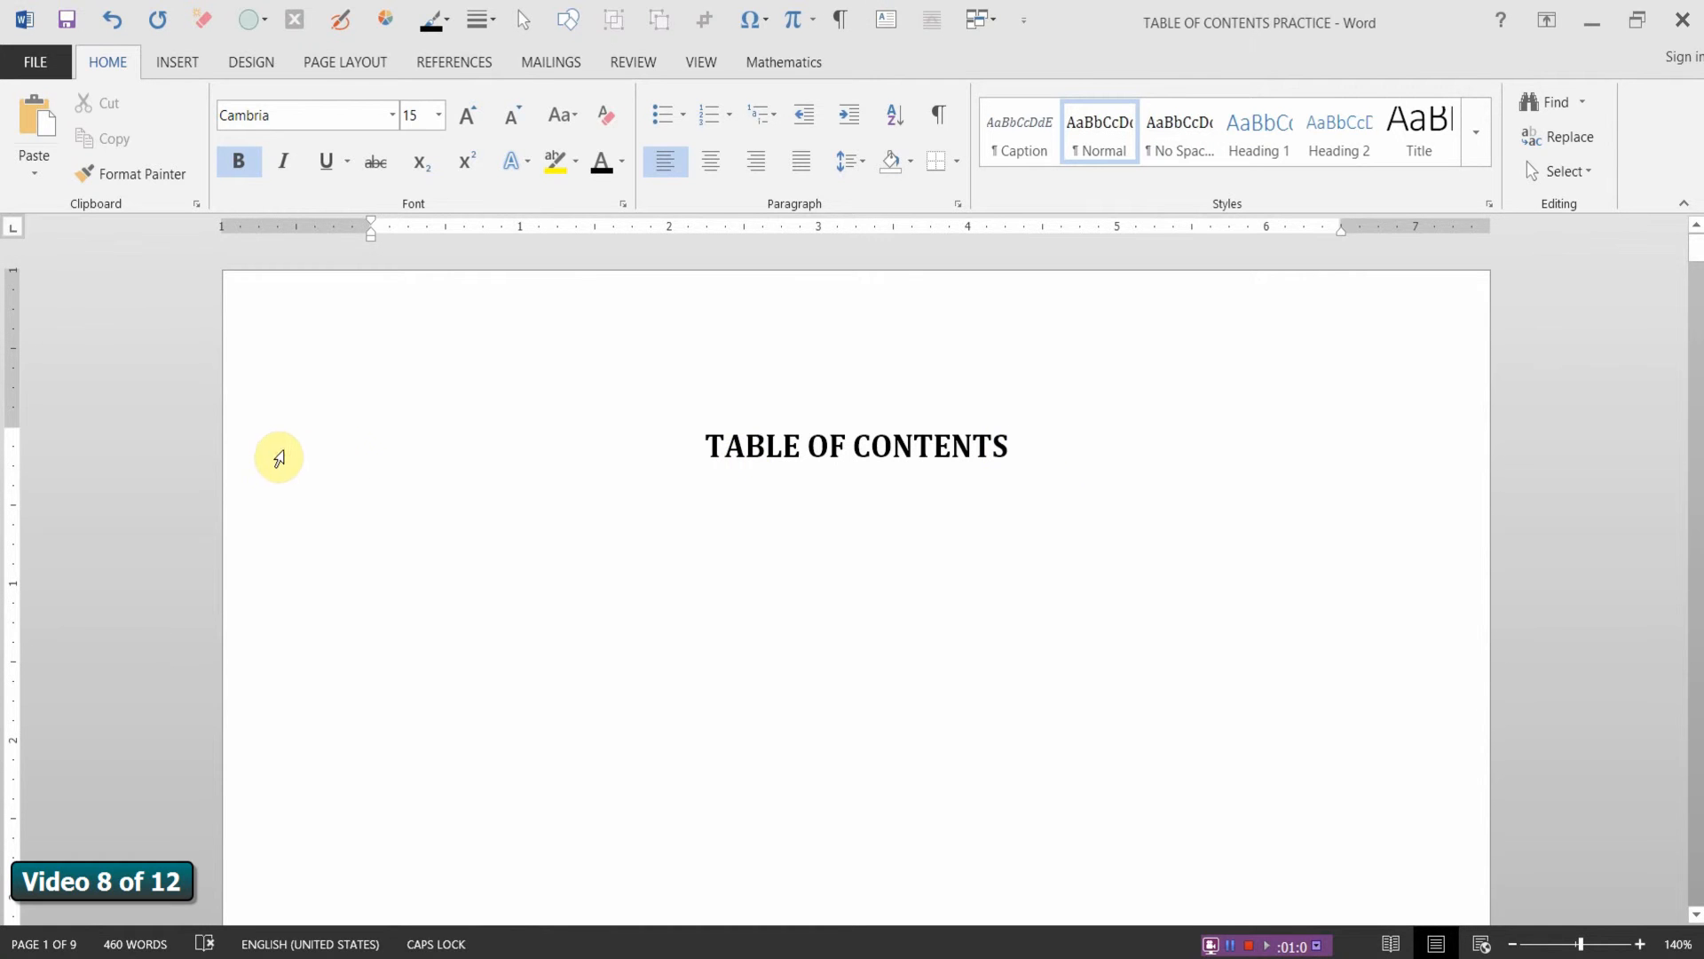
Step: Select the 'Drawing Tables for Technical Reports' title line on page 2
{"action": "triple_click", "coordinate": [855, 447]}
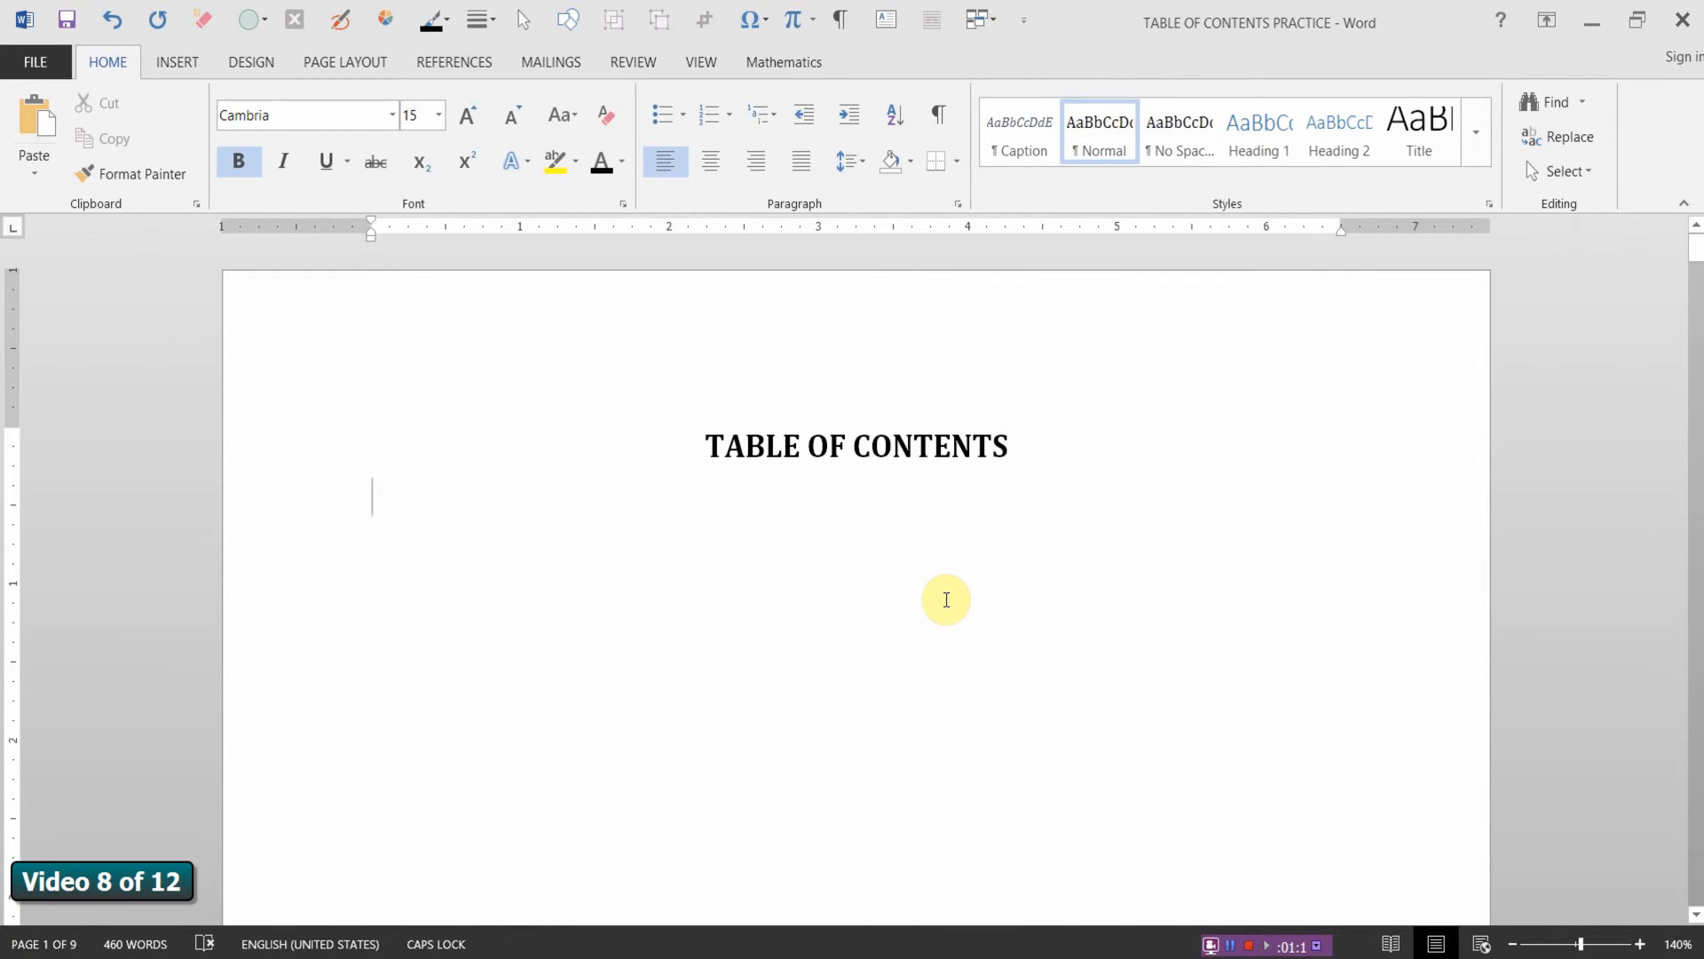
{"action": "scroll", "scroll_direction": "down", "scroll_amount": 3}
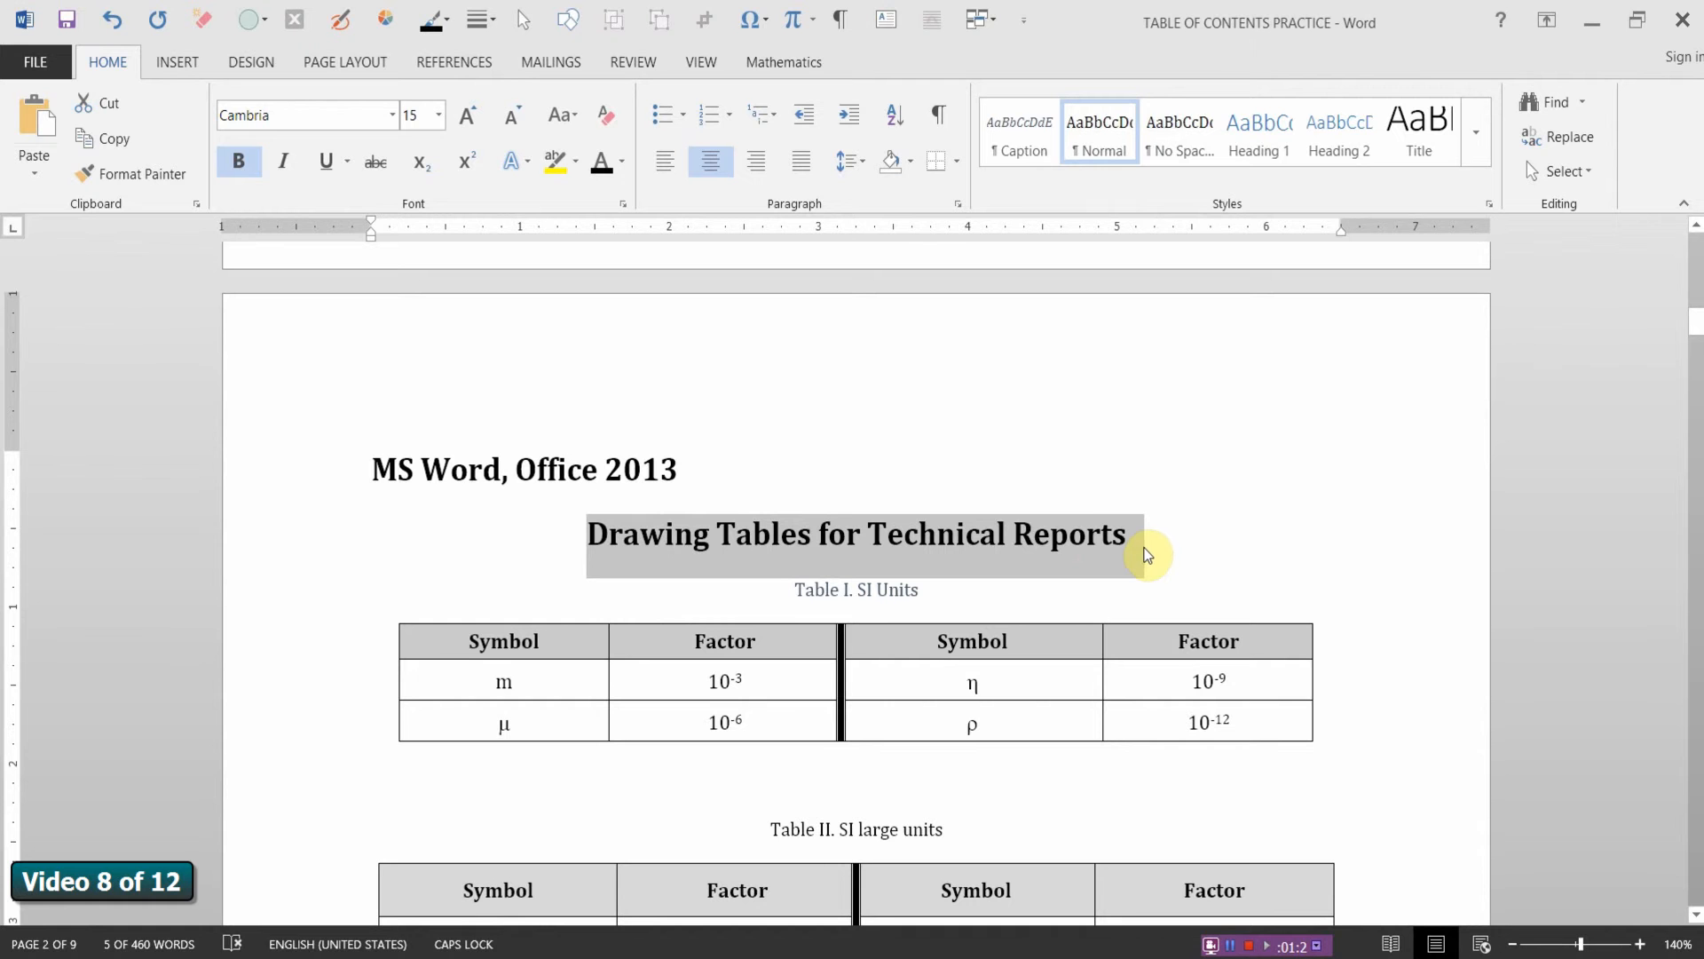
{"action": "mouse_move", "coordinate": [754, 557]}
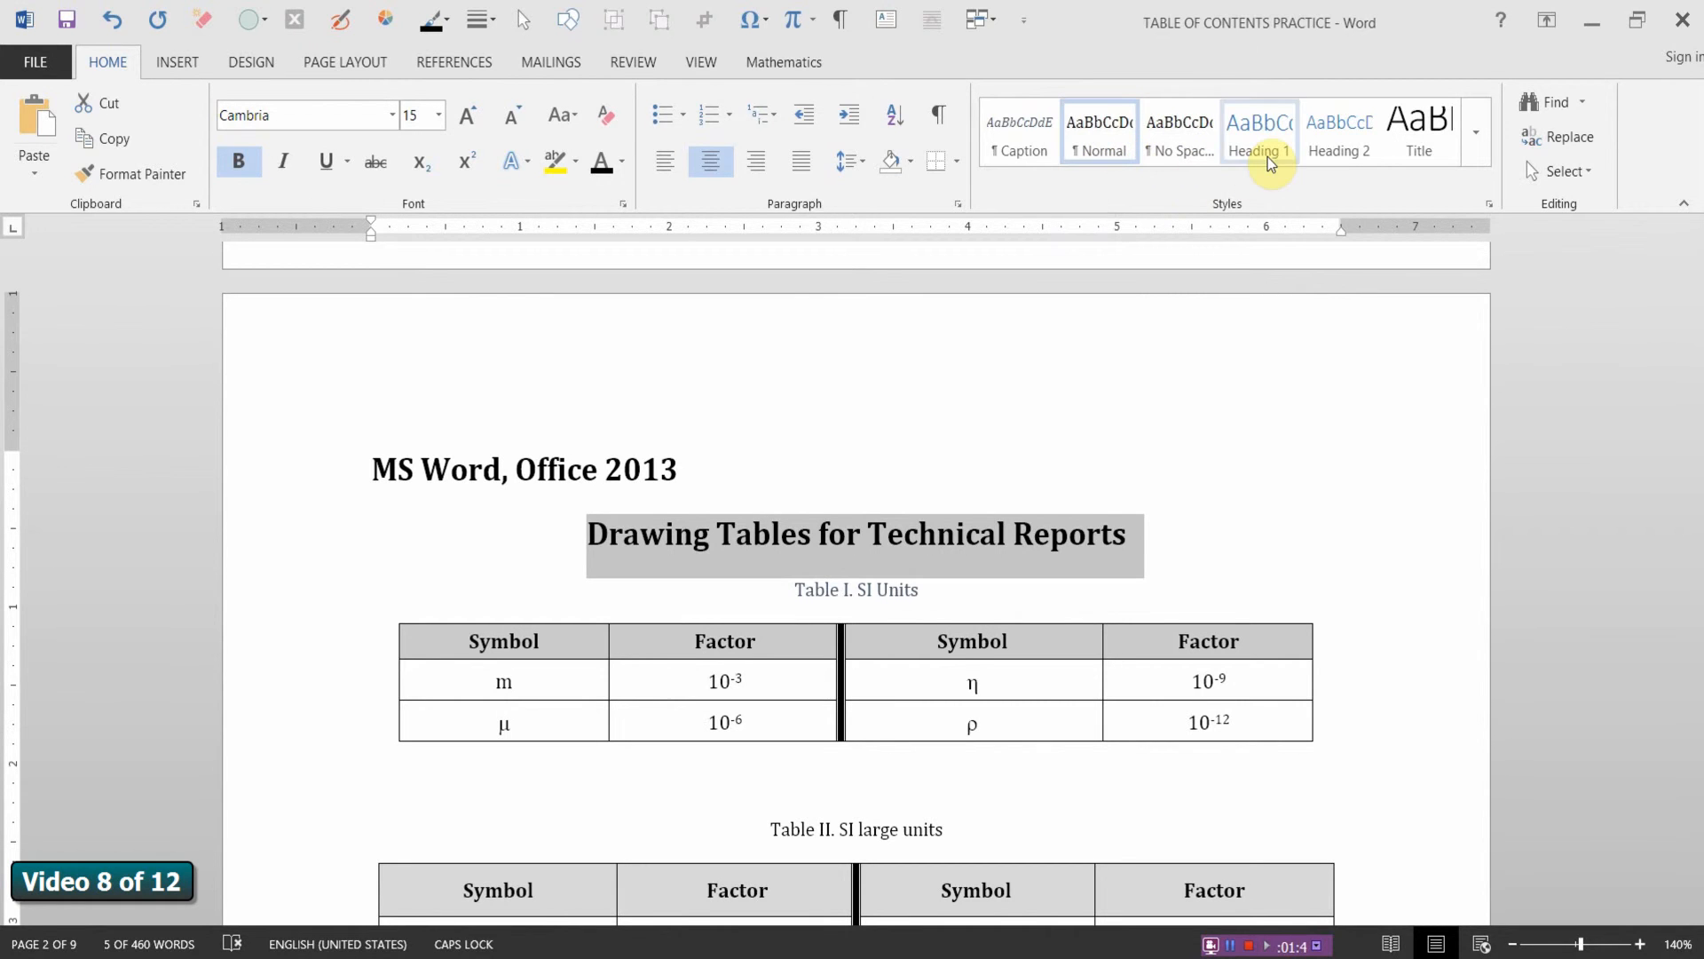
Step: Apply the Heading 1 style to 'Drawing Tables for Technical Reports'
{"action": "left_click", "coordinate": [1258, 123]}
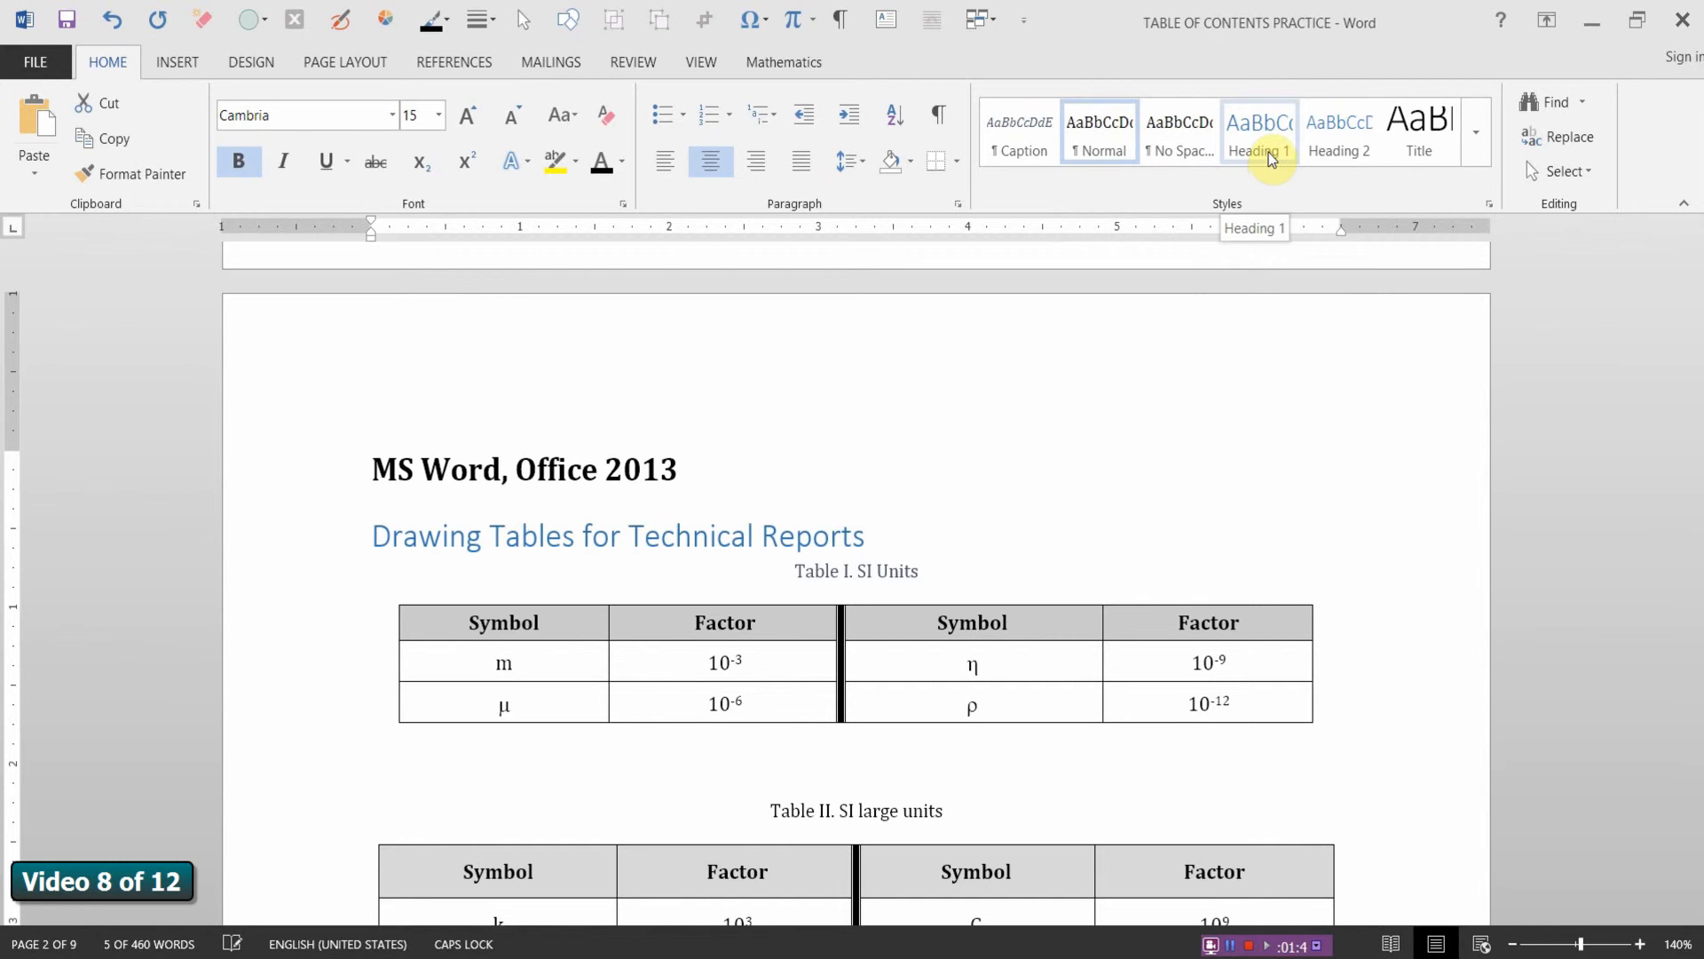
{"action": "left_click", "coordinate": [1257, 130]}
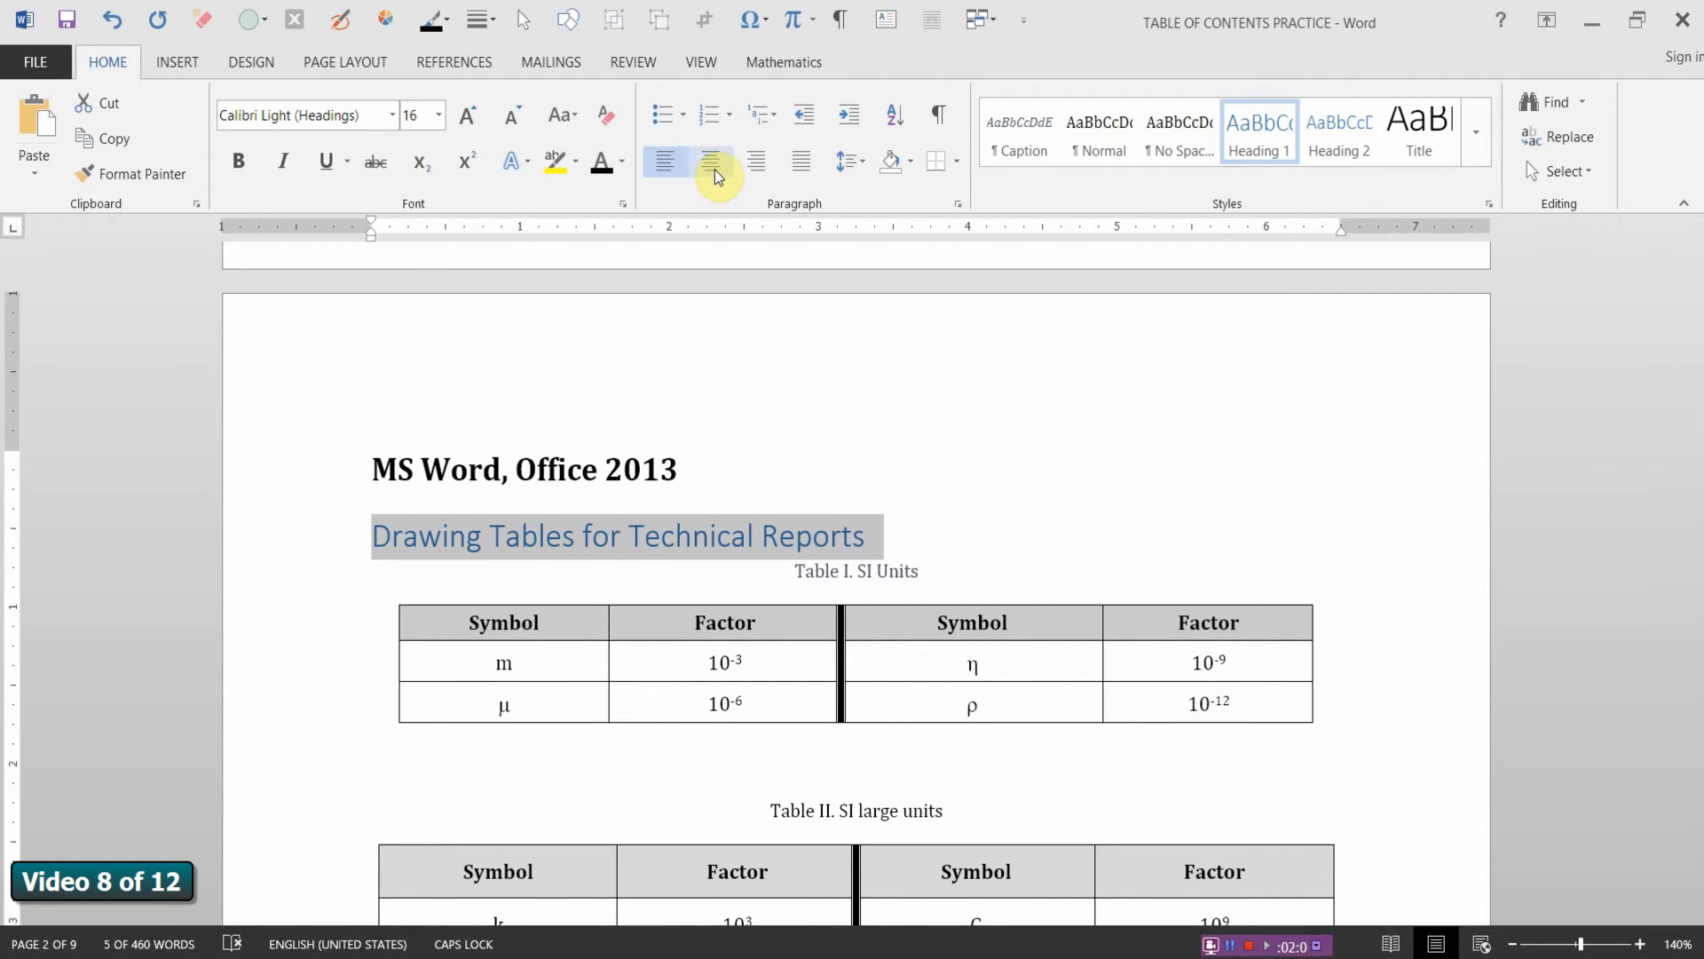
Step: Centre the heading, make its text black and set the font to Cambria
{"action": "left_click", "coordinate": [711, 160]}
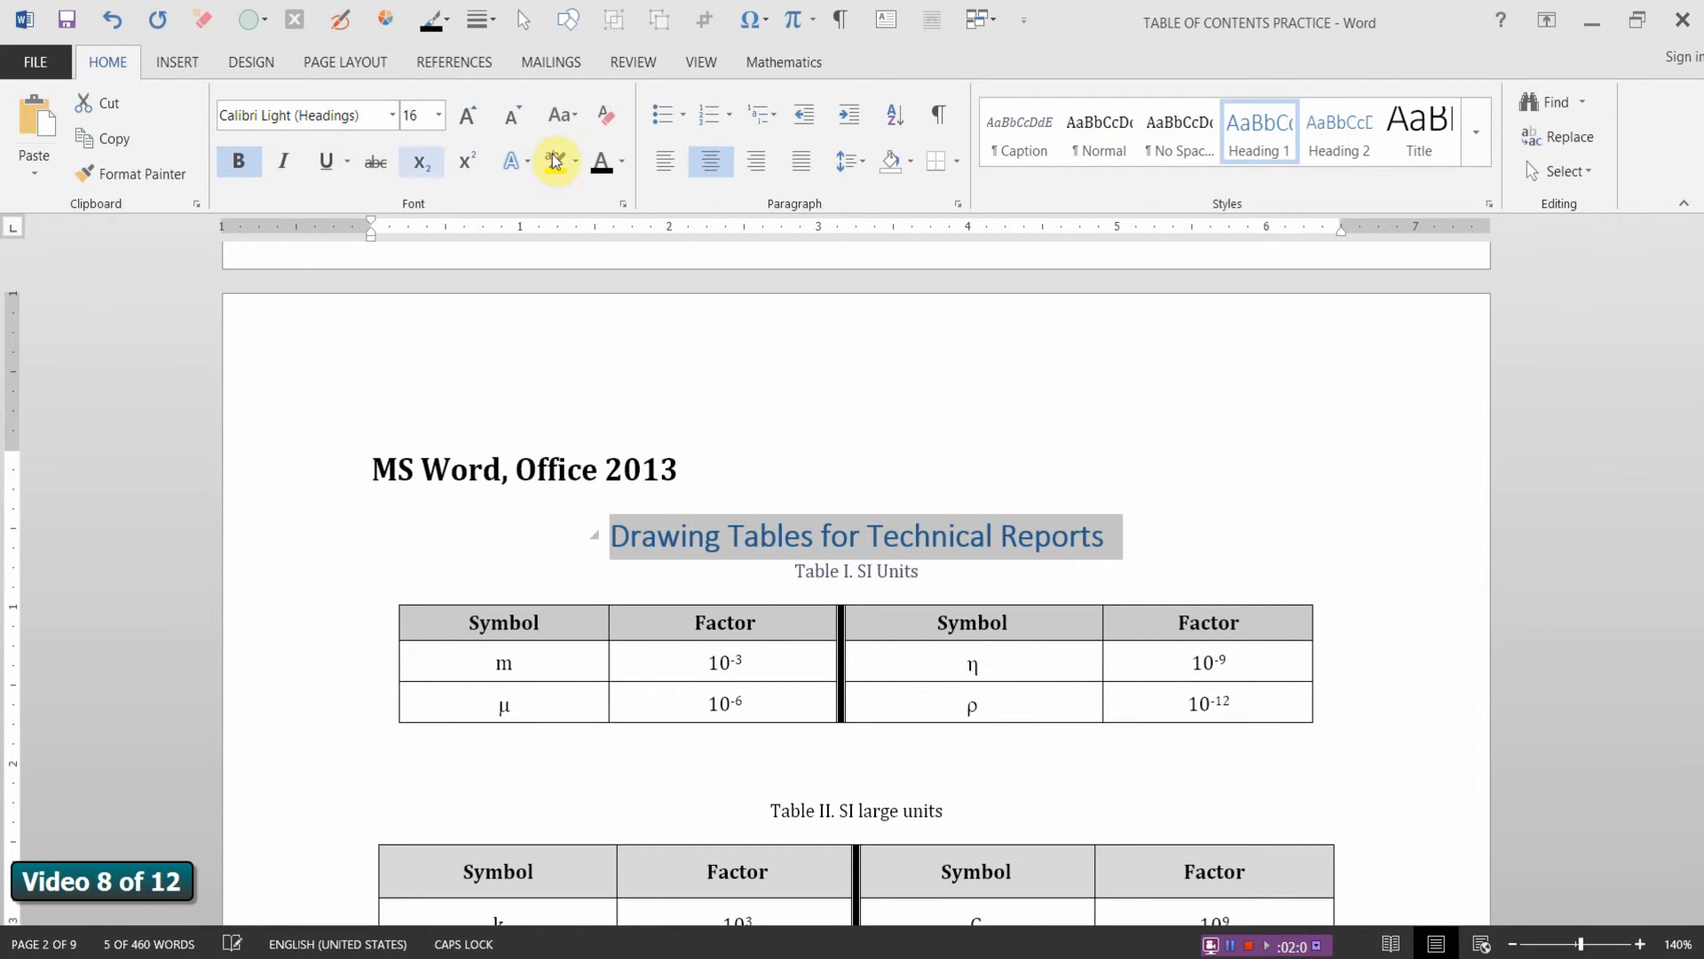
{"action": "left_click", "coordinate": [619, 161]}
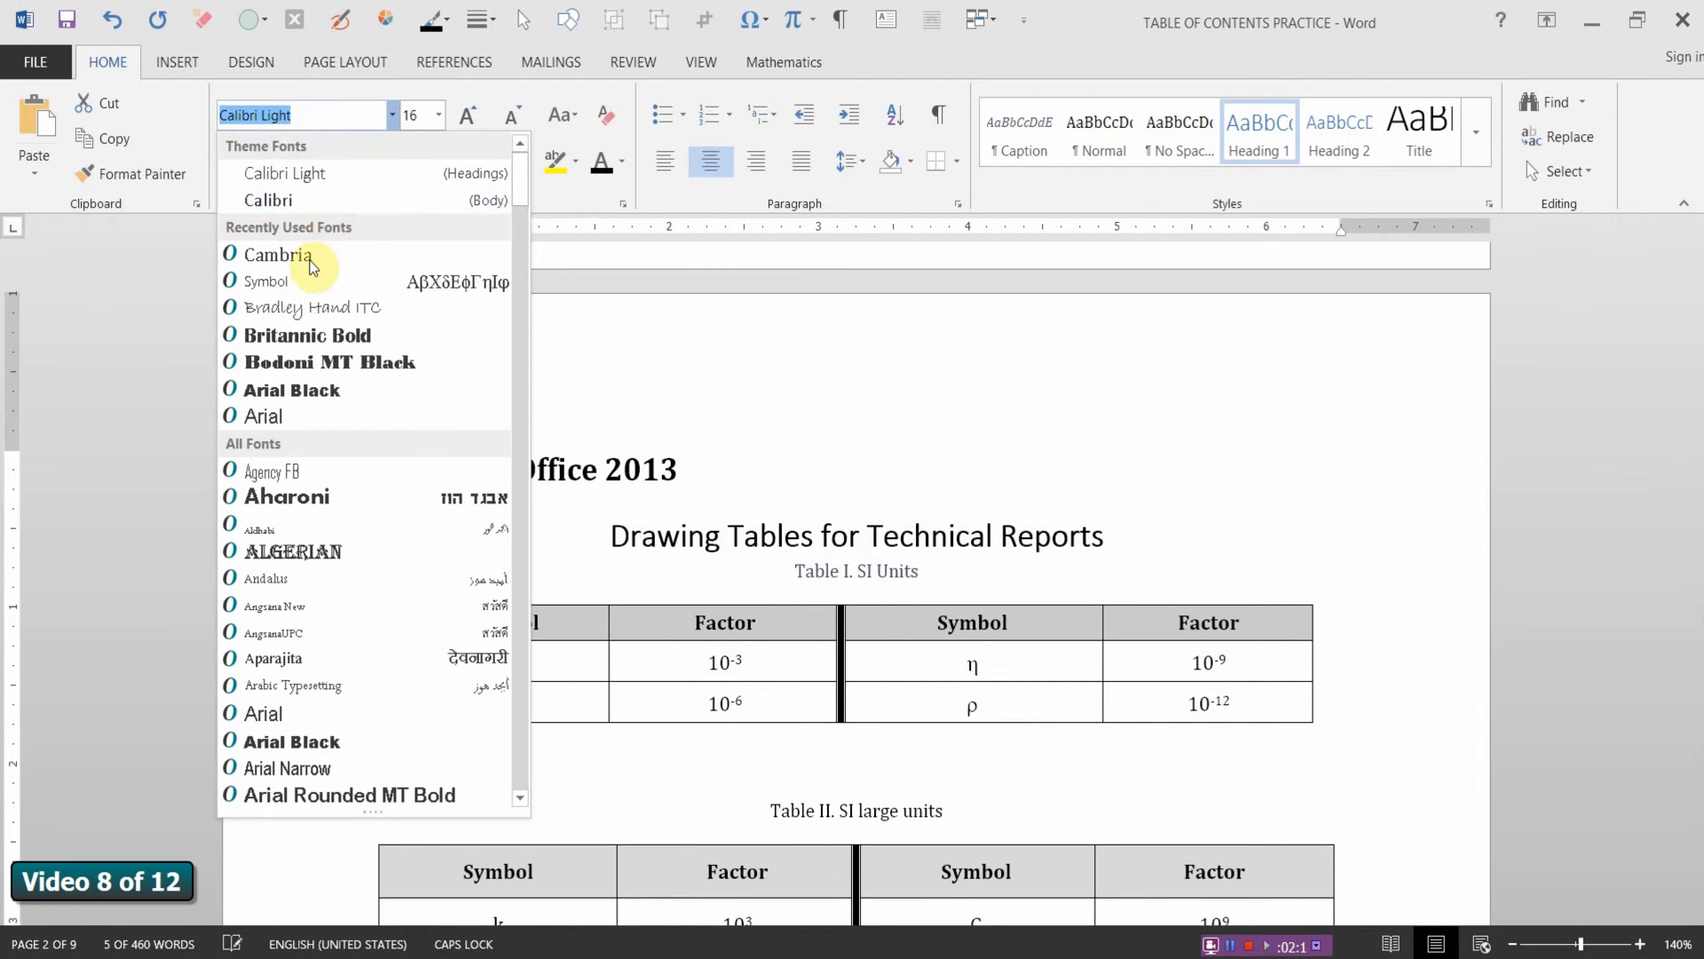
{"action": "left_click", "coordinate": [277, 254]}
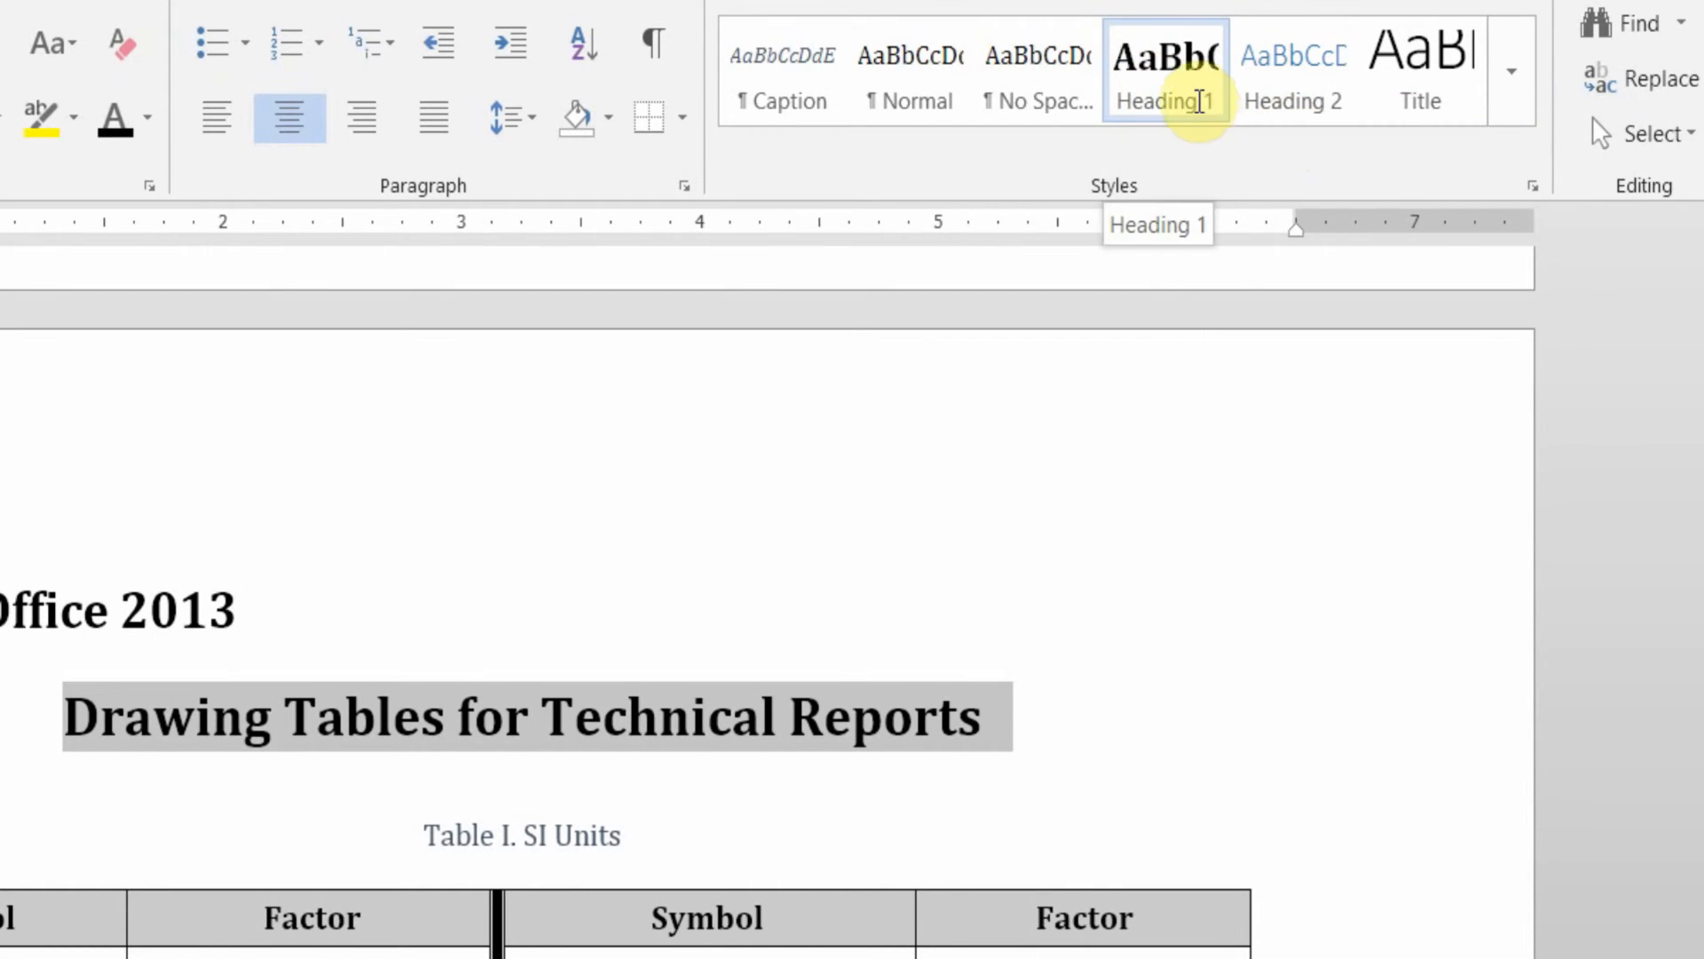
{"action": "mouse_move", "coordinate": [1179, 170]}
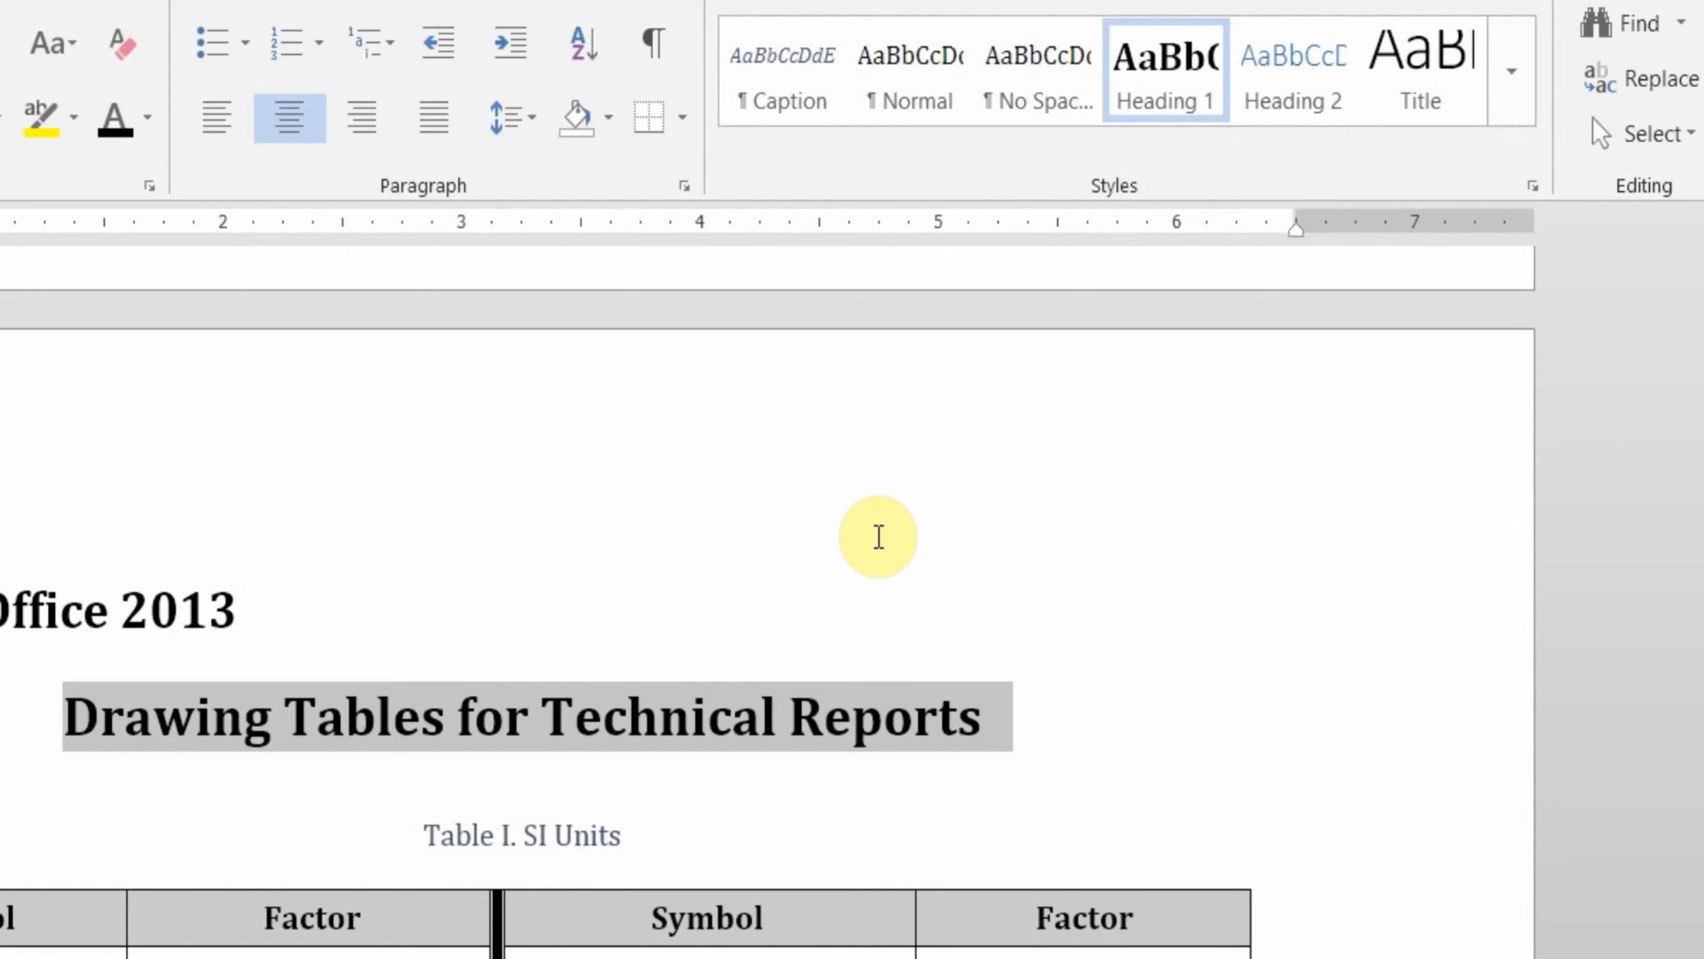
{"action": "mouse_move", "coordinate": [951, 823]}
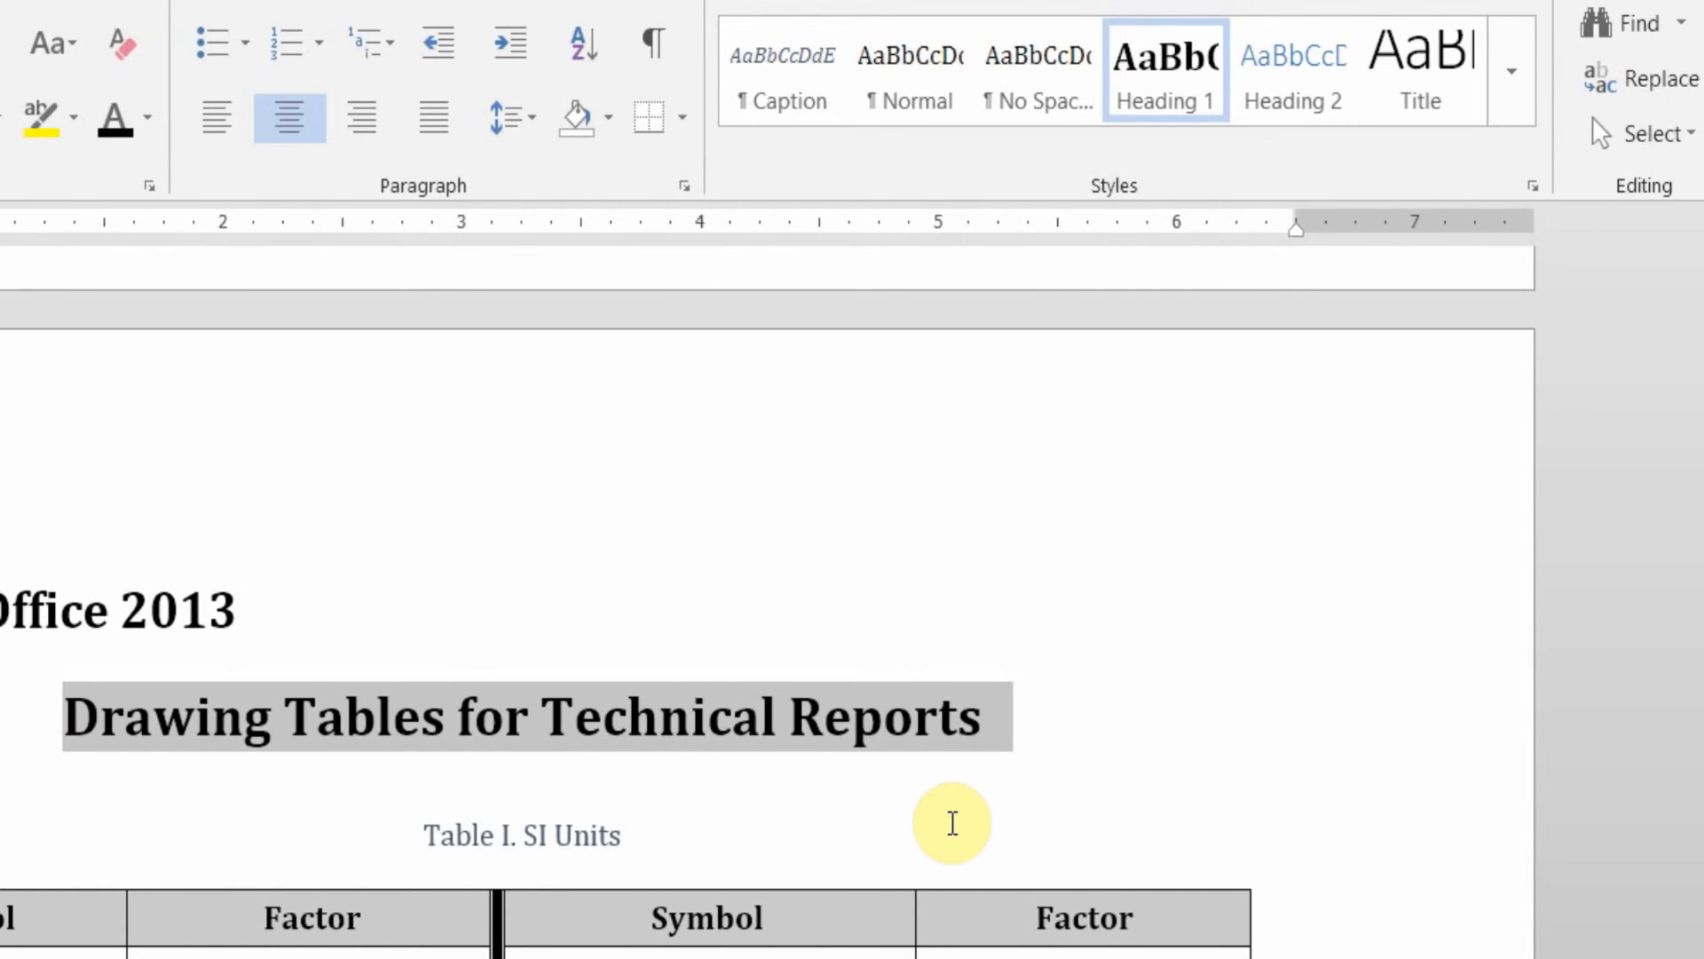
{"action": "mouse_move", "coordinate": [1163, 109]}
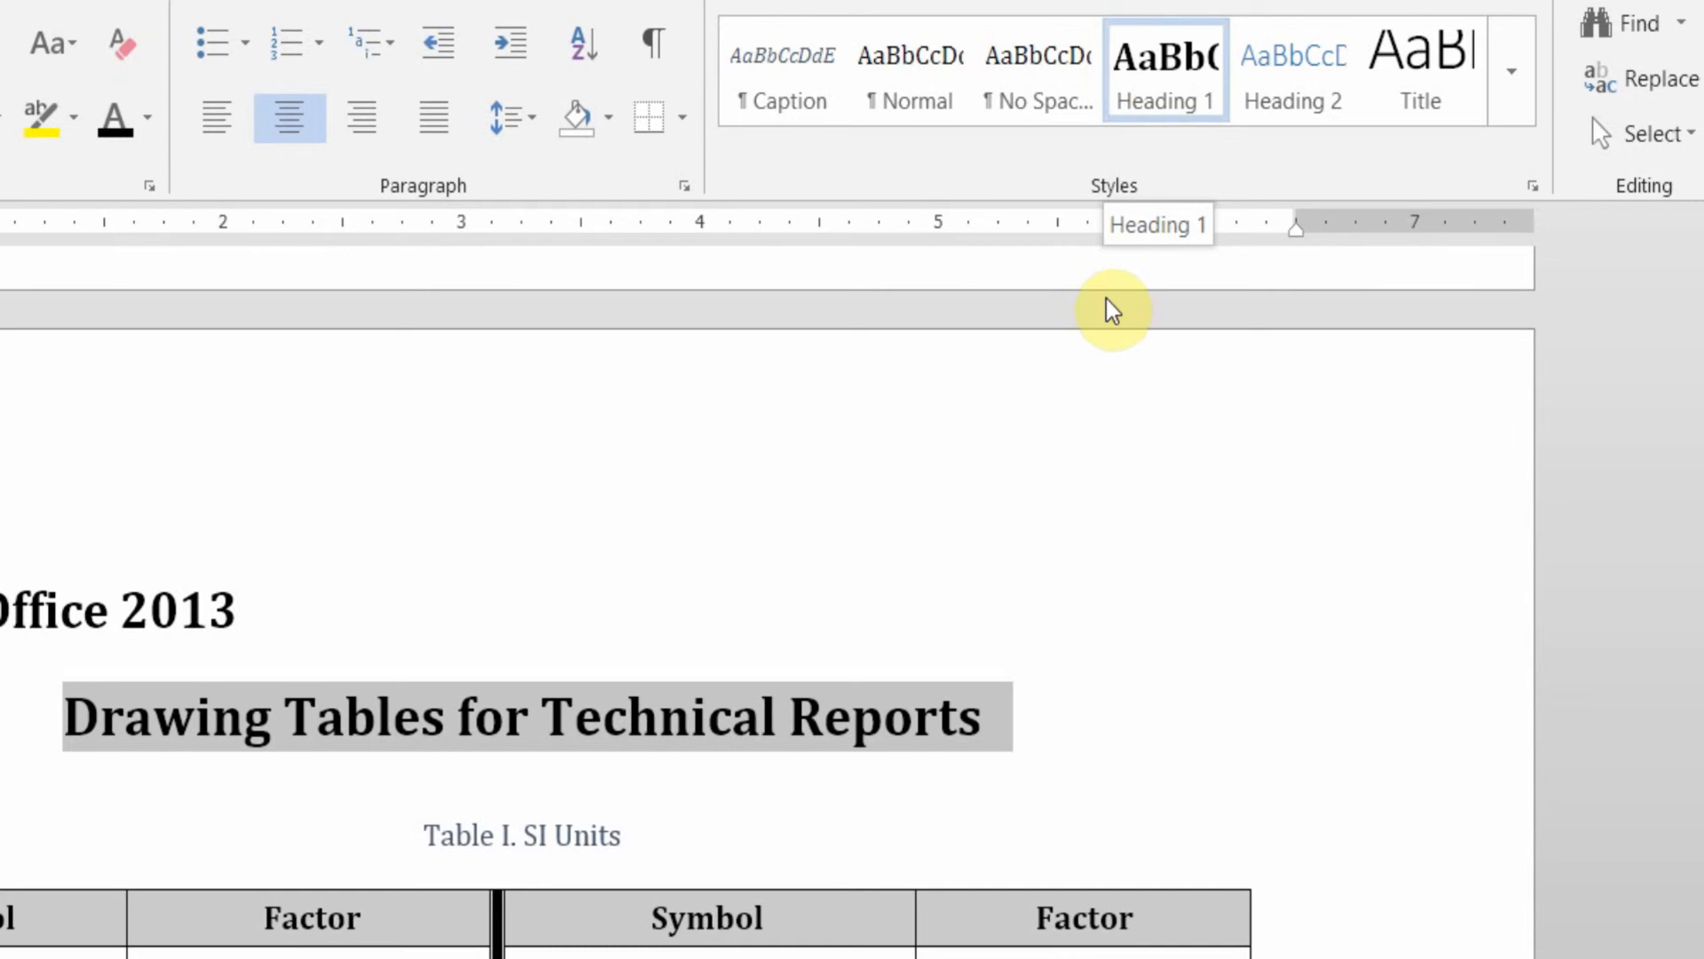
{"action": "mouse_move", "coordinate": [1163, 102]}
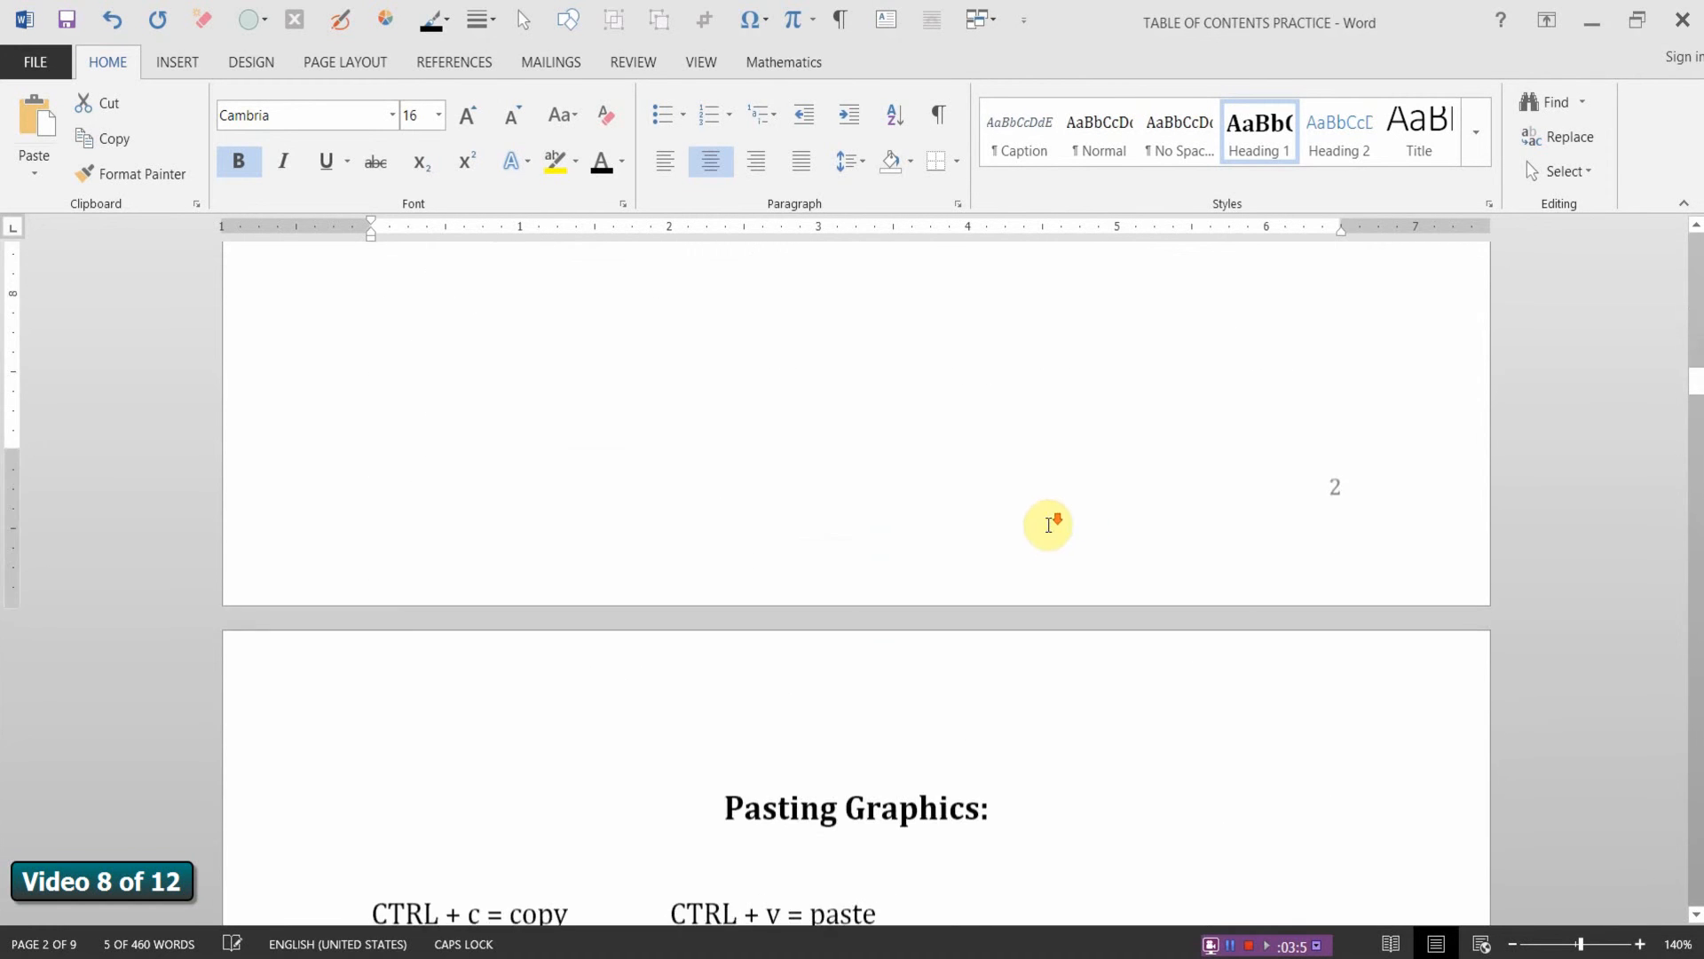
Step: Scroll through the section titles to the last Heading 1, then place the cursor below TABLE OF CONTENTS
{"action": "scroll", "scroll_direction": "down", "scroll_amount": 3}
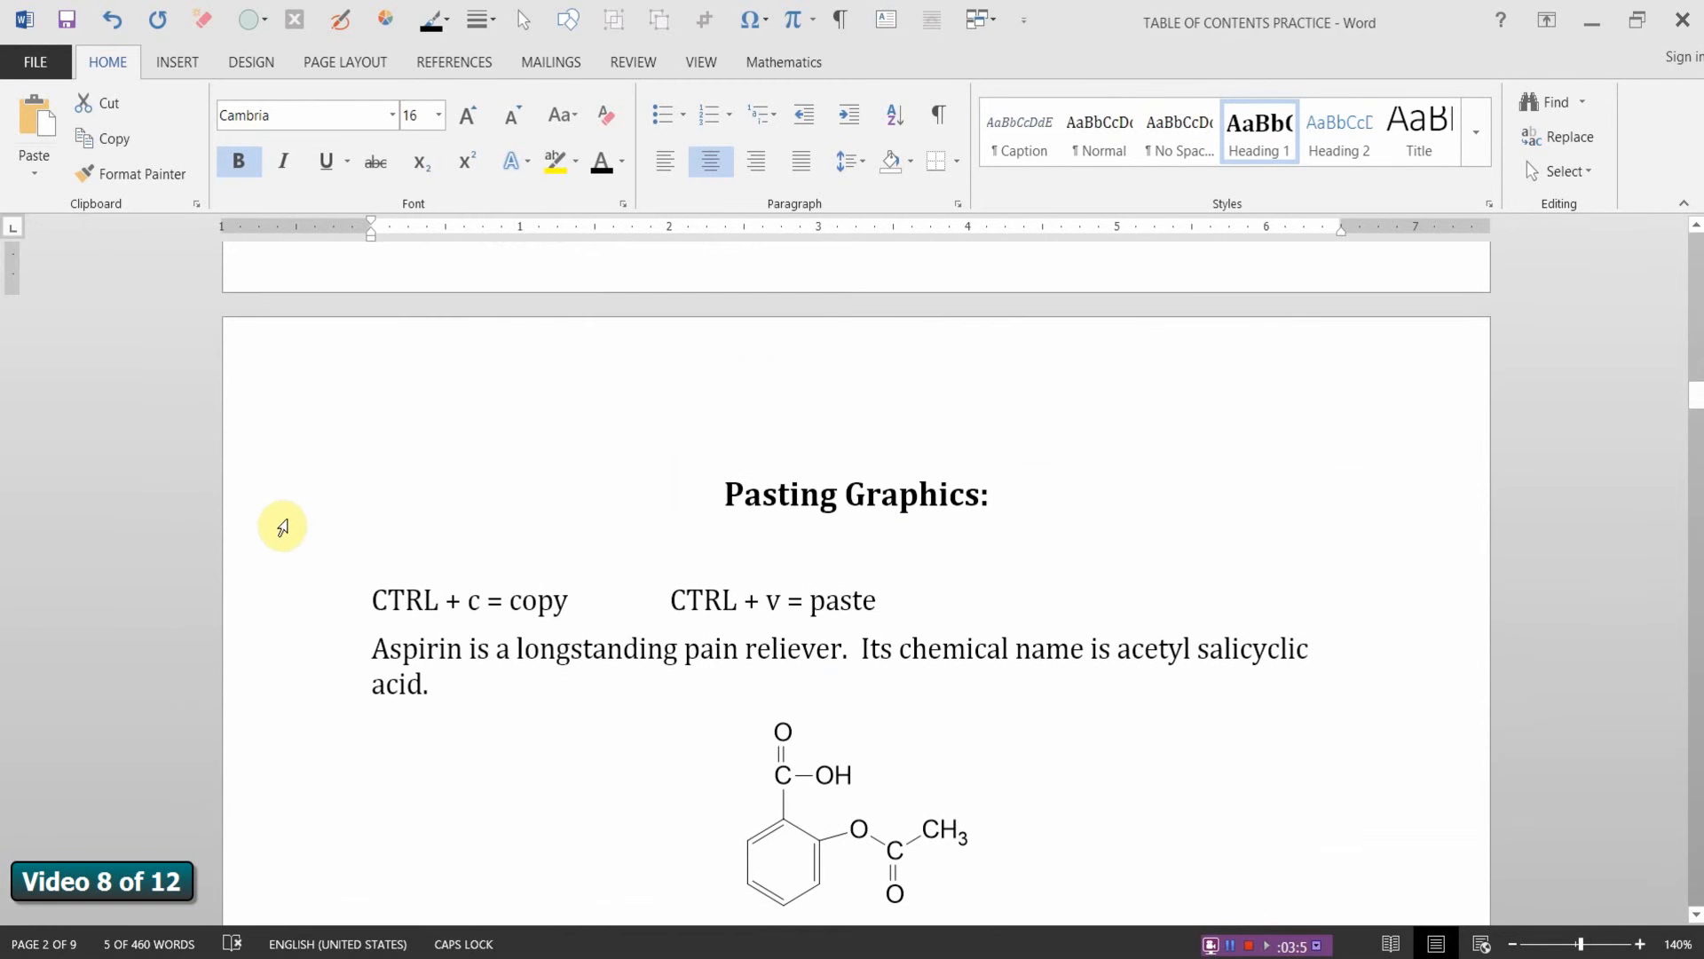
{"action": "mouse_move", "coordinate": [325, 491]}
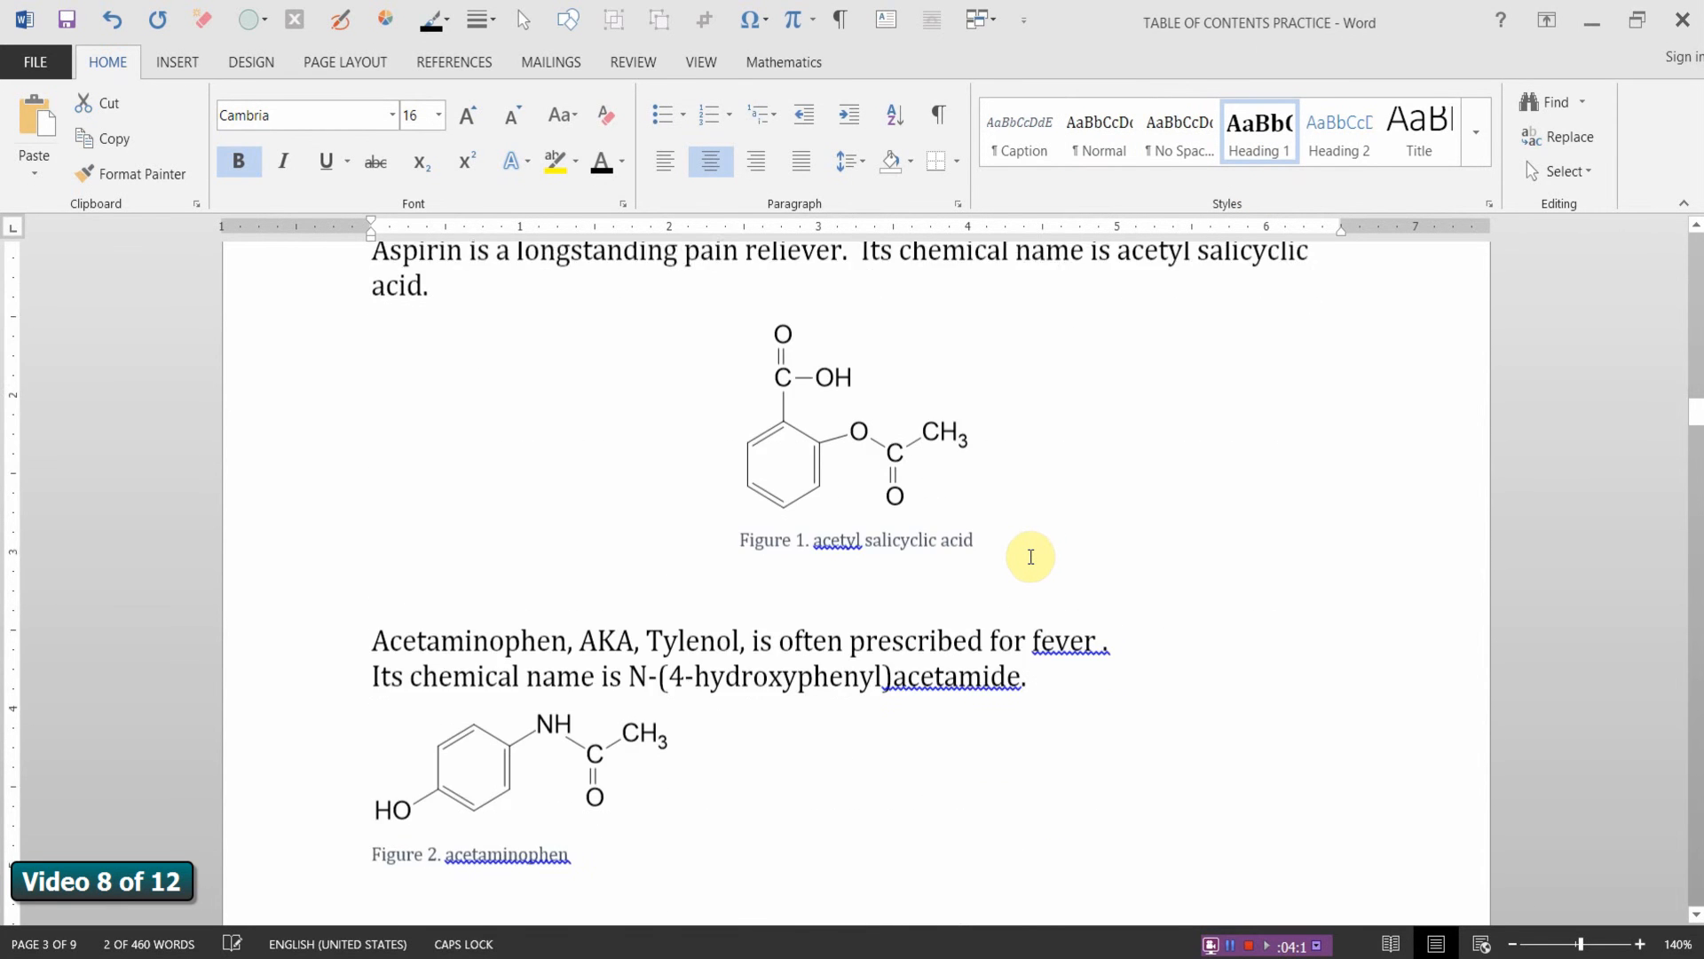
{"action": "scroll", "scroll_direction": "down", "scroll_amount": 3}
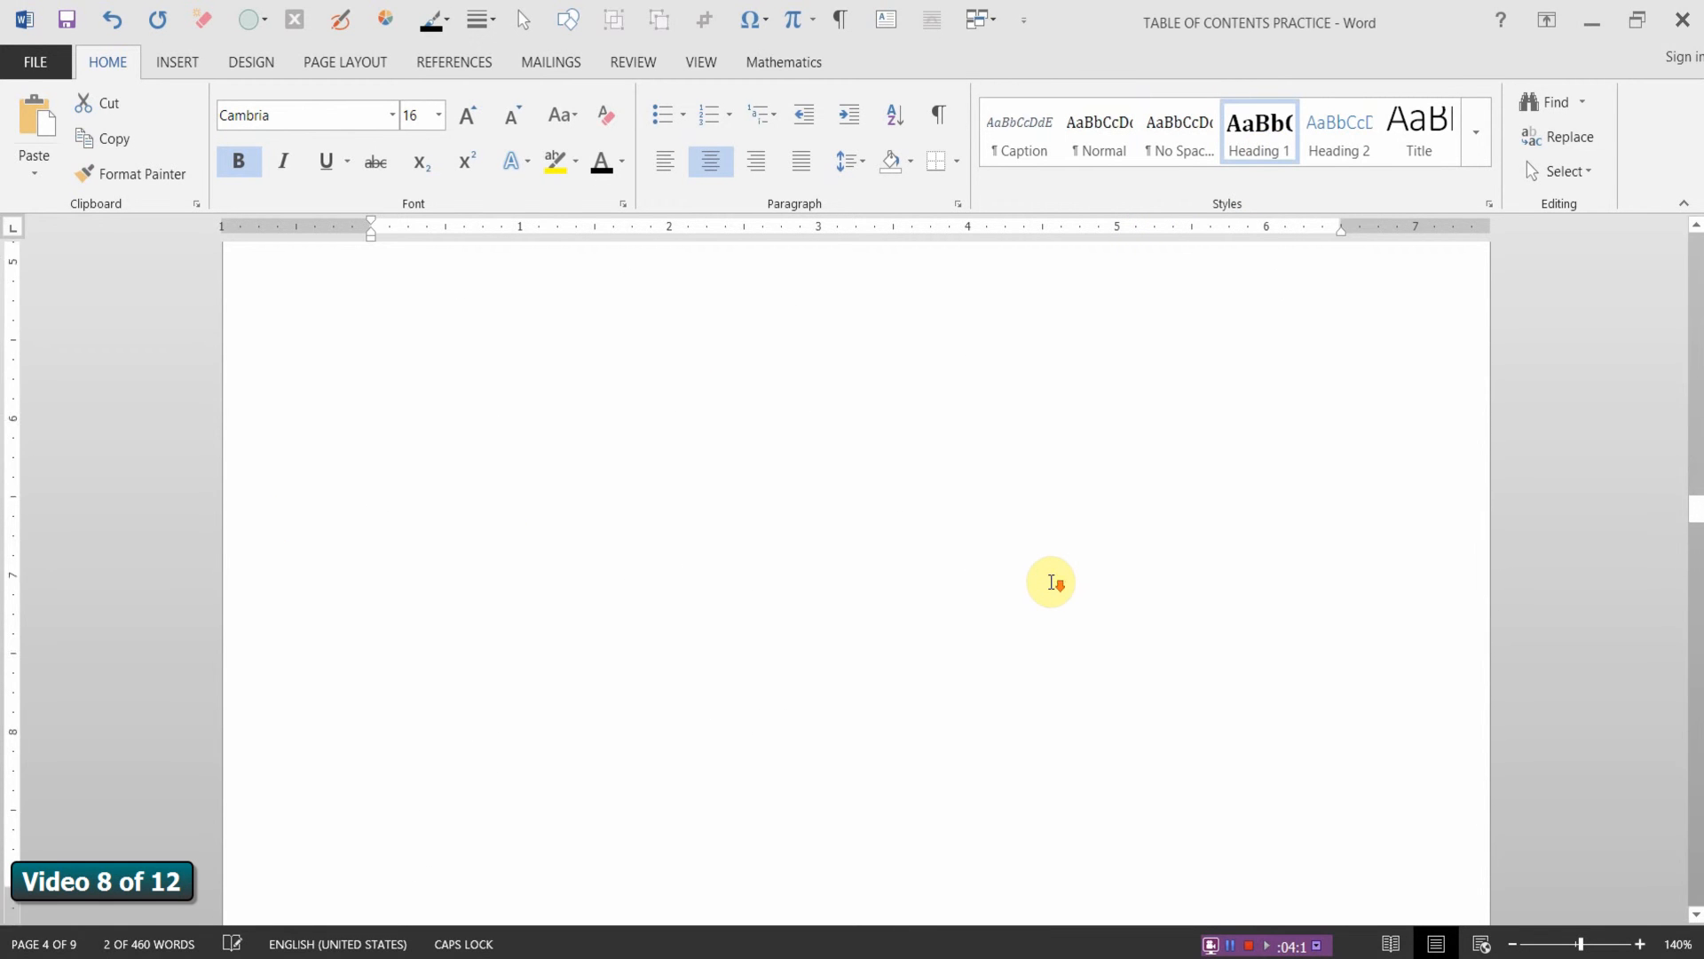
{"action": "scroll", "scroll_direction": "down", "scroll_amount": 3}
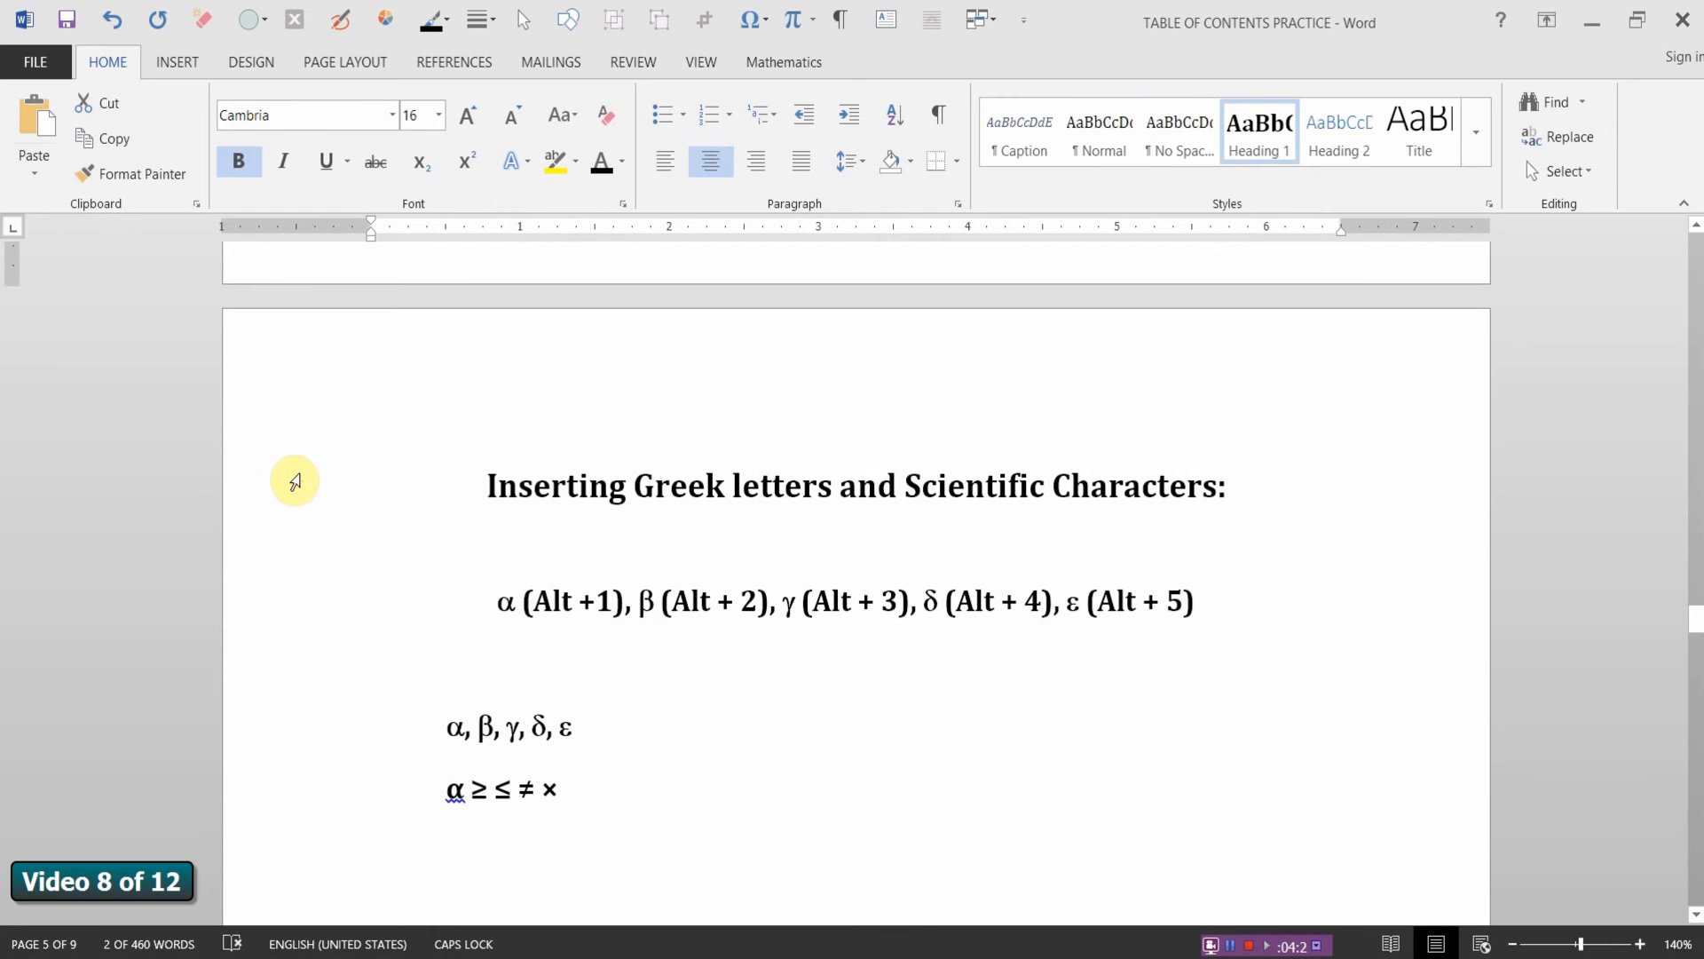
{"action": "left_click", "coordinate": [1257, 150]}
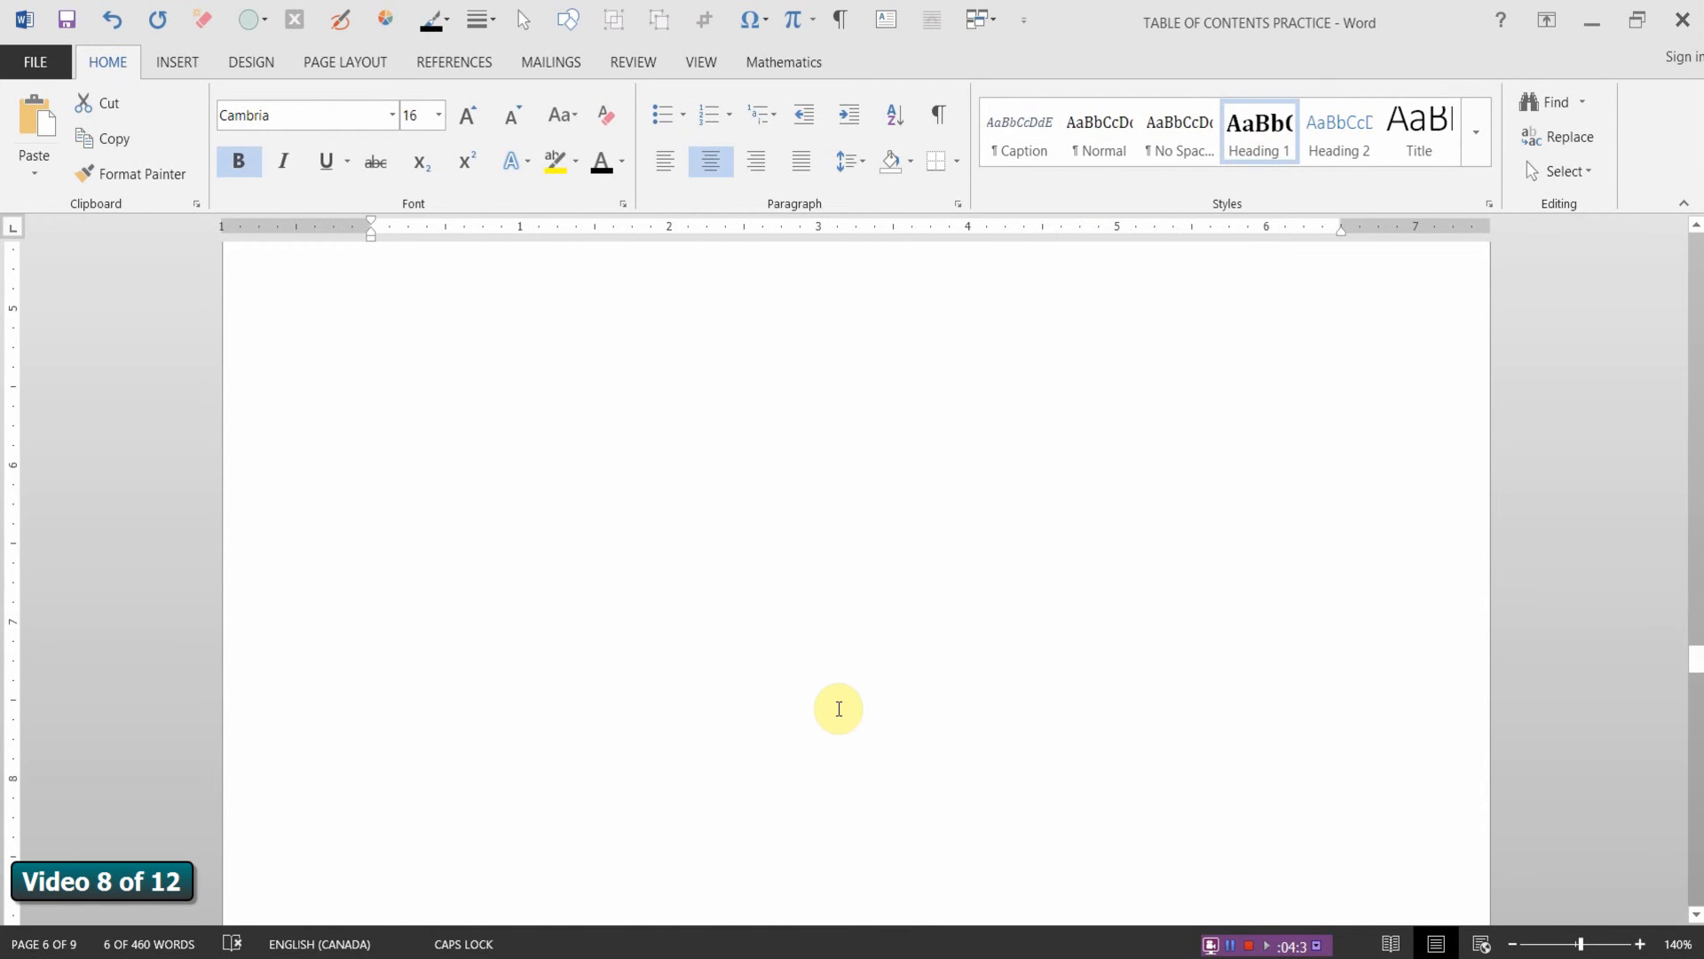
{"action": "scroll", "scroll_direction": "down", "scroll_amount": 3}
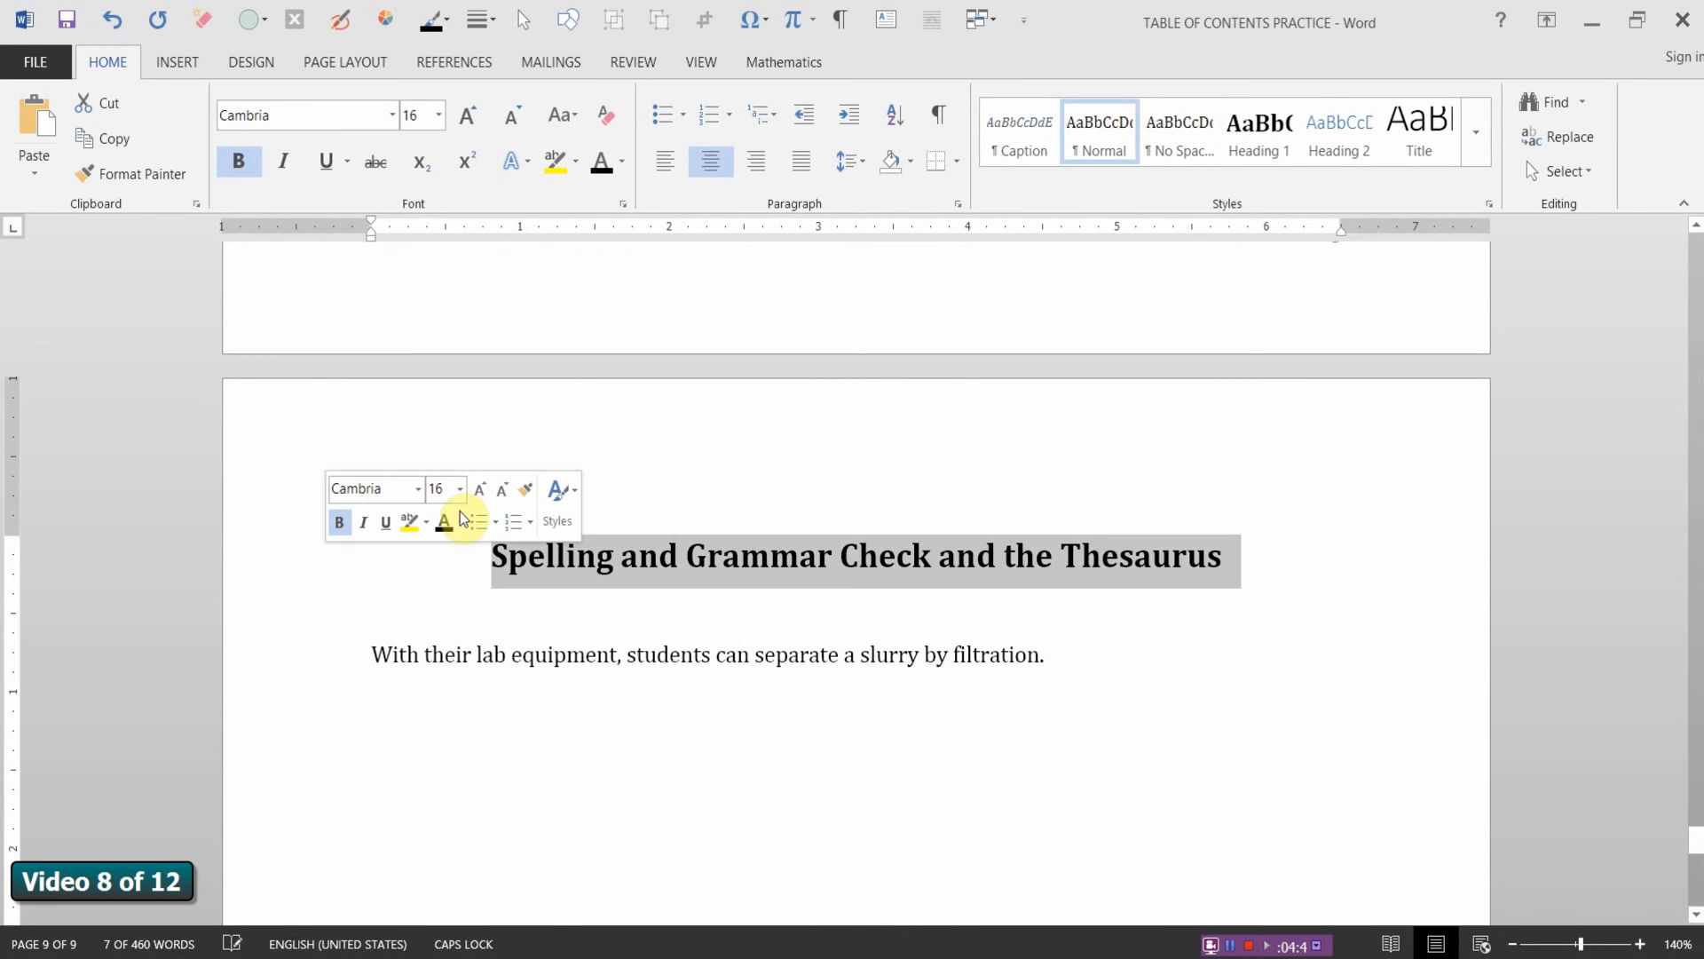
{"action": "left_click", "coordinate": [1258, 130]}
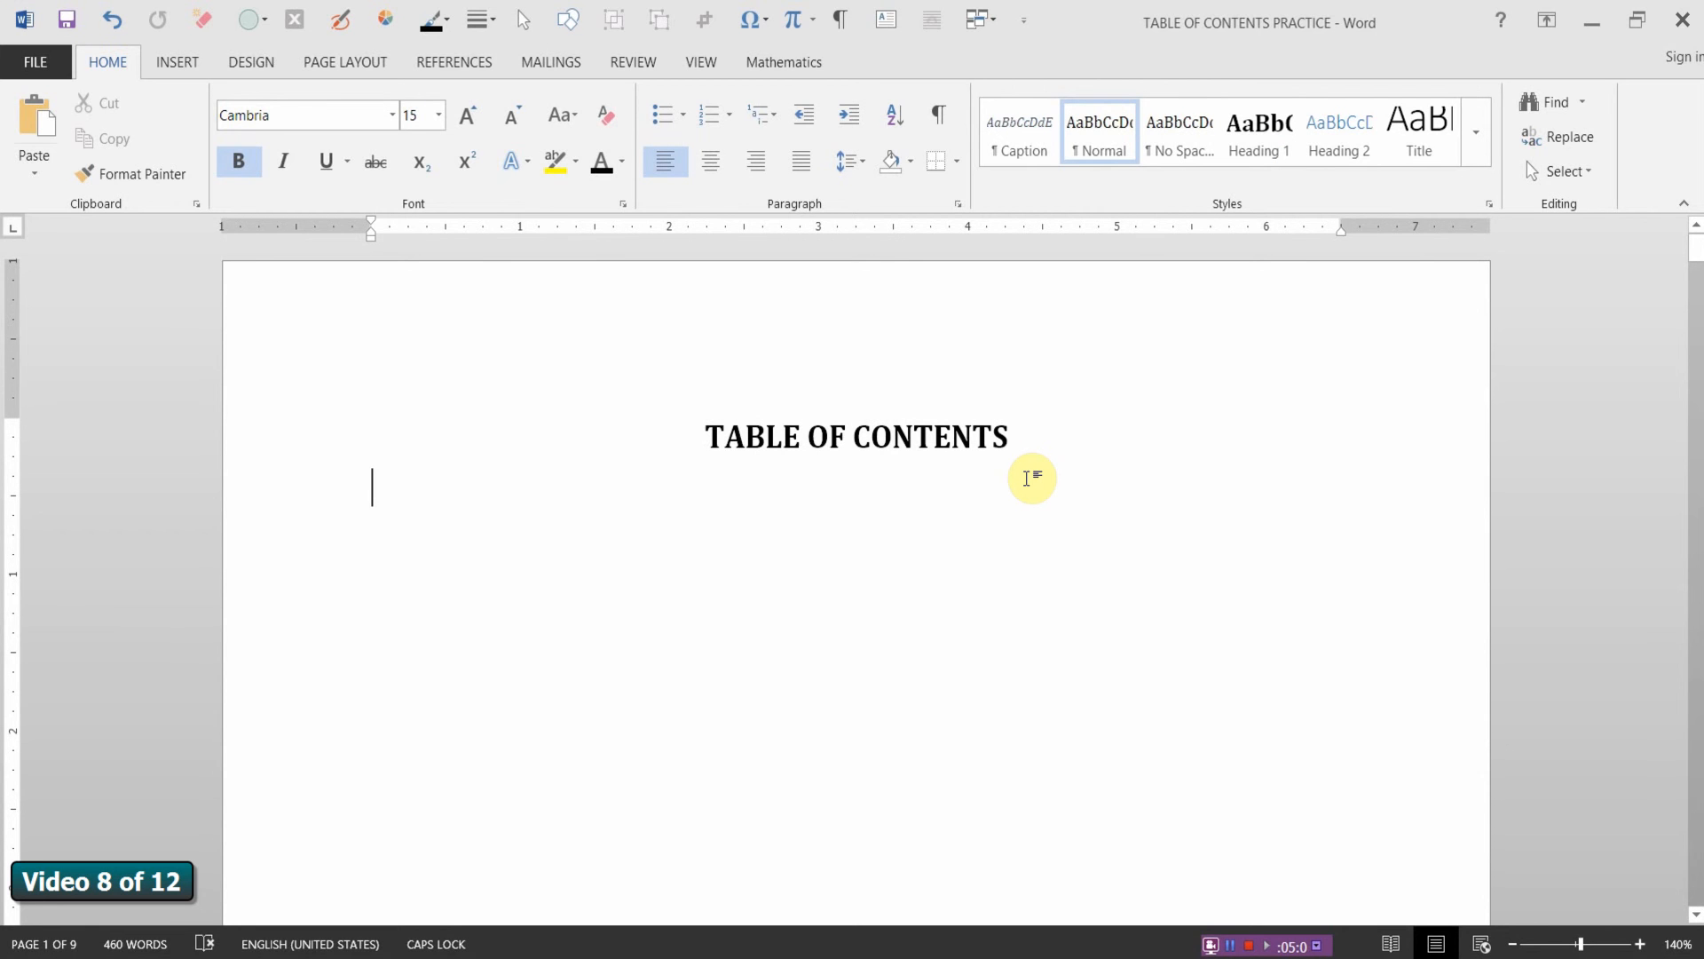
Step: Switch to the References tab to reach the Table of Contents options
{"action": "left_click", "coordinate": [455, 62]}
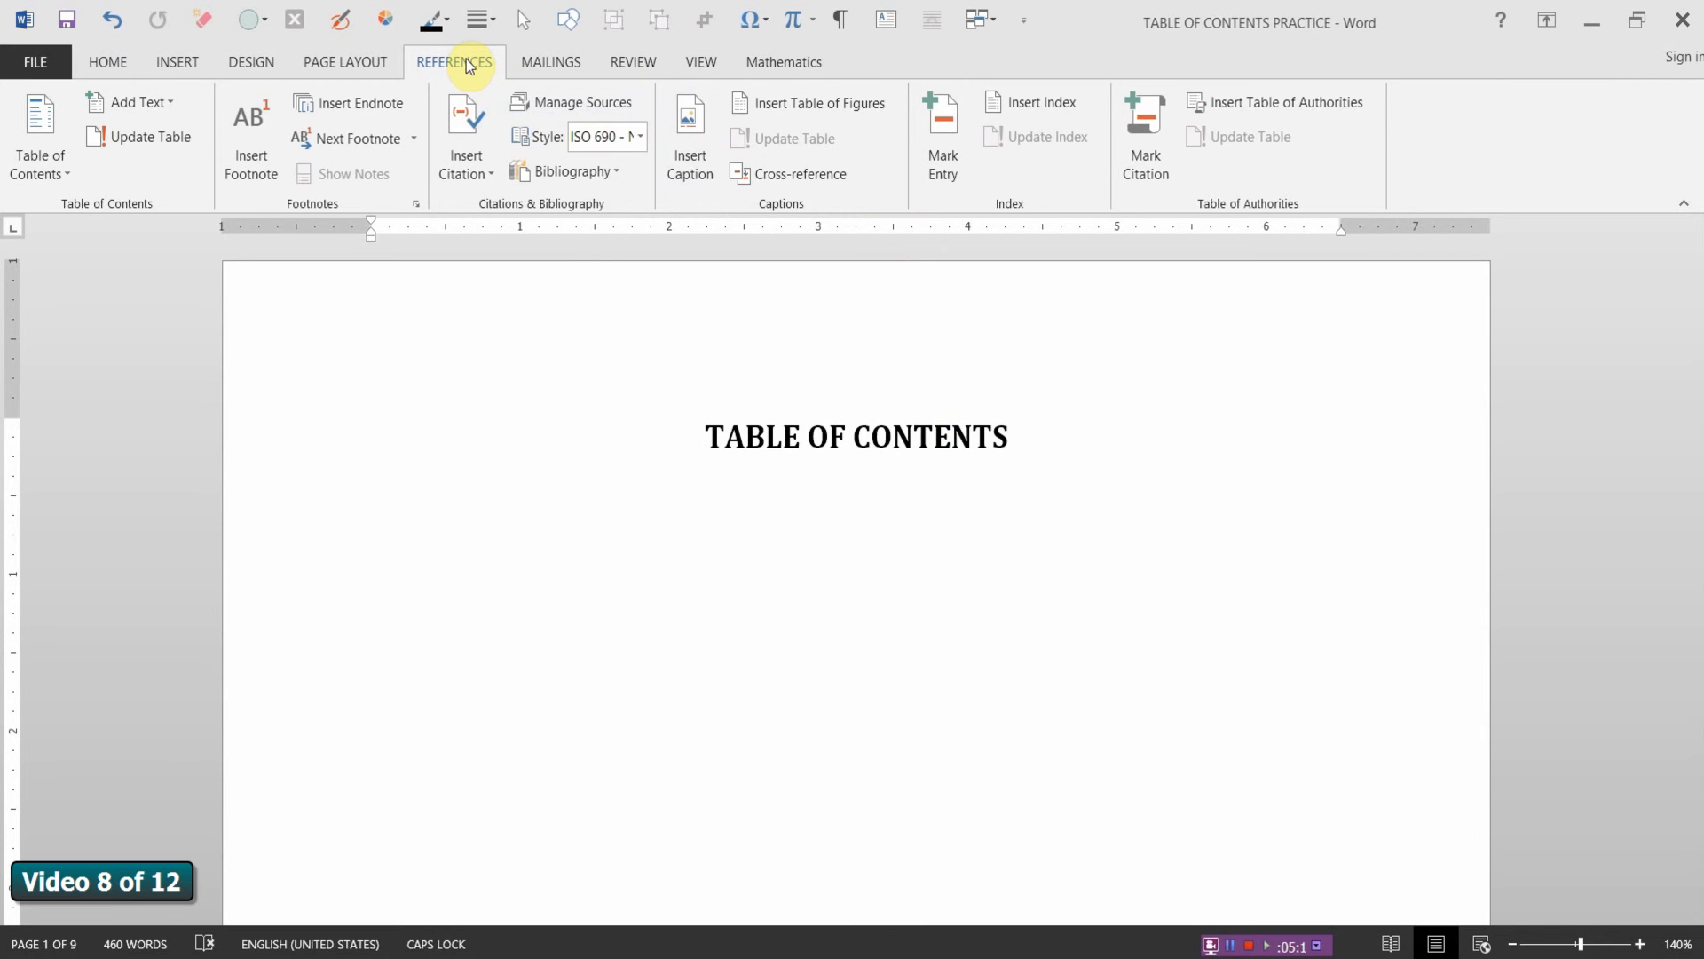
{"action": "mouse_move", "coordinate": [381, 223]}
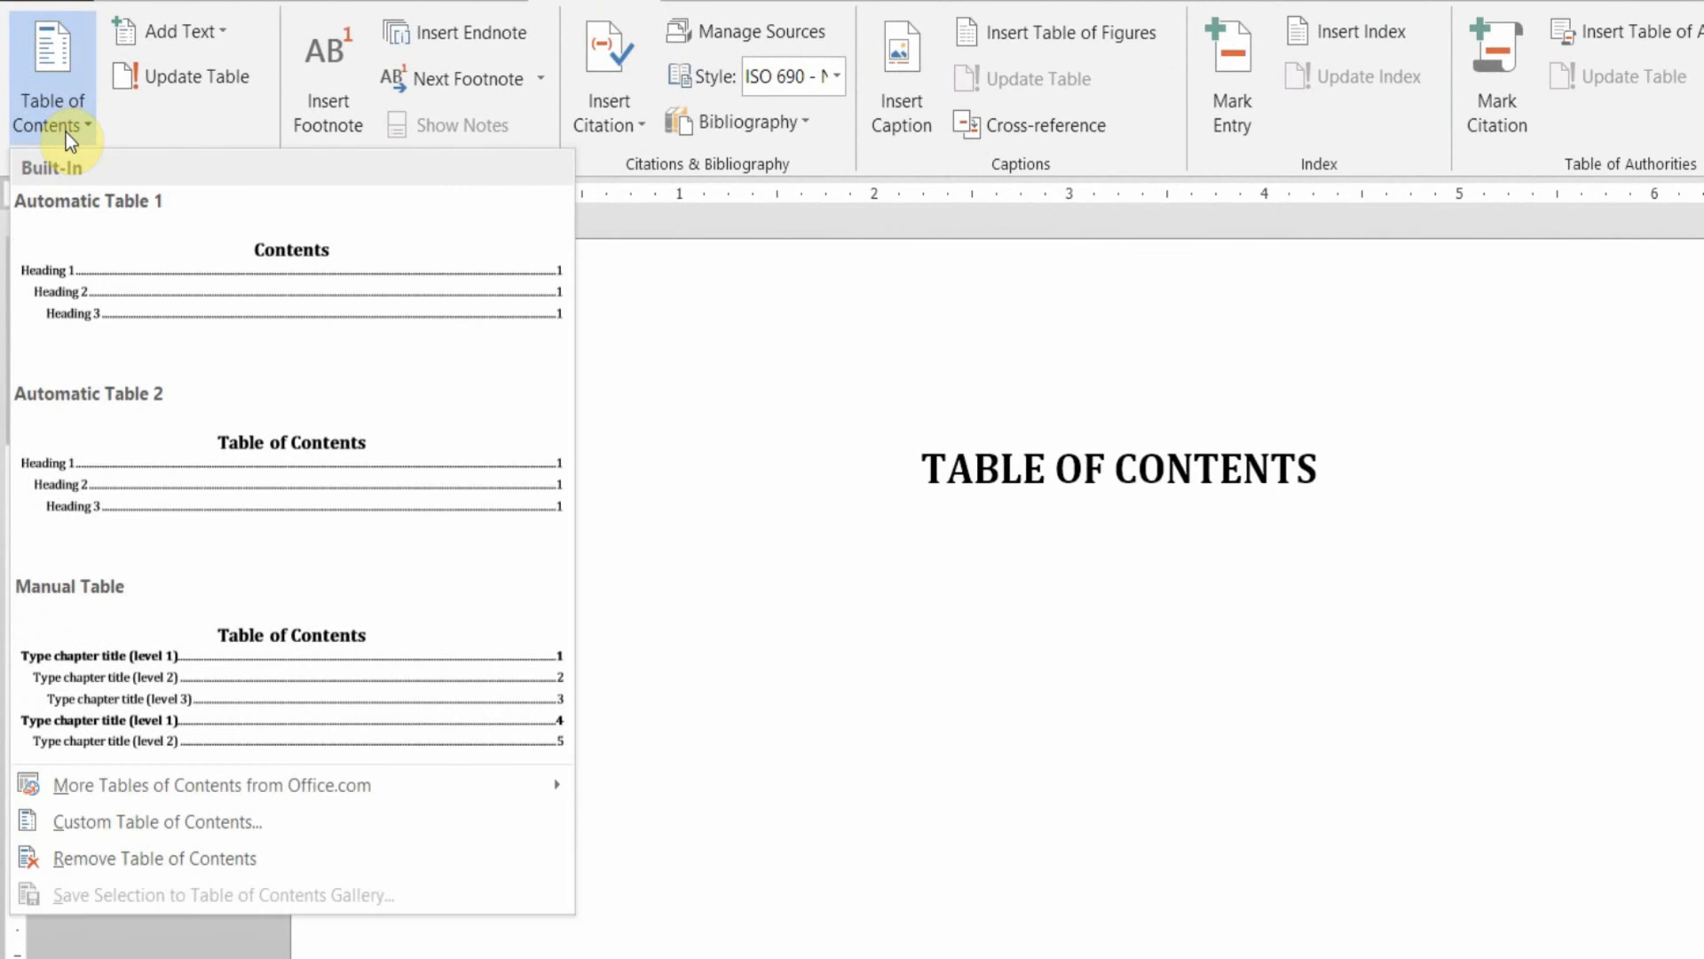
{"action": "mouse_move", "coordinate": [170, 500]}
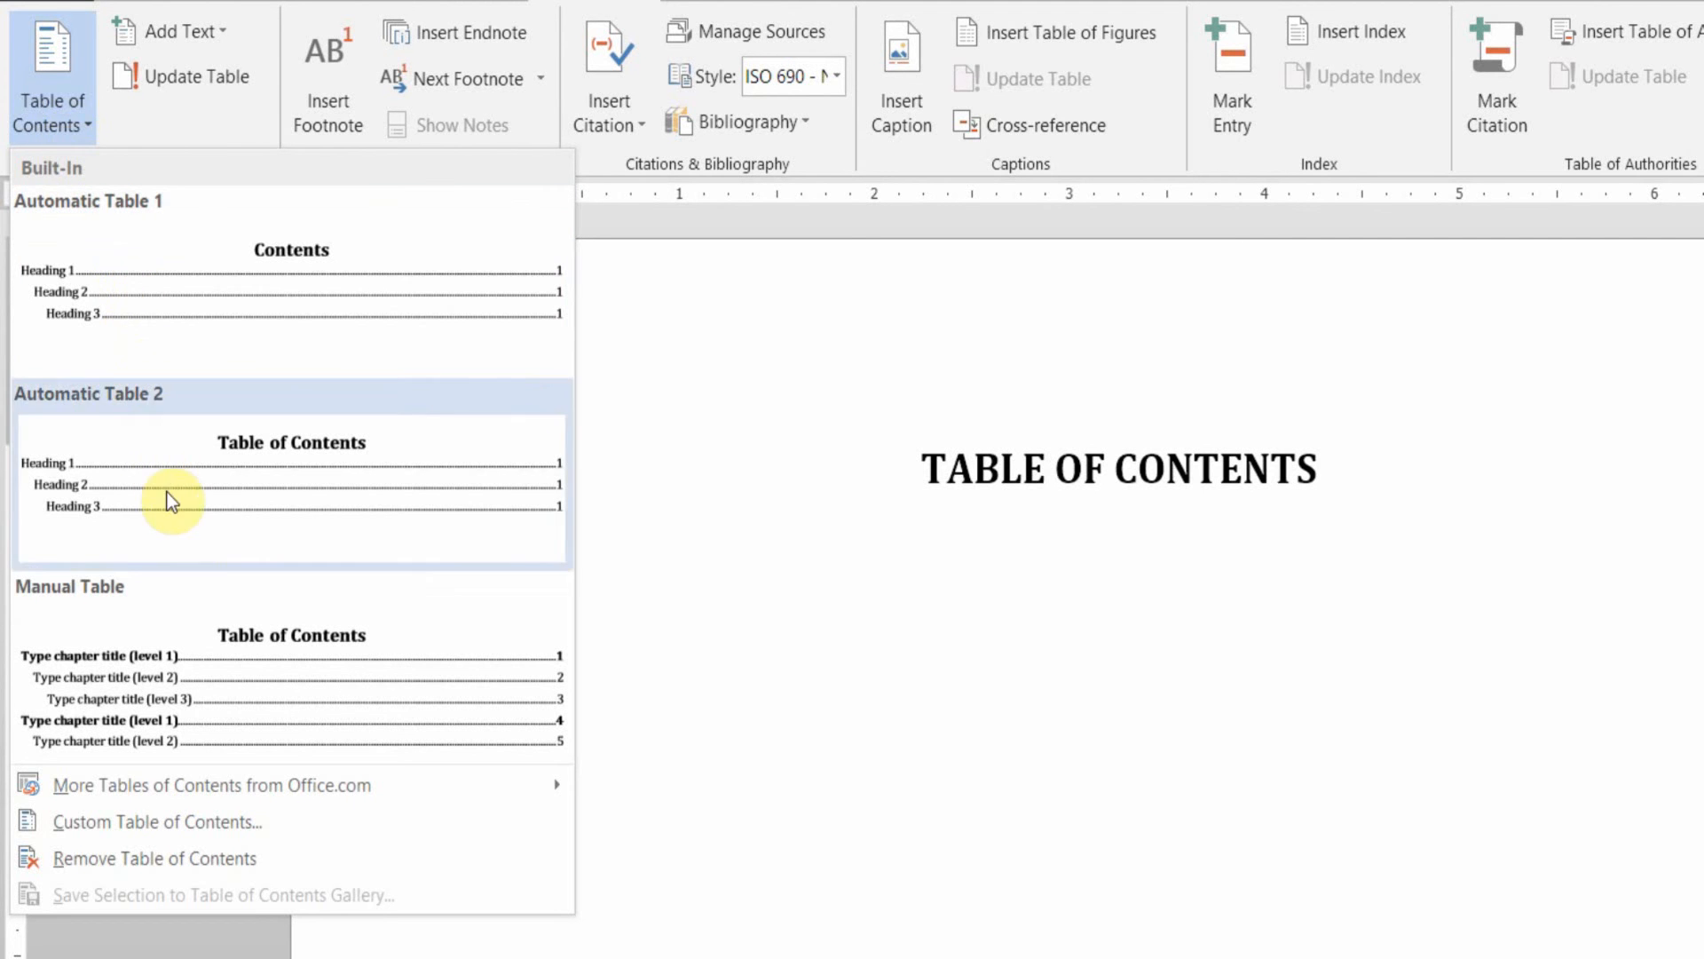
{"action": "mouse_move", "coordinate": [183, 833]}
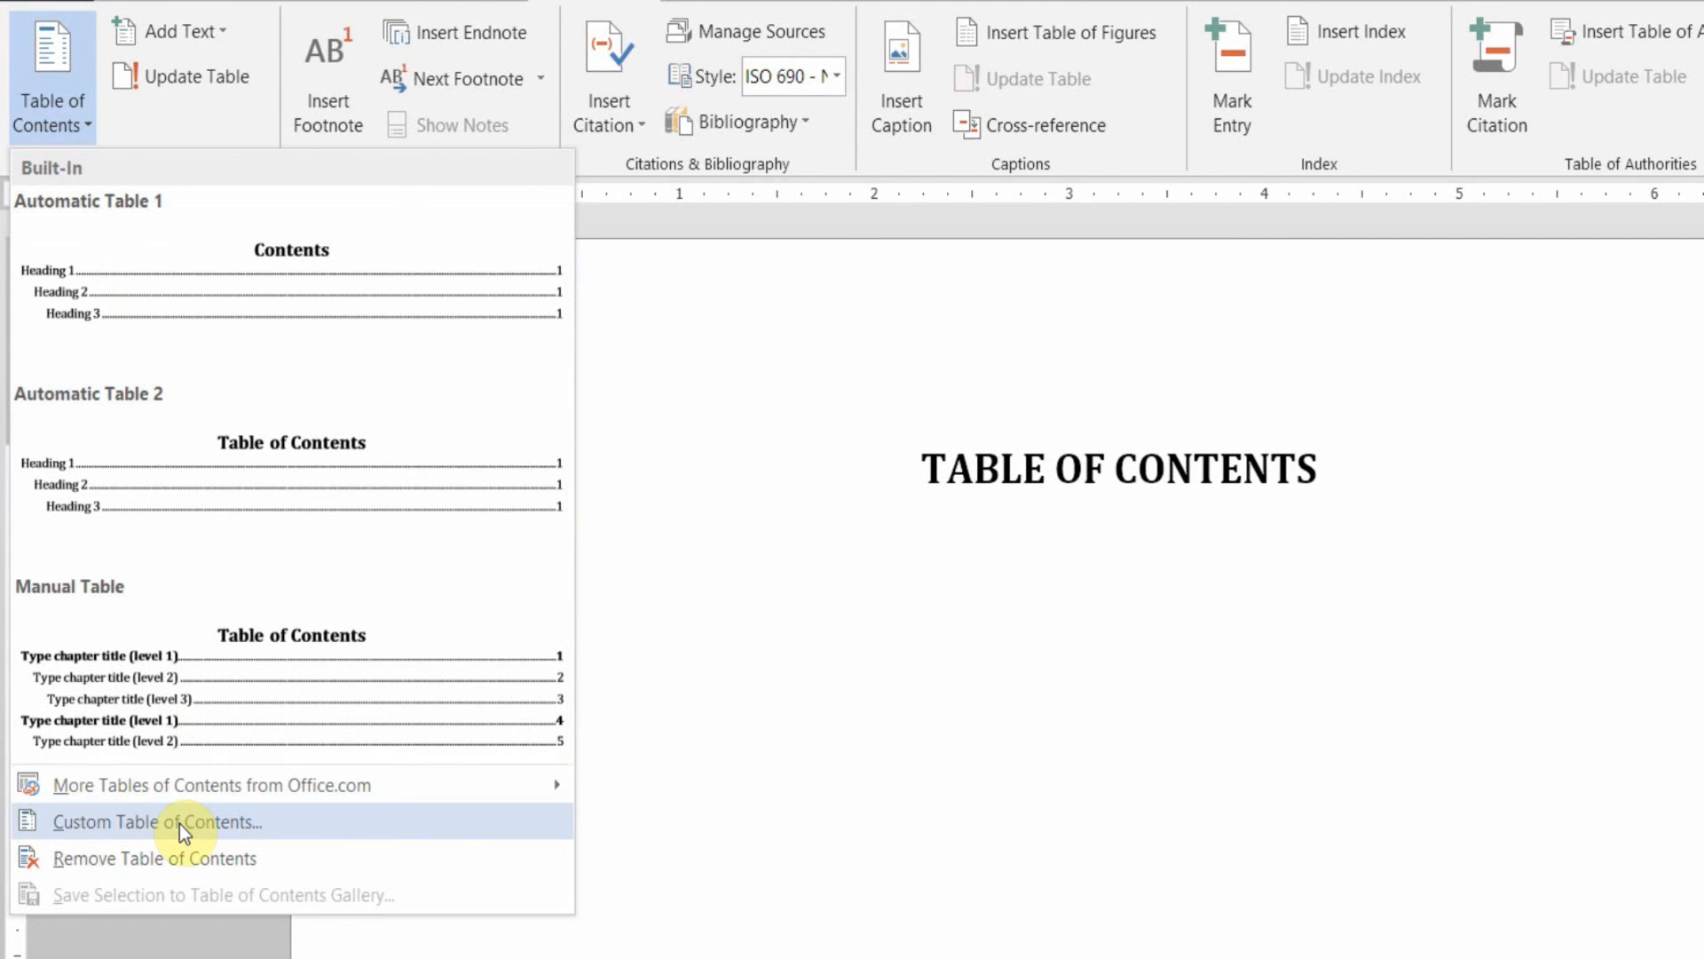
Step: Open Custom Table of Contents showing dotted leaders, page numbers and hyperlinks
{"action": "left_click", "coordinate": [156, 820]}
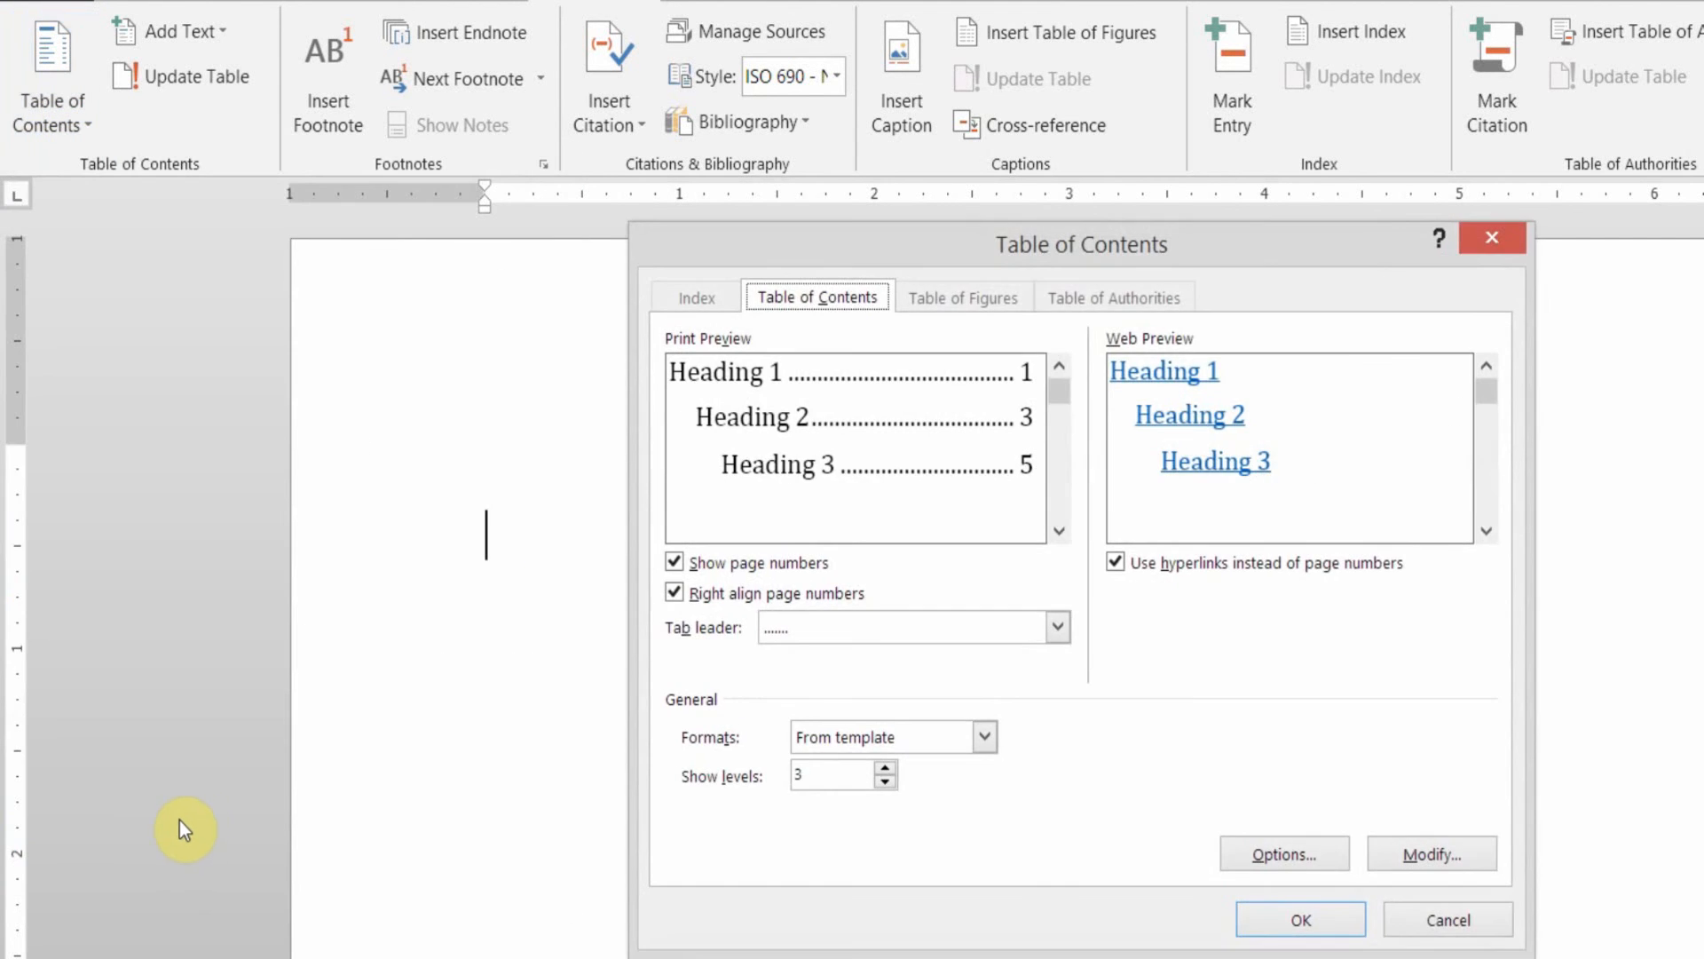
{"action": "mouse_move", "coordinate": [363, 692]}
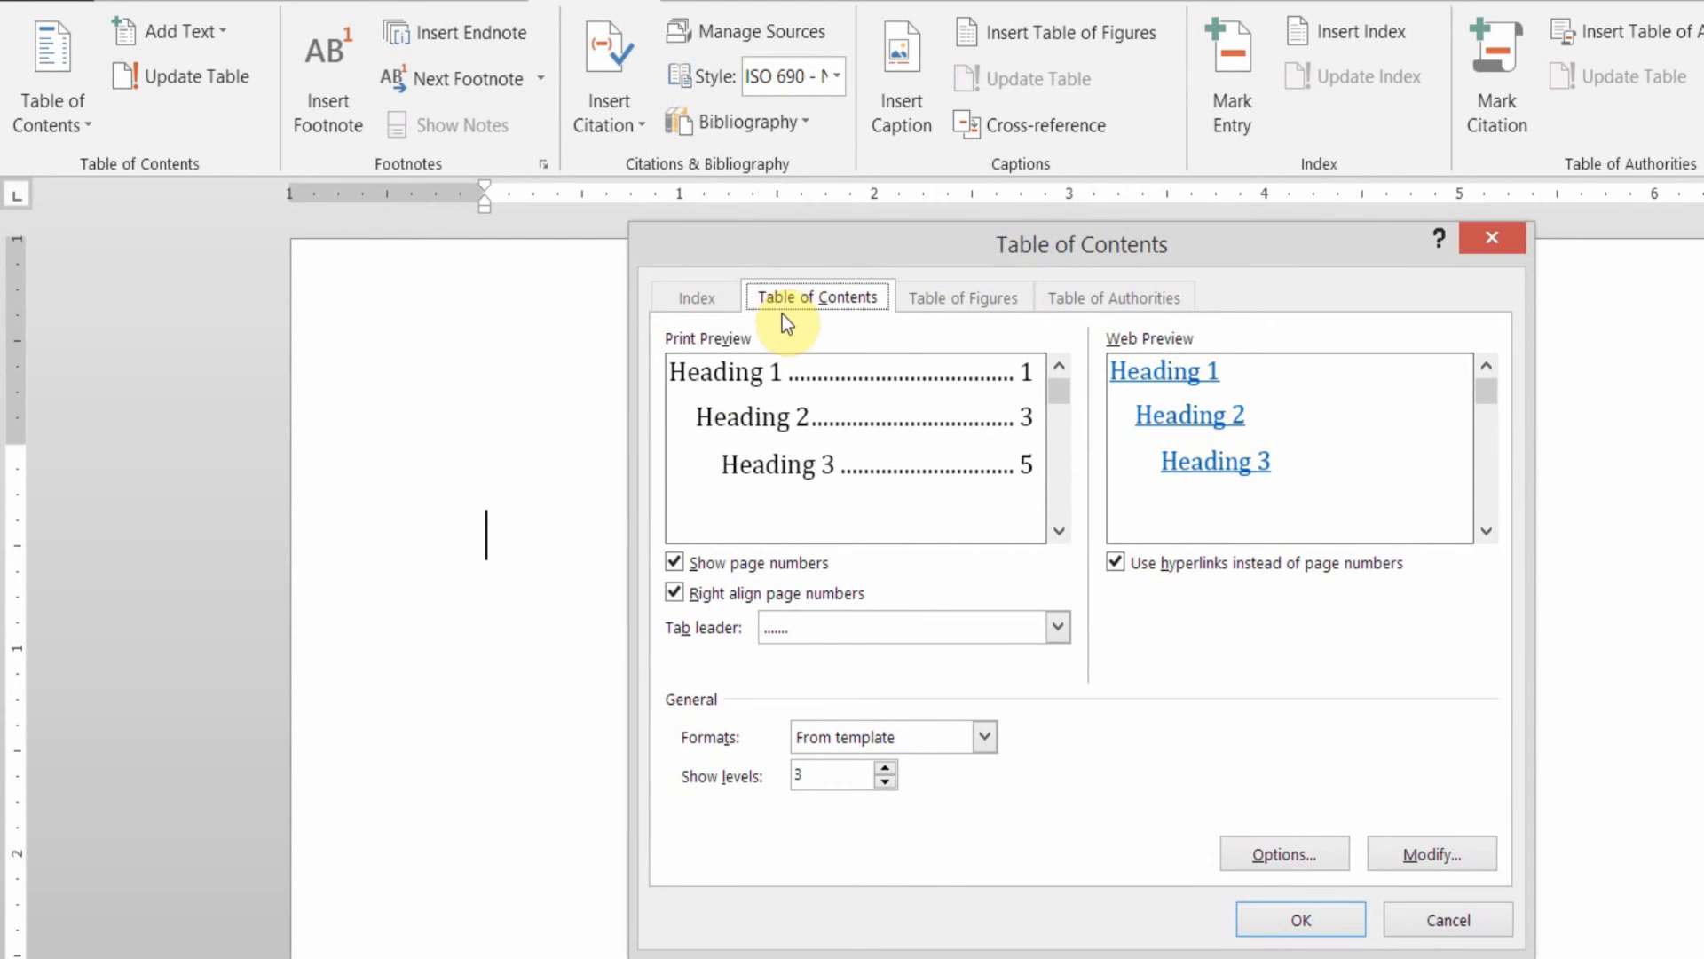
{"action": "mouse_move", "coordinate": [757, 319]}
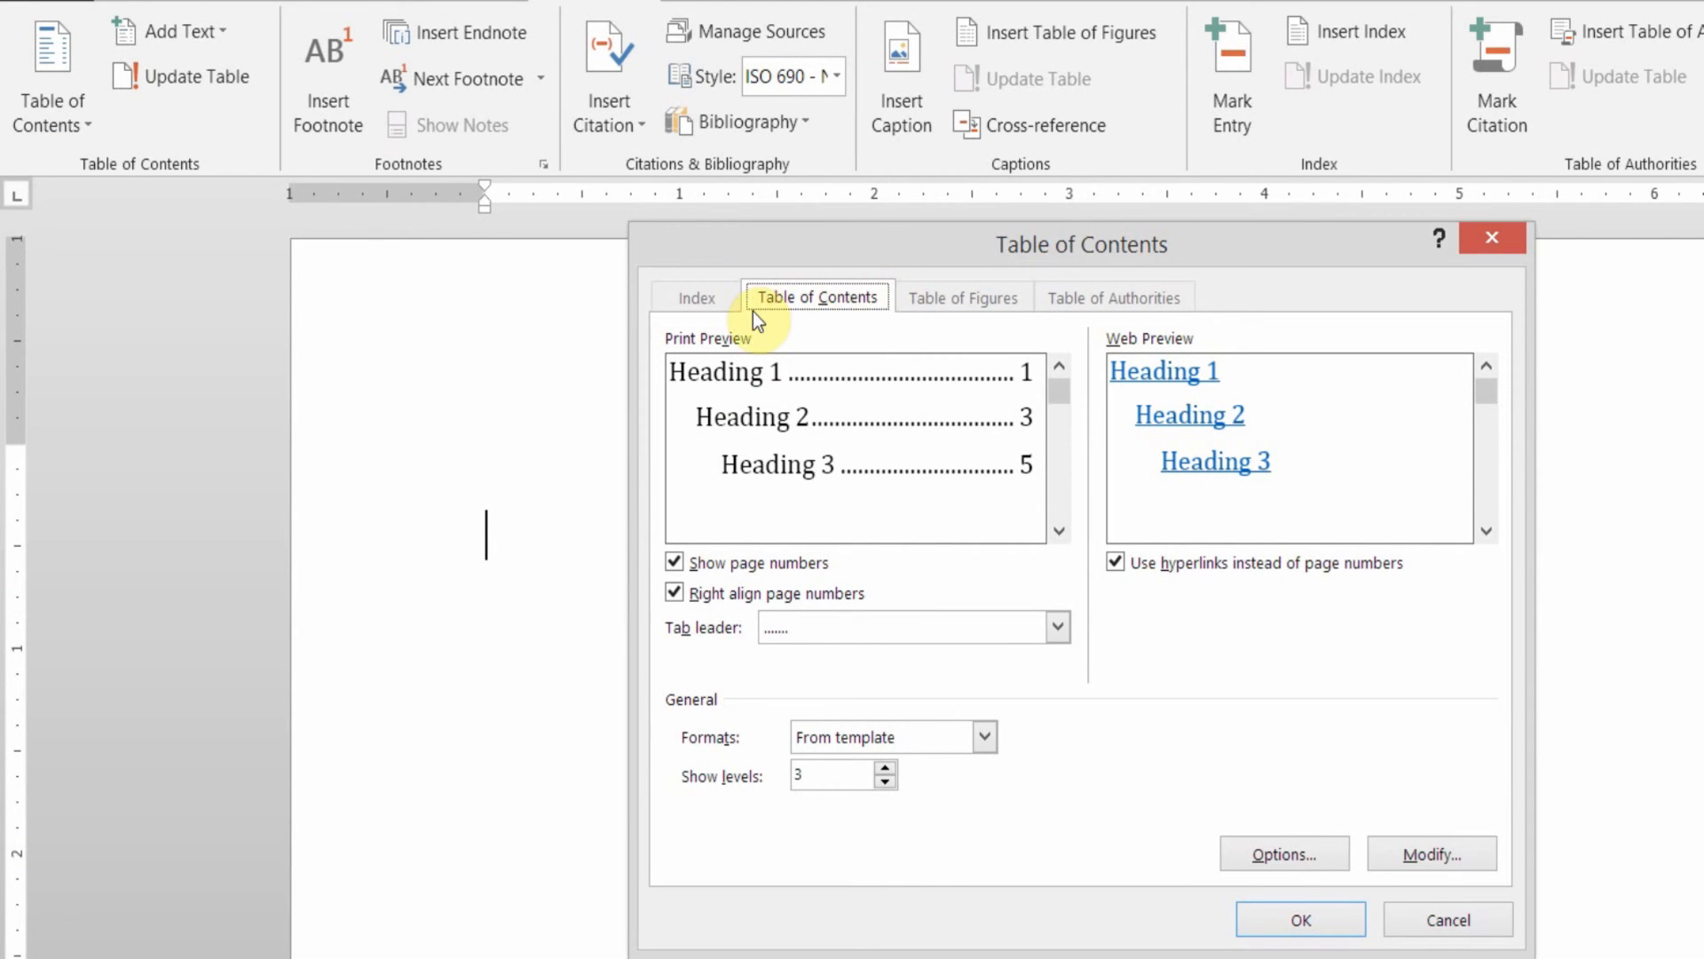
{"action": "mouse_move", "coordinate": [745, 405]}
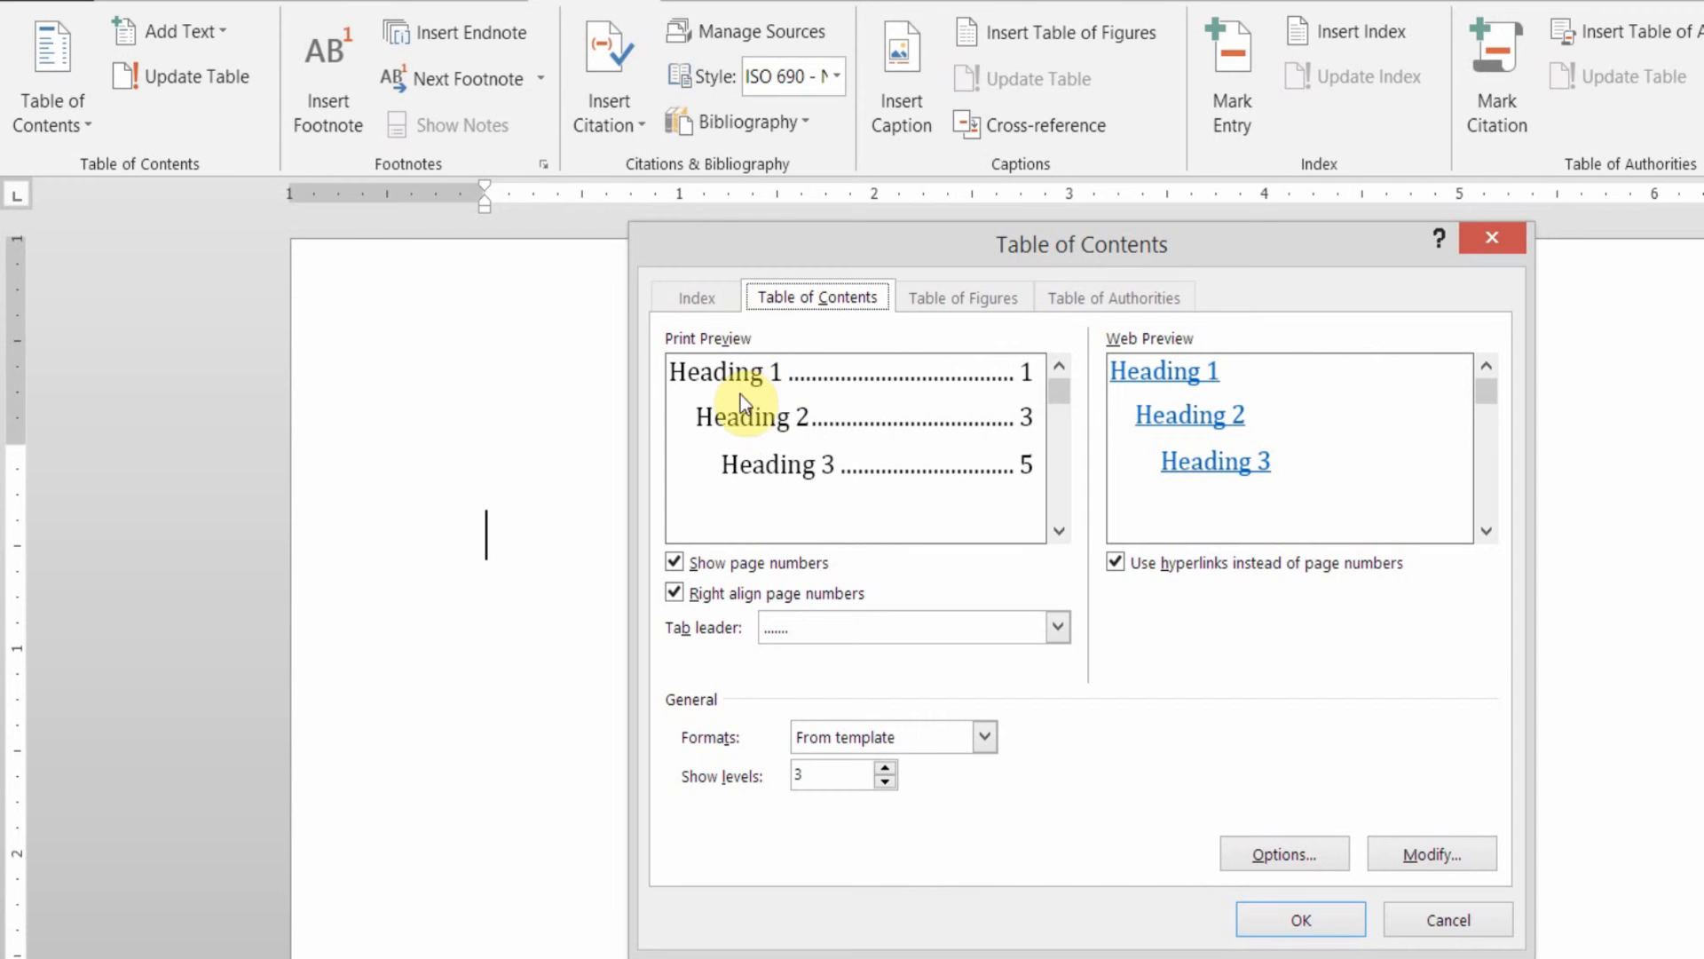
{"action": "mouse_move", "coordinate": [925, 485]}
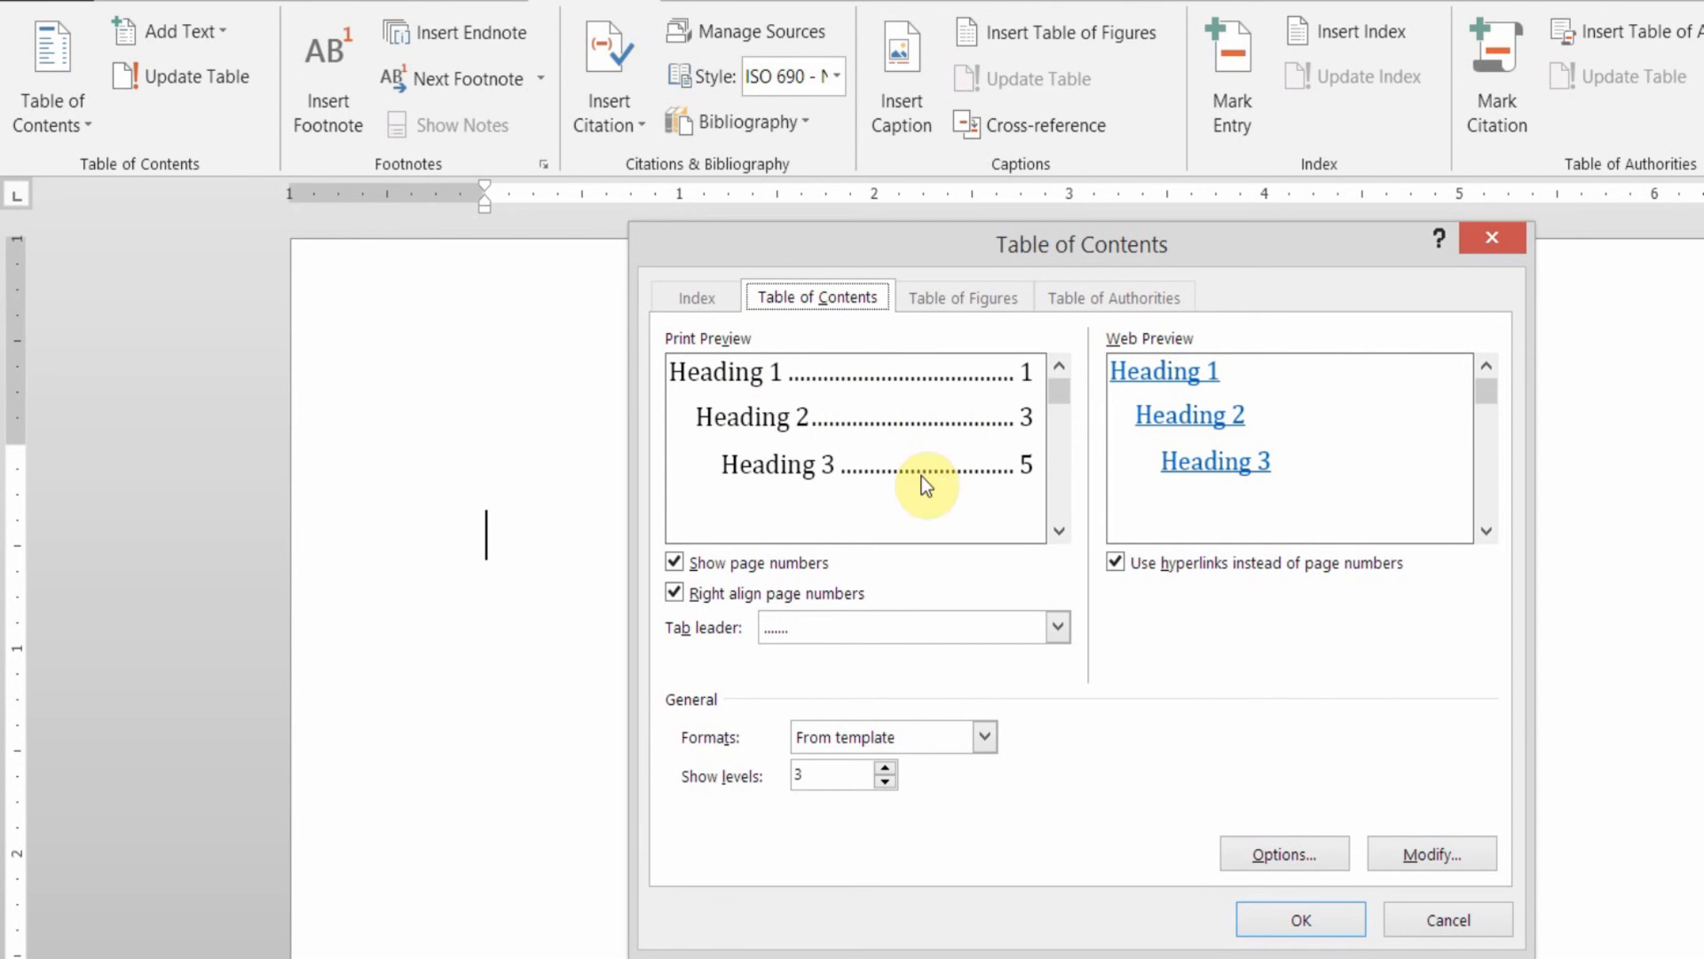
{"action": "mouse_move", "coordinate": [899, 541]}
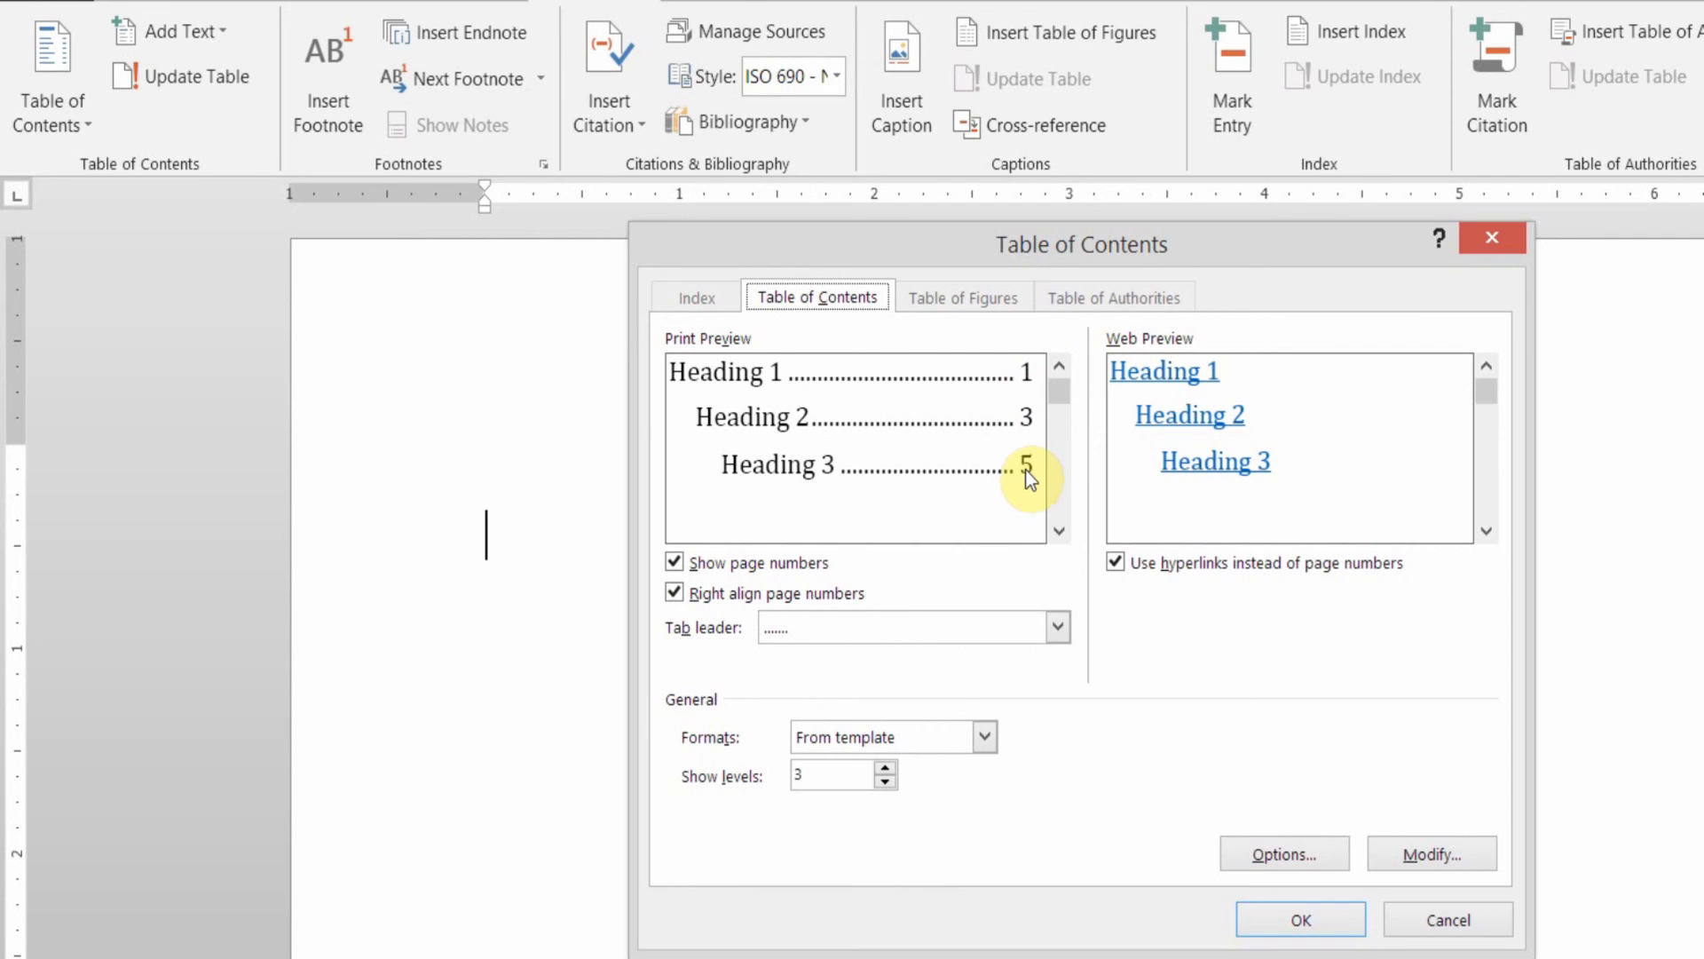
{"action": "mouse_move", "coordinate": [977, 538]}
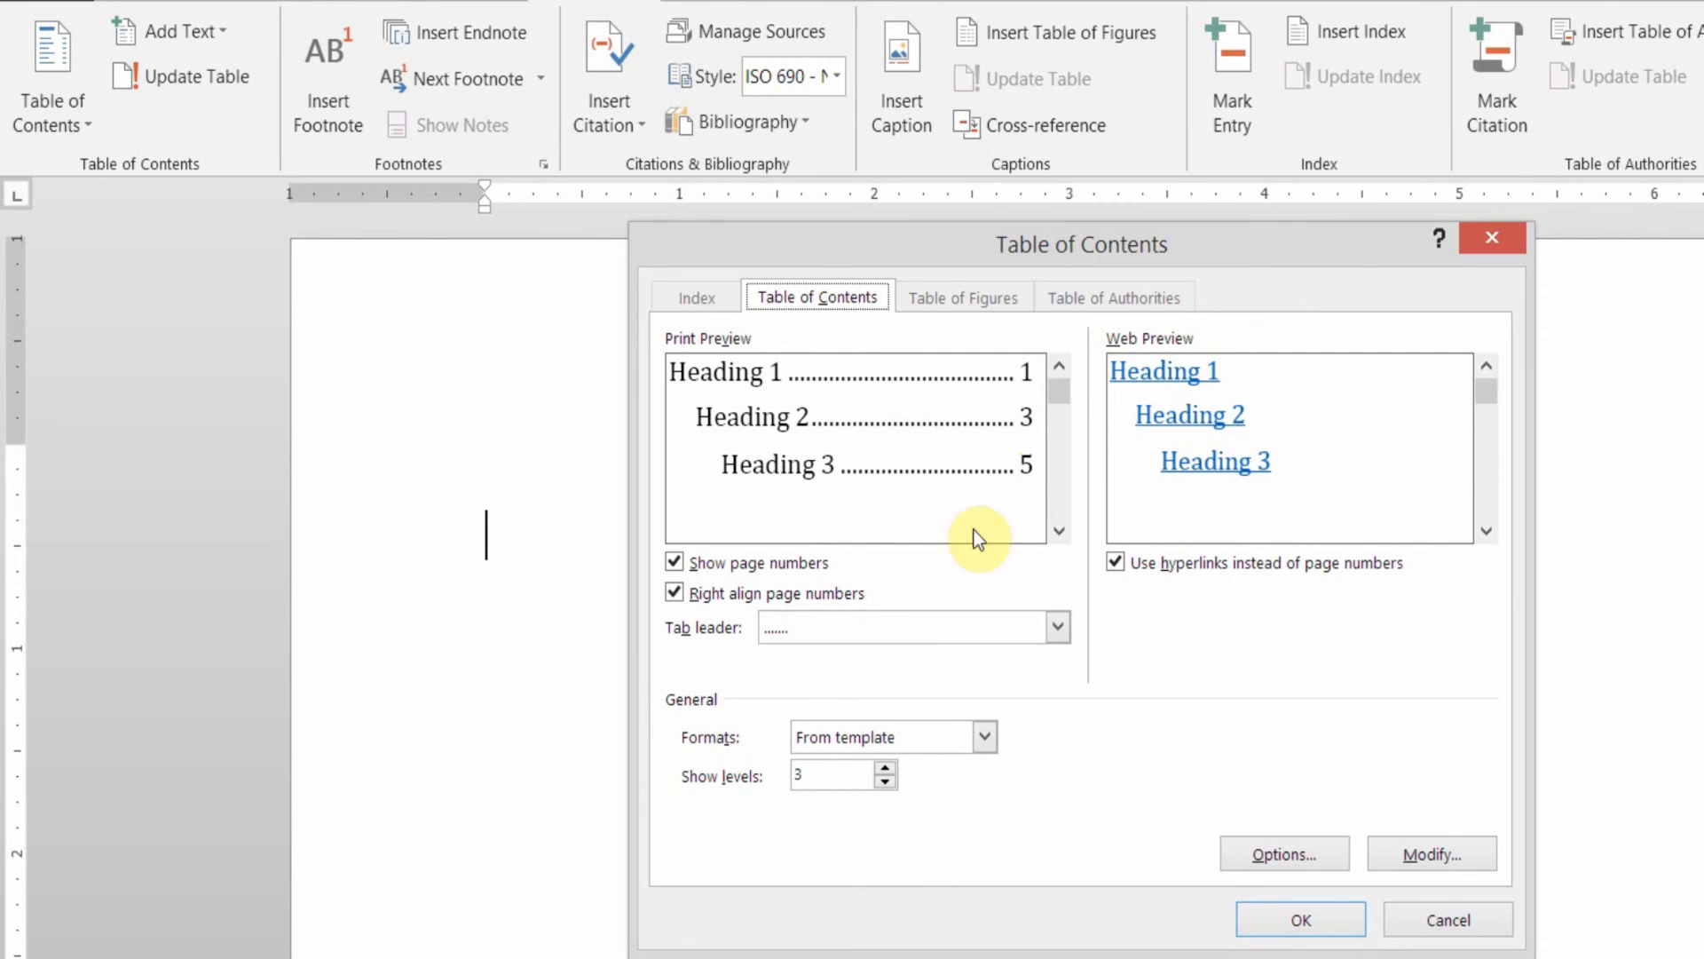
{"action": "mouse_move", "coordinate": [1000, 397]}
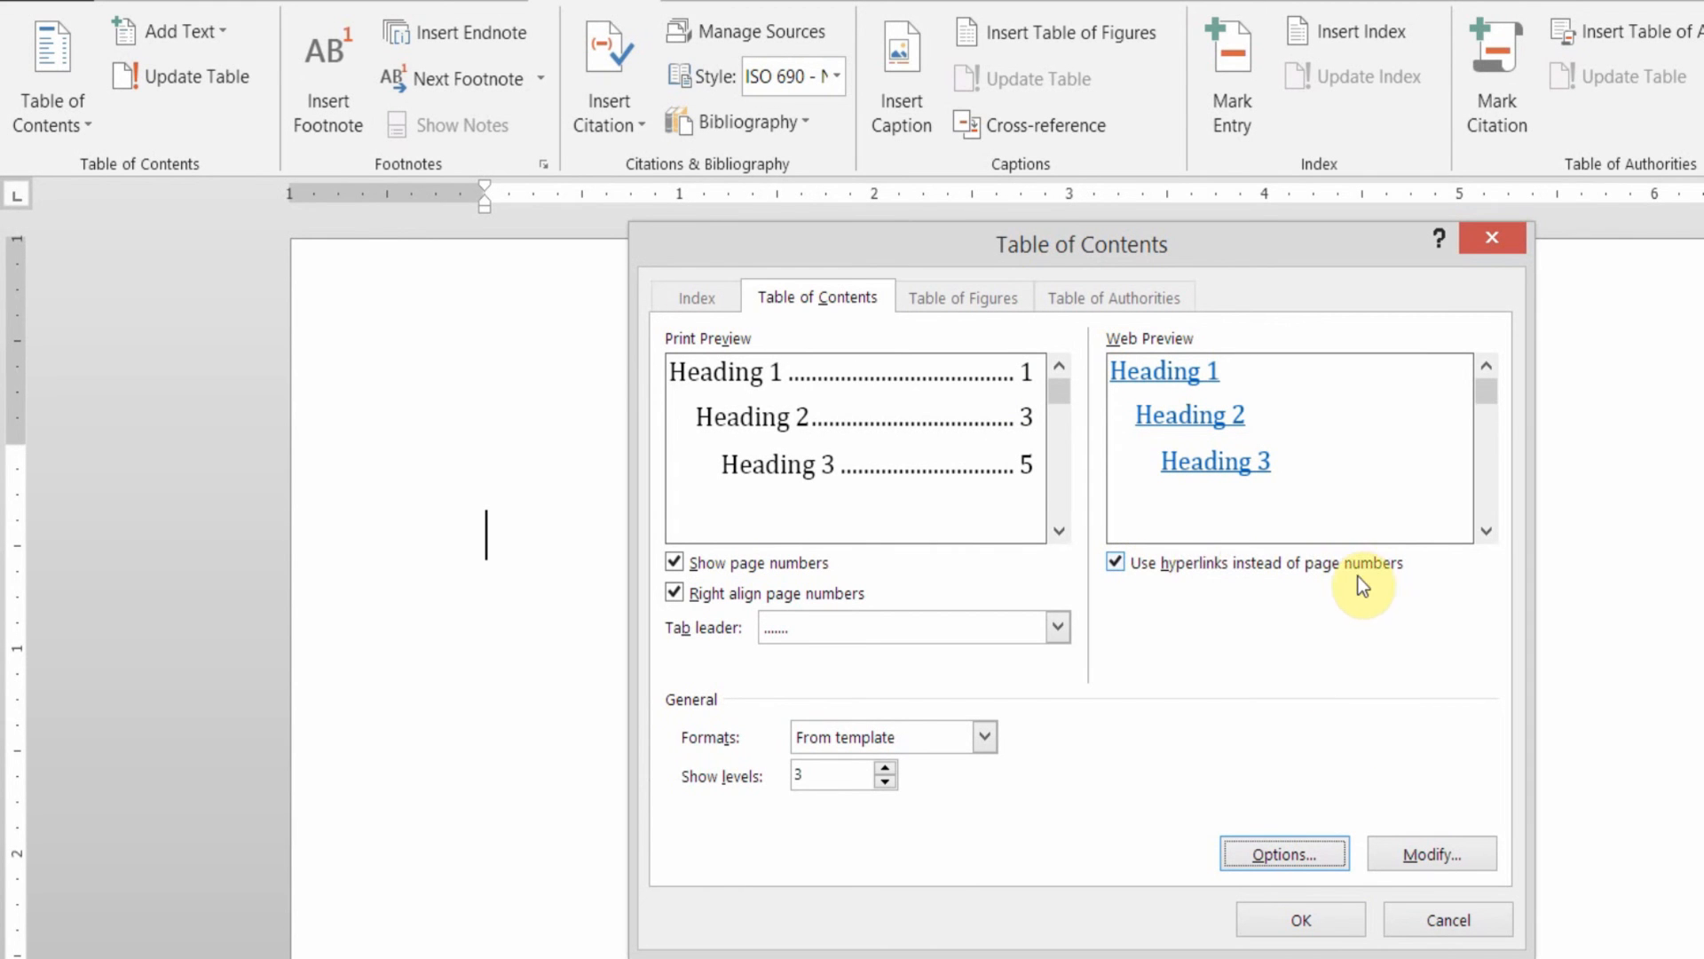
{"action": "mouse_move", "coordinate": [1385, 576]}
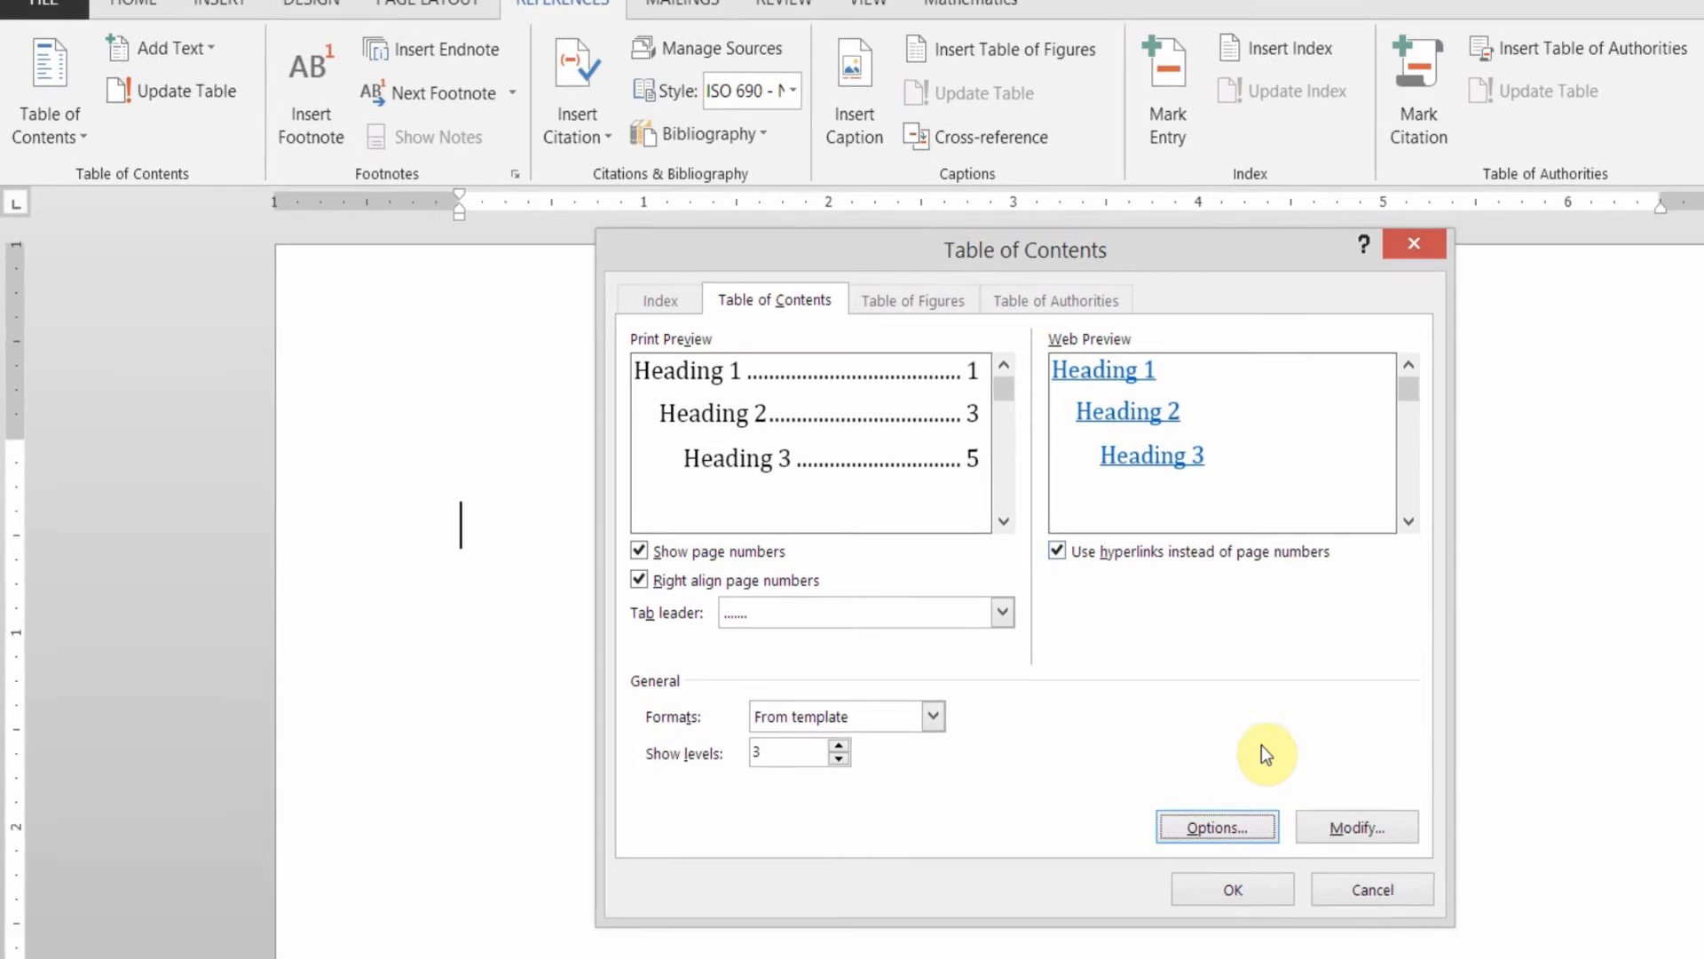
Step: Insert the table of contents listing eight sections on pages 2–9
{"action": "left_click", "coordinate": [1229, 887]}
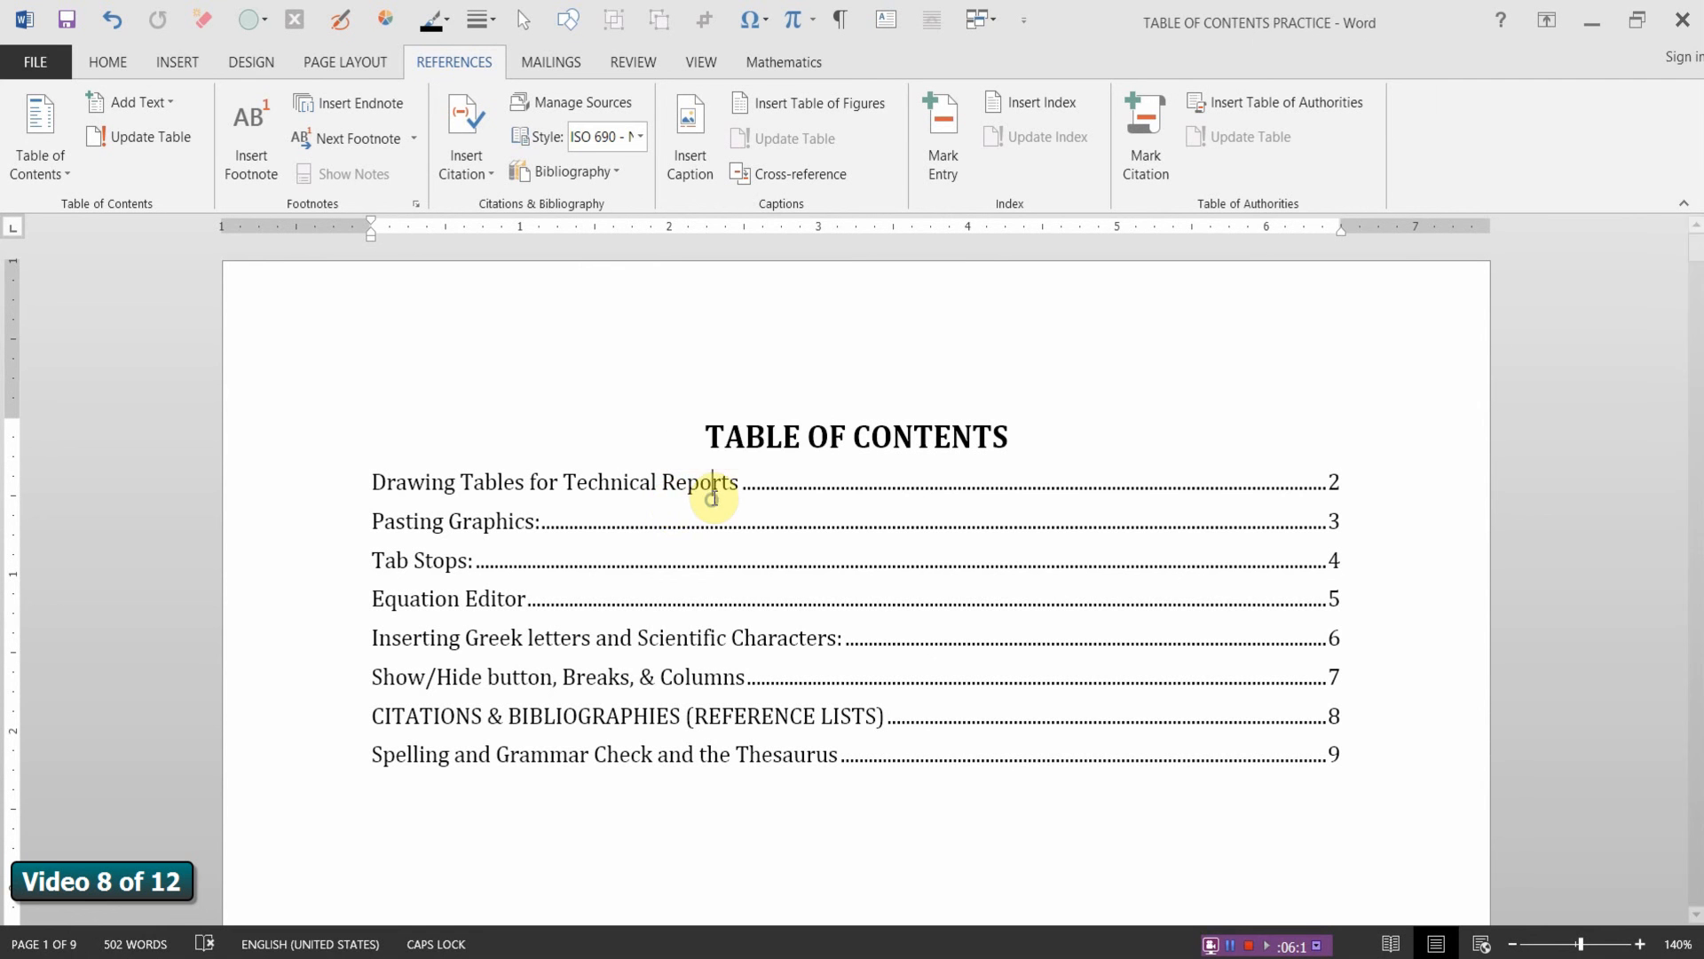
Step: Update the entire table of contents field via Update Field
{"action": "right_click", "coordinate": [712, 494]}
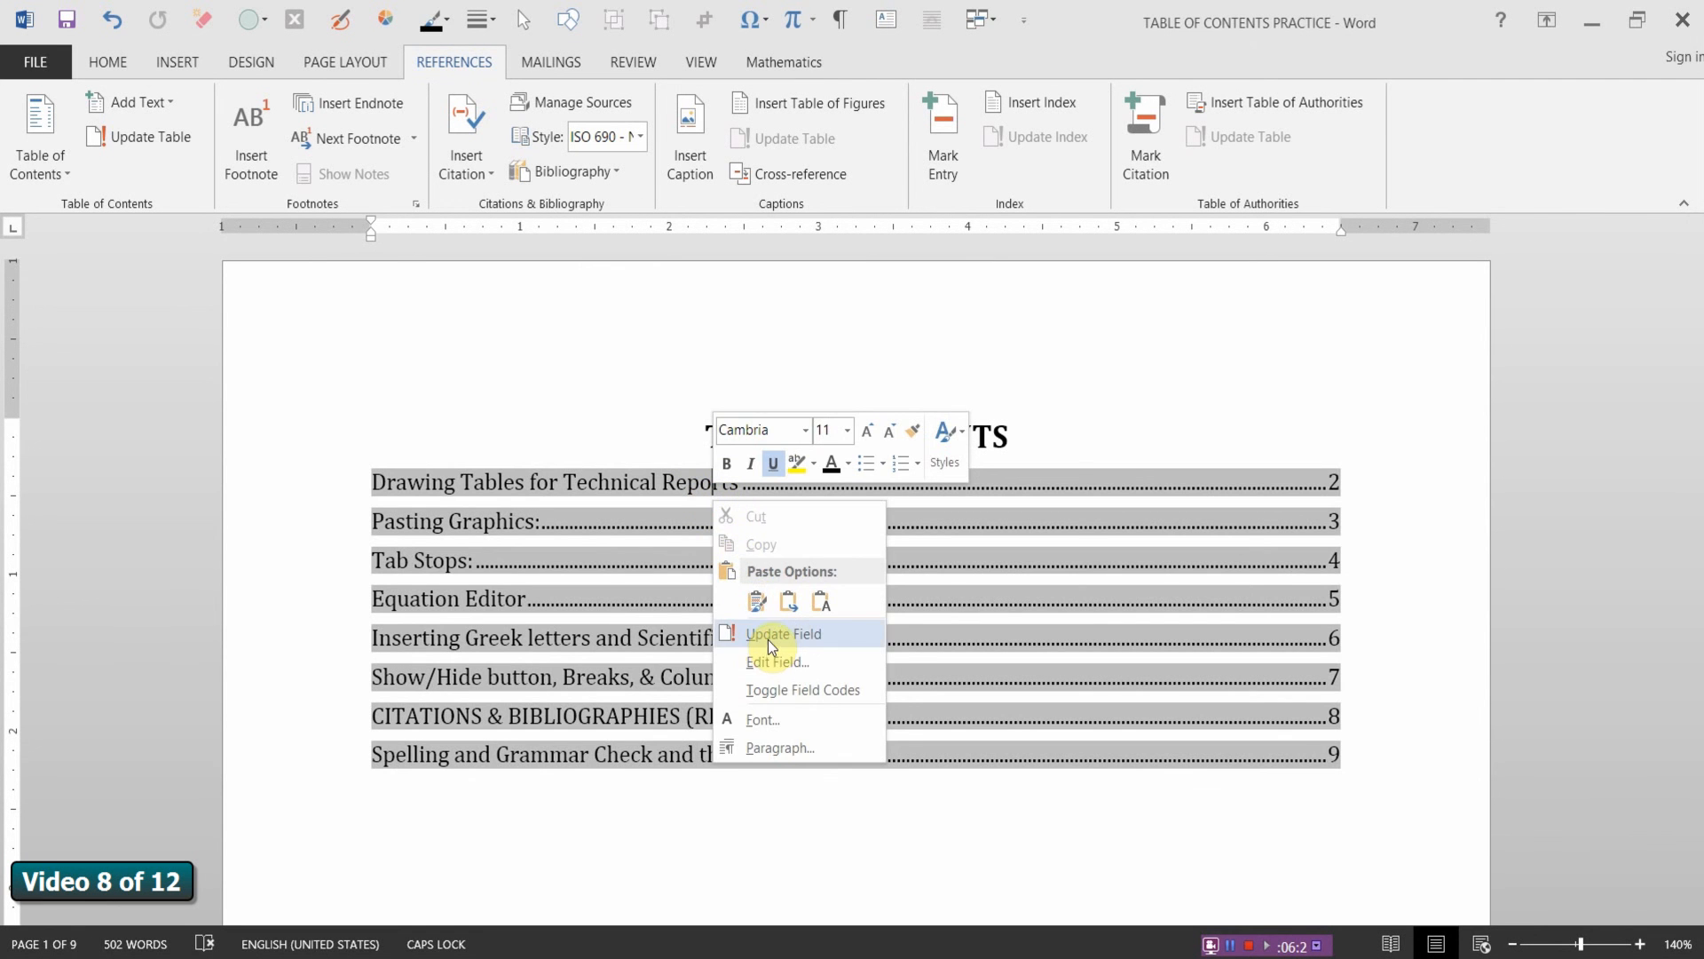
{"action": "left_click", "coordinate": [781, 633]}
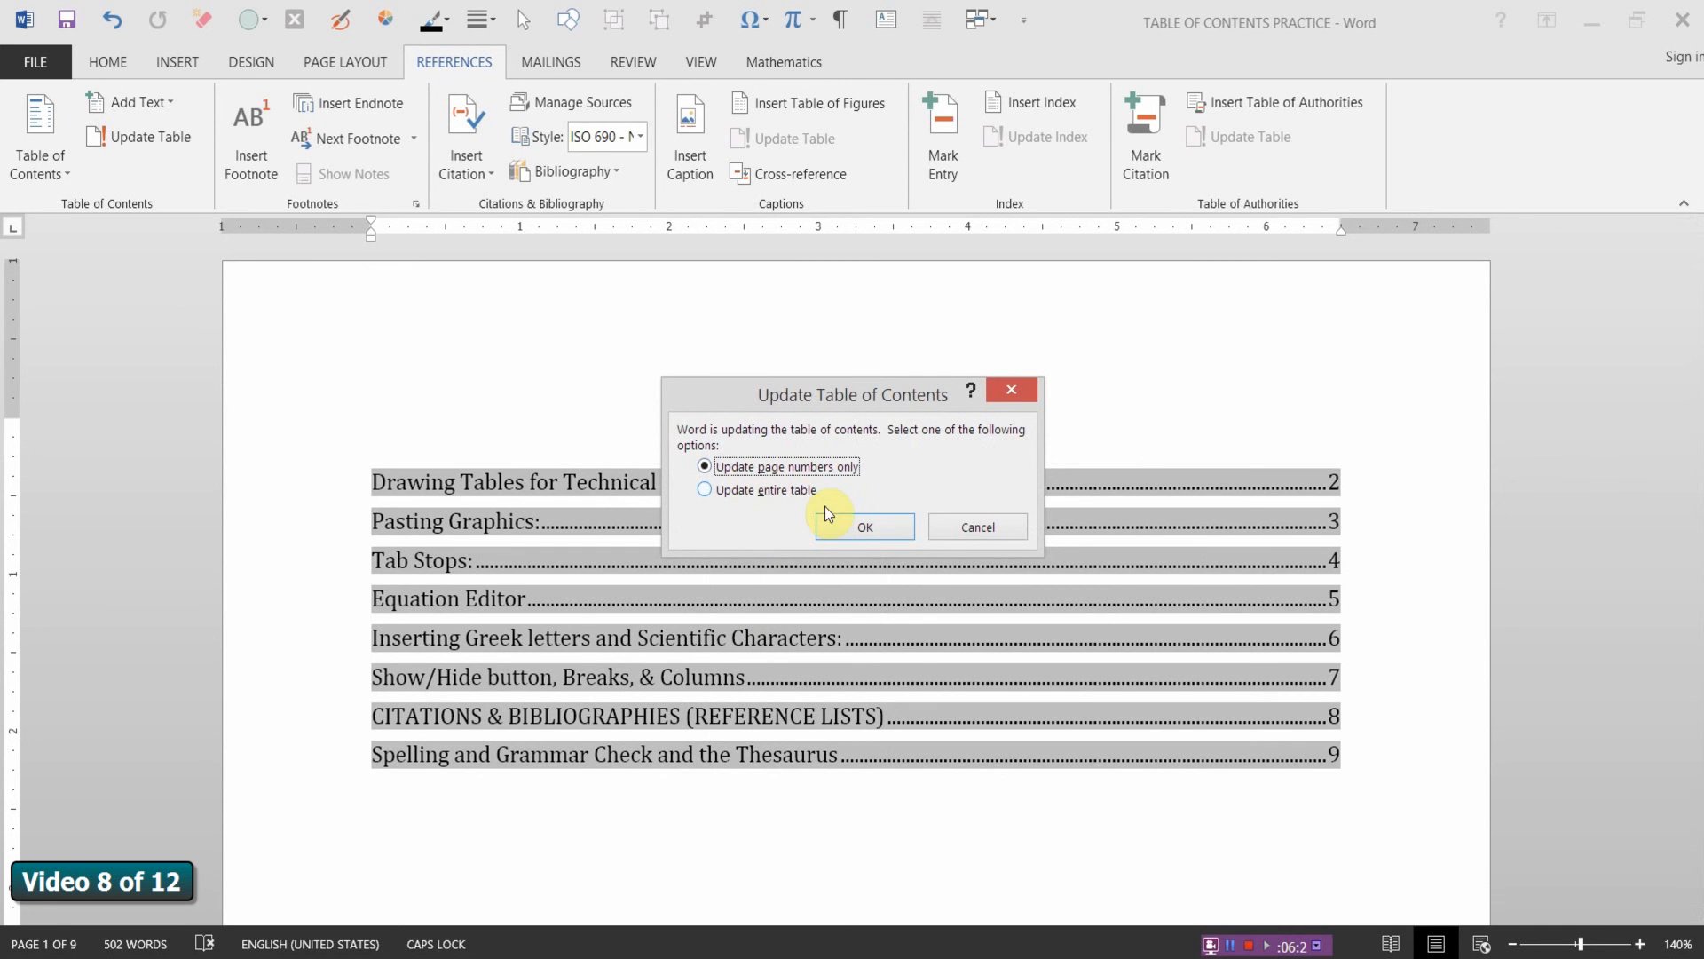
{"action": "left_click", "coordinate": [704, 489]}
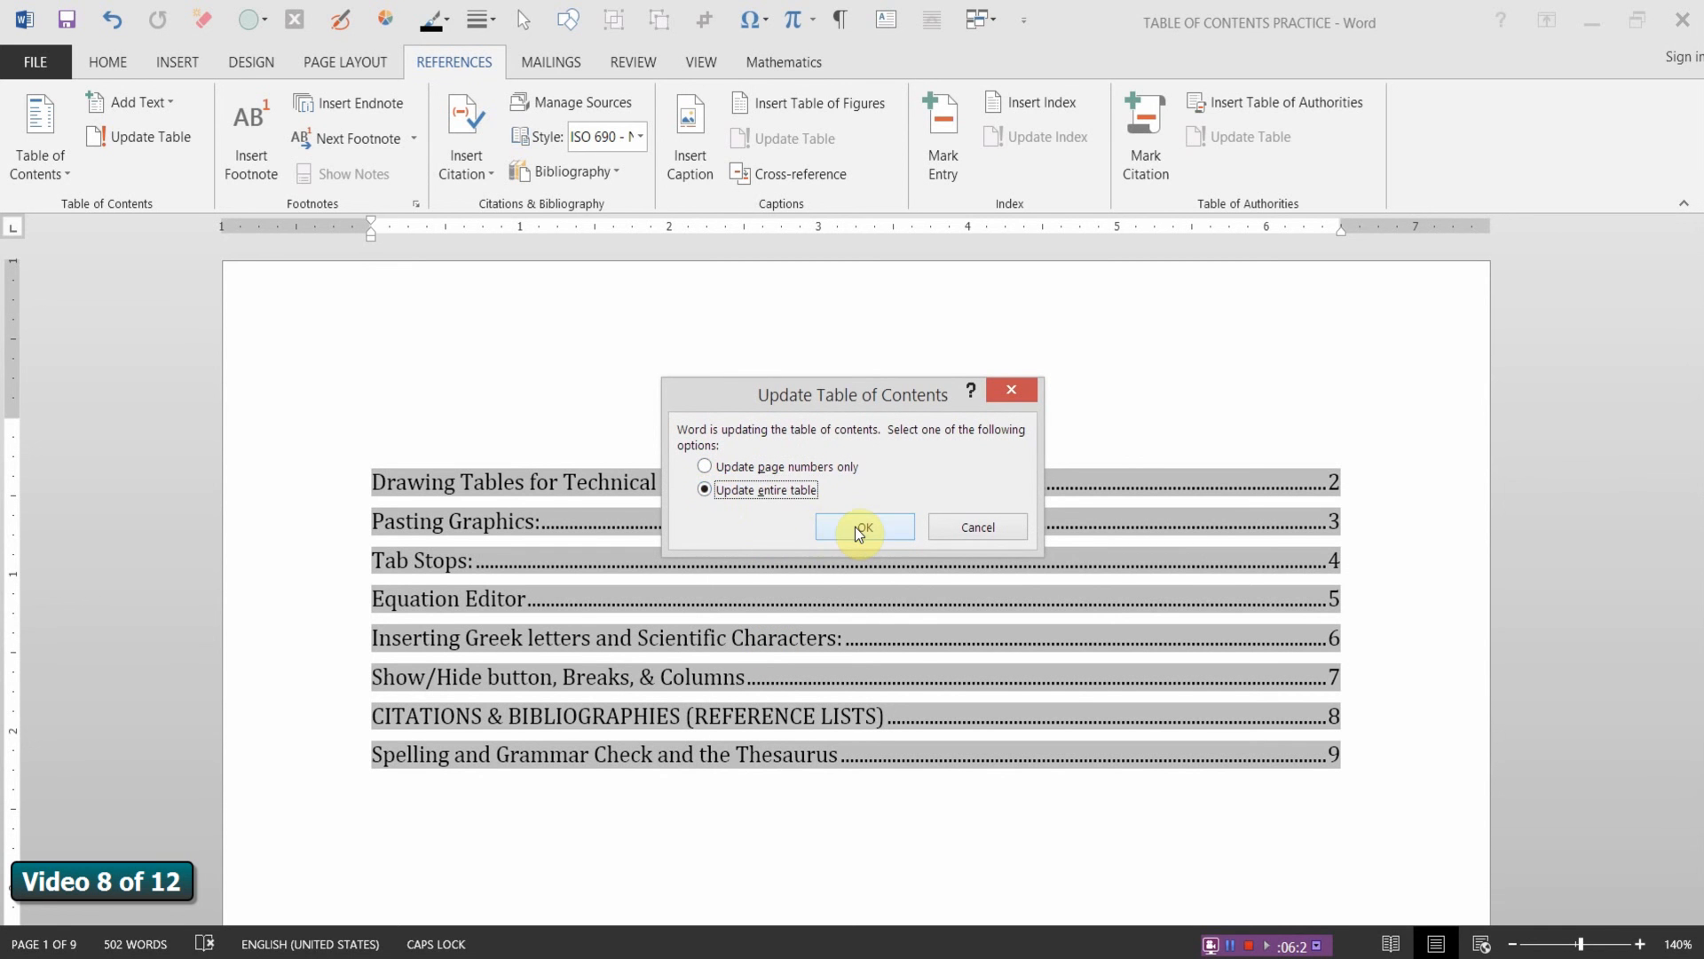
{"action": "left_click", "coordinate": [862, 528]}
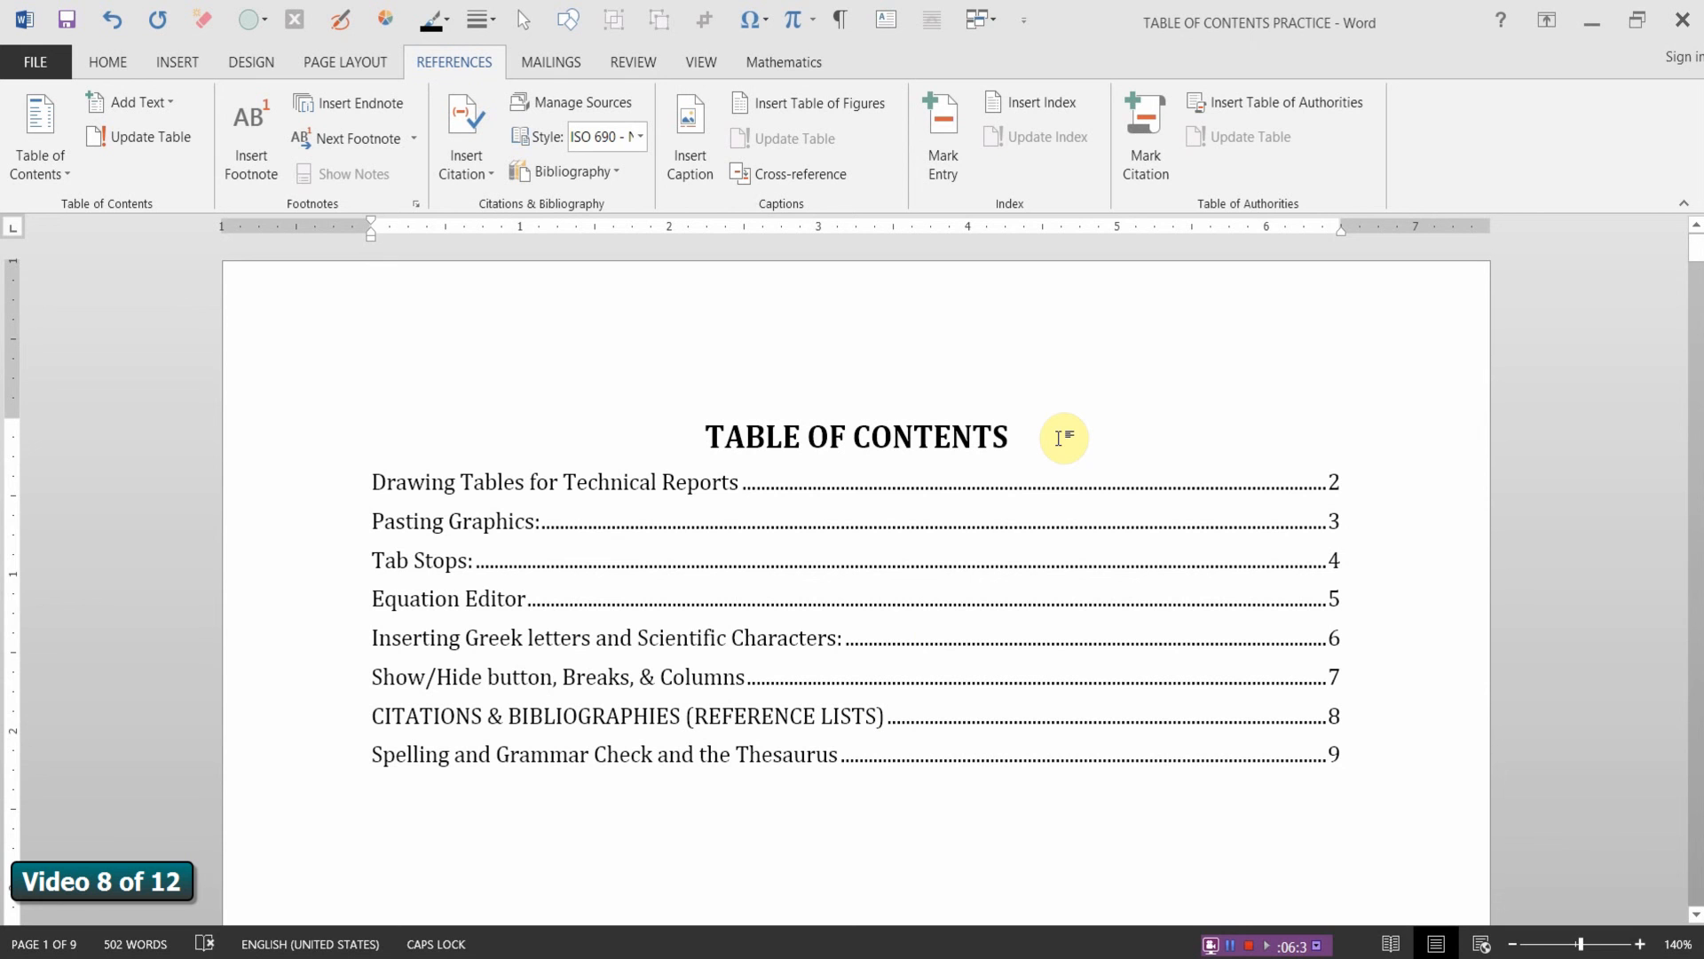
{"action": "mouse_move", "coordinate": [642, 684]}
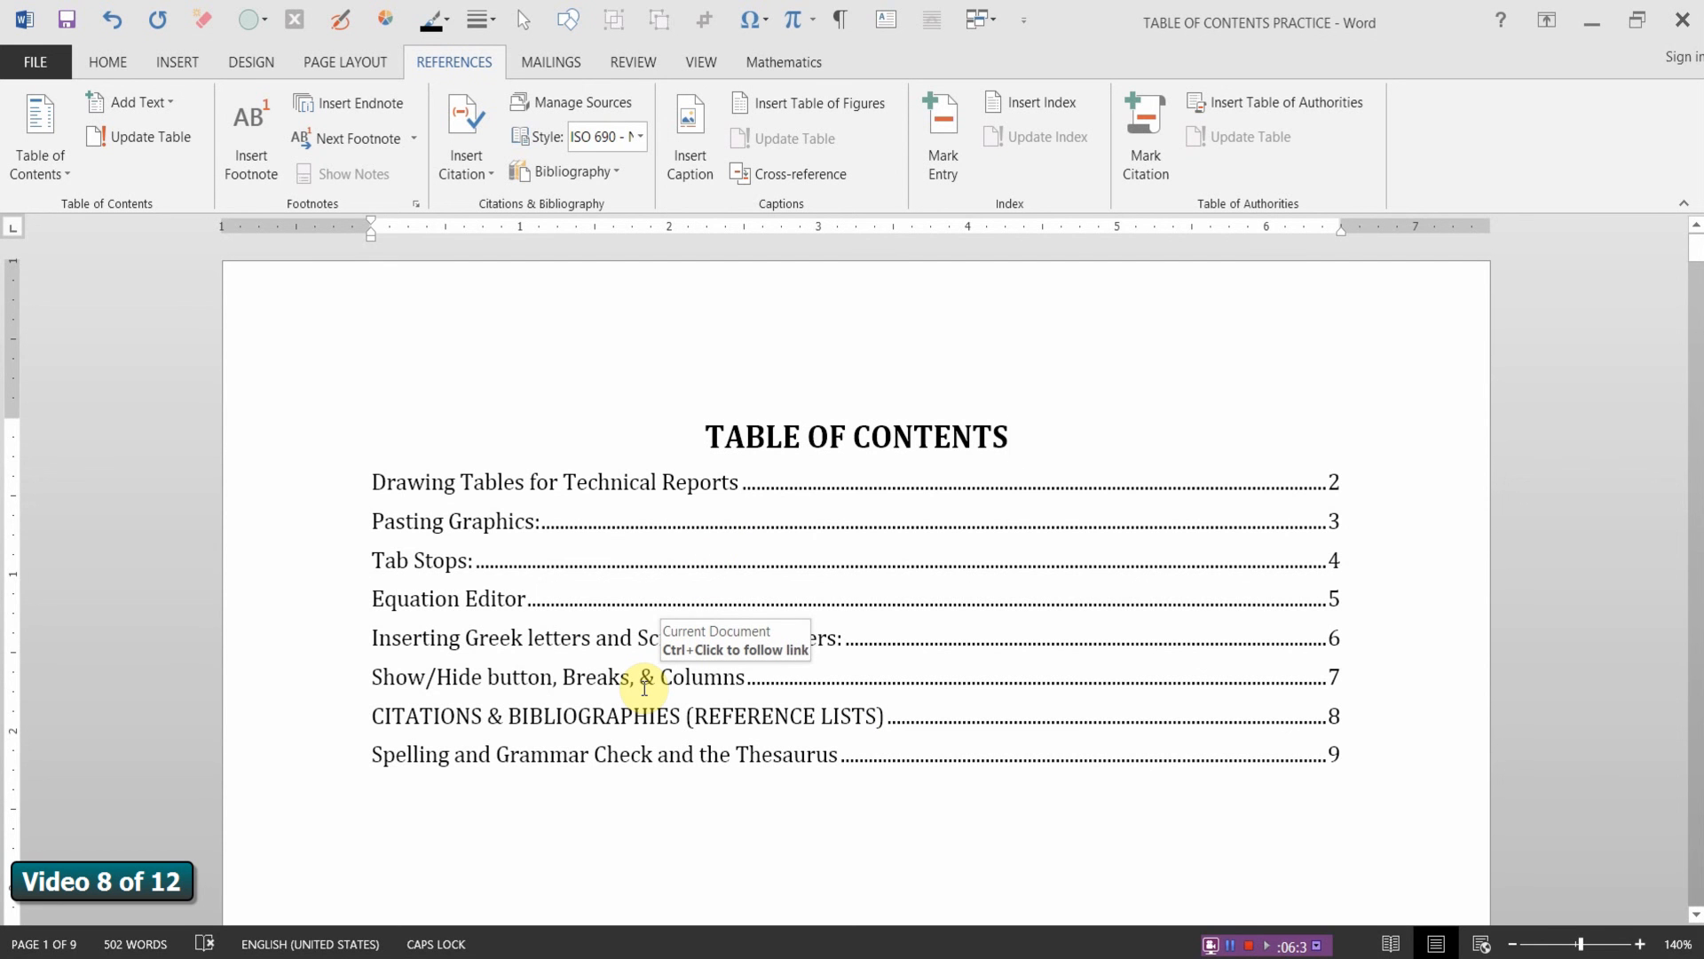
Step: Follow the 'Spelling and Grammar Check and the Thesaurus' contents link to page 9
{"action": "left_click", "coordinate": [1007, 435]}
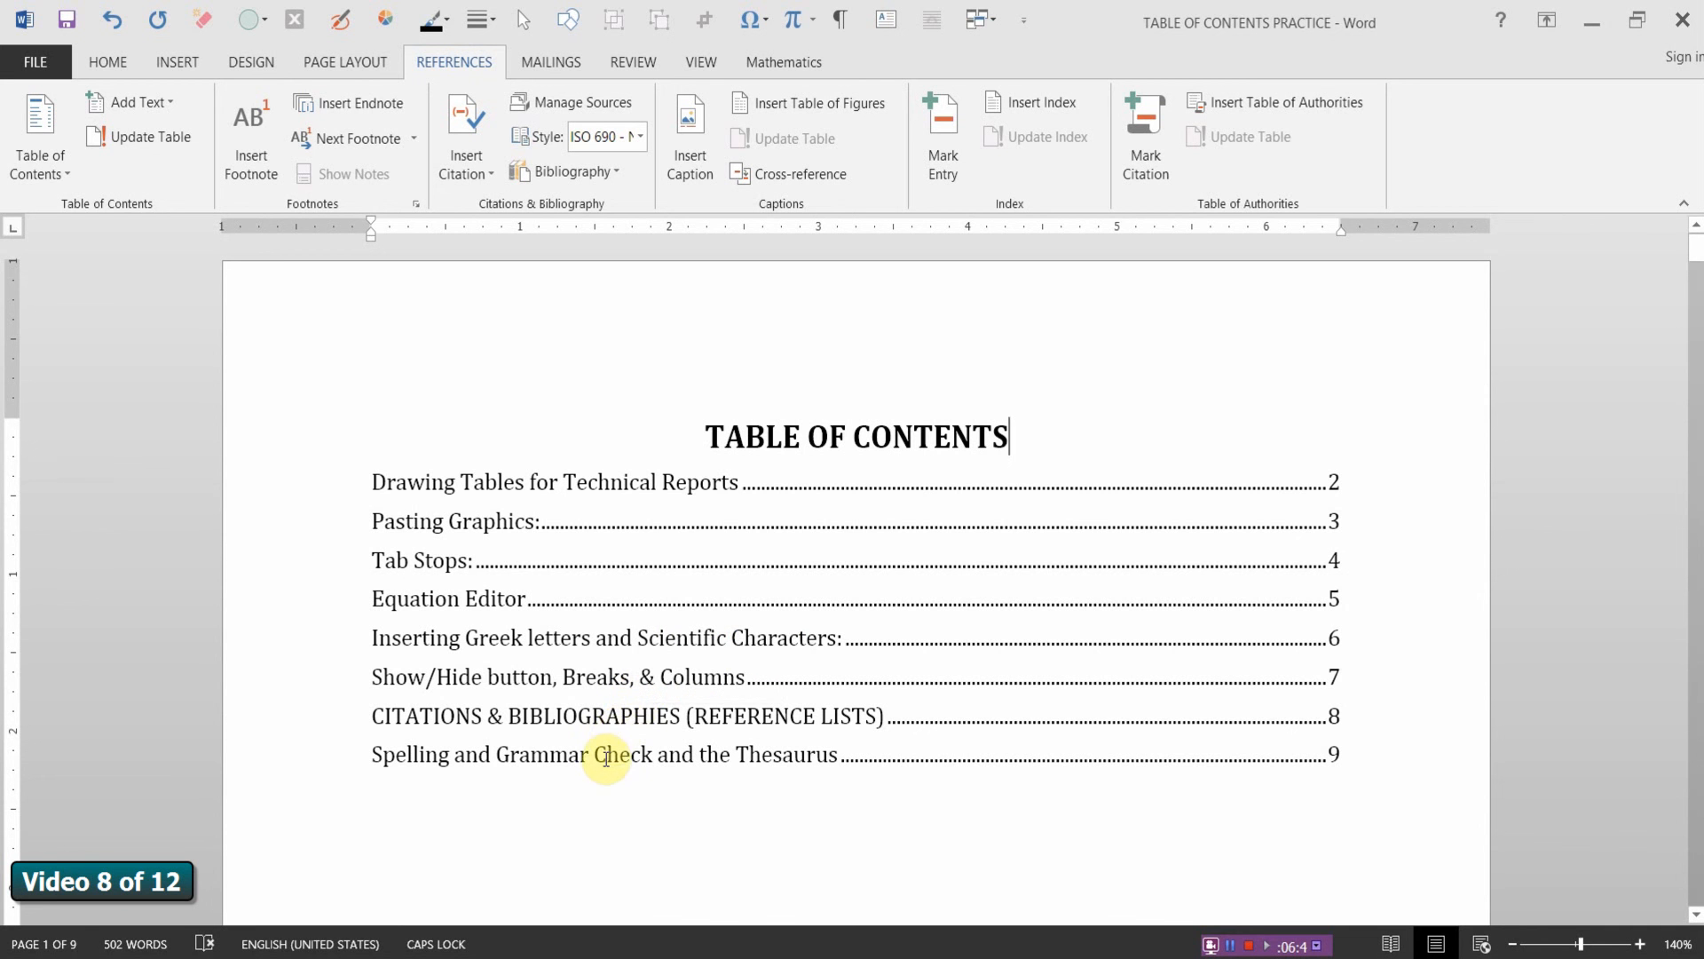
{"action": "mouse_move", "coordinate": [606, 754]}
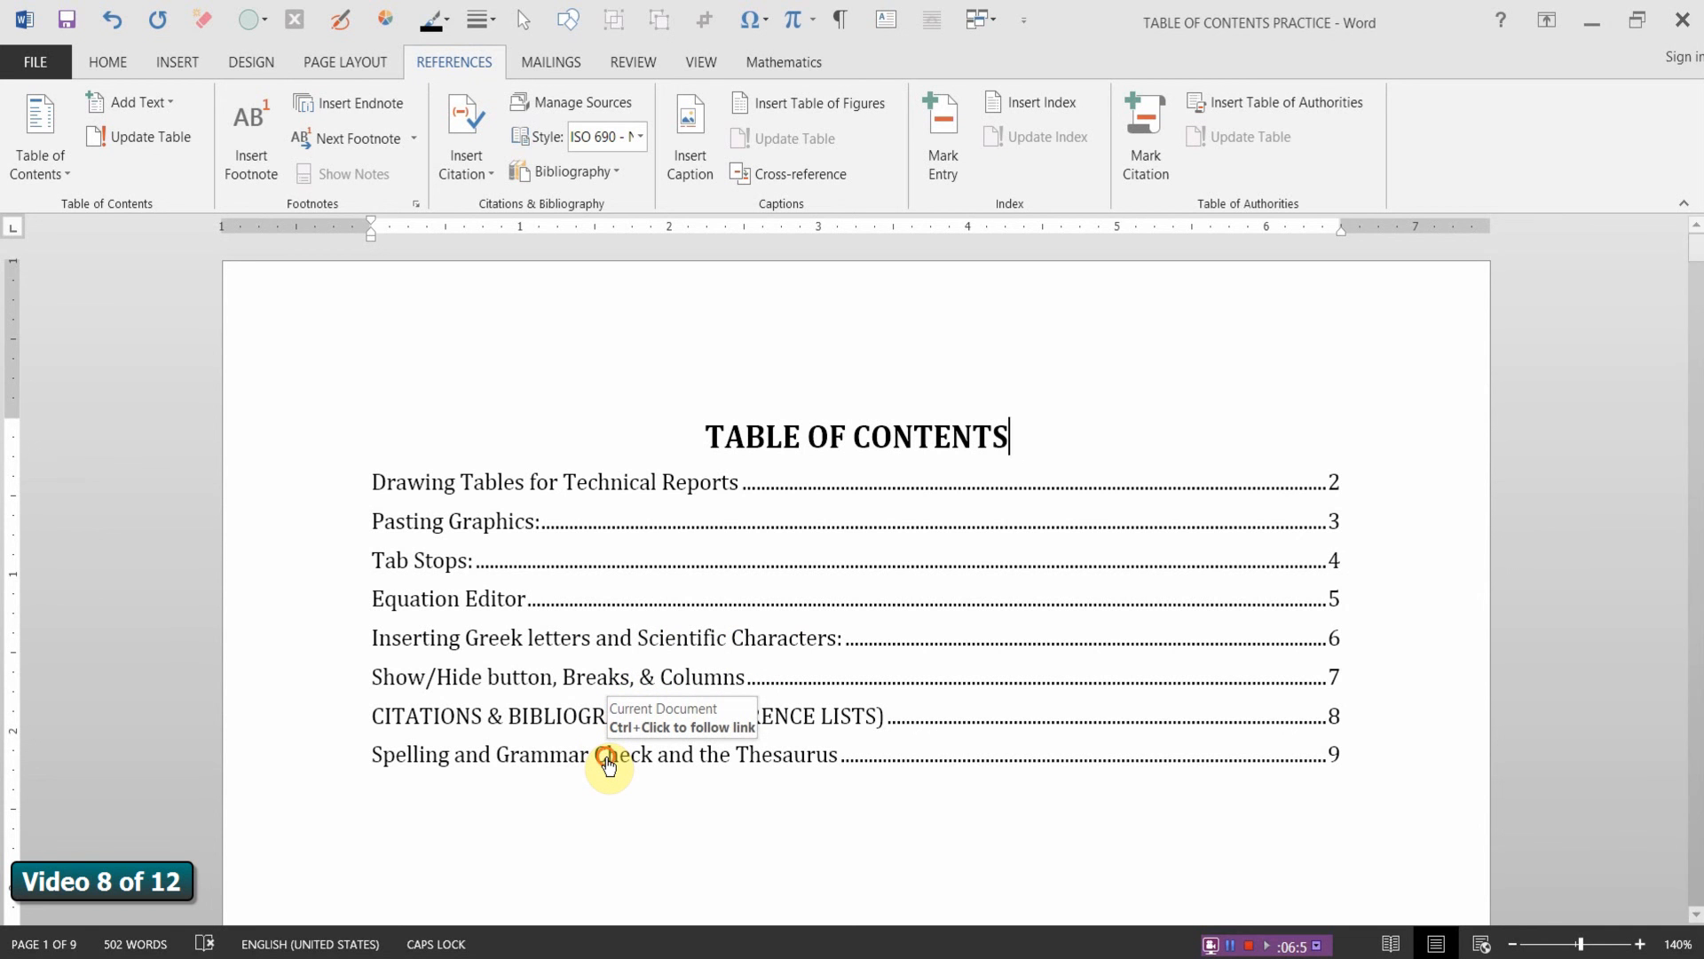
{"action": "left_click", "coordinate": [606, 754]}
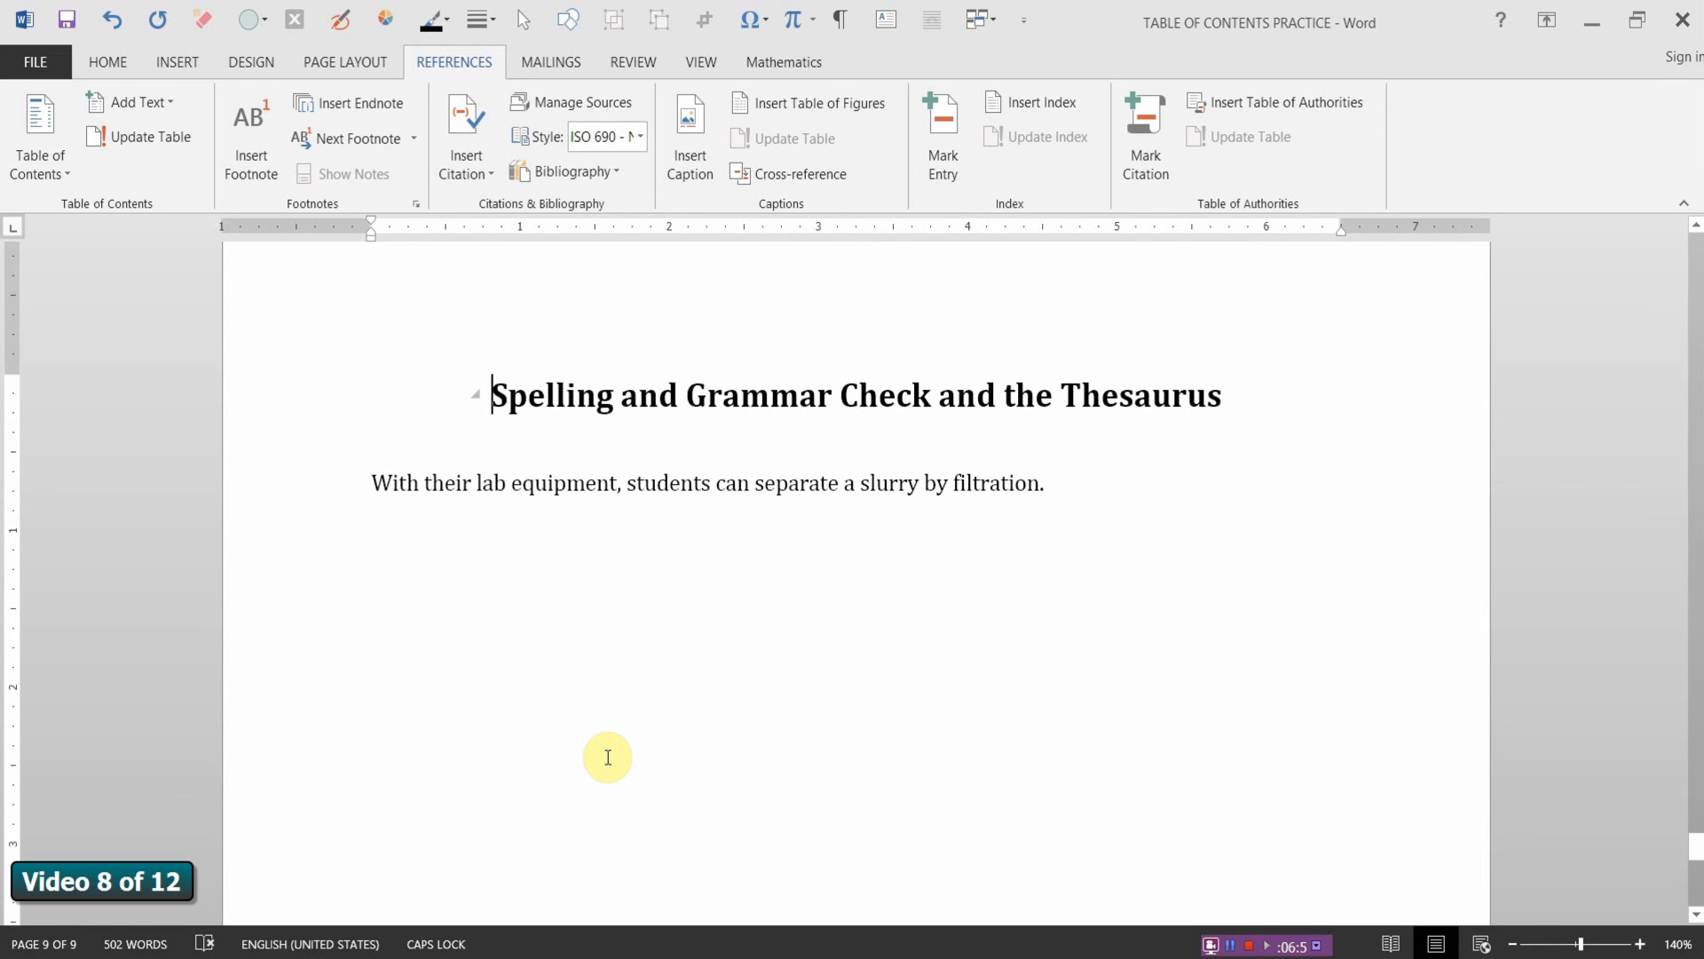